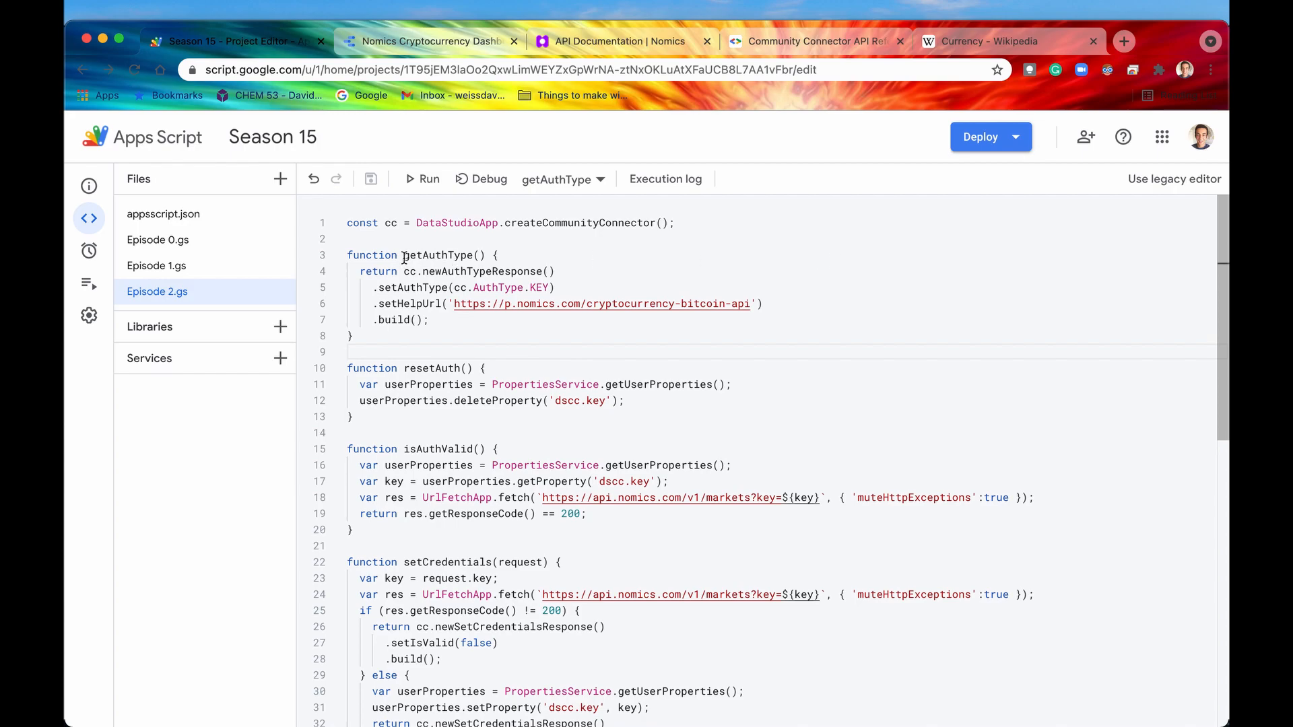
Highlight the getAuthType and empty getConfig functions, then go to the Data Studio report.
double_click(438, 254)
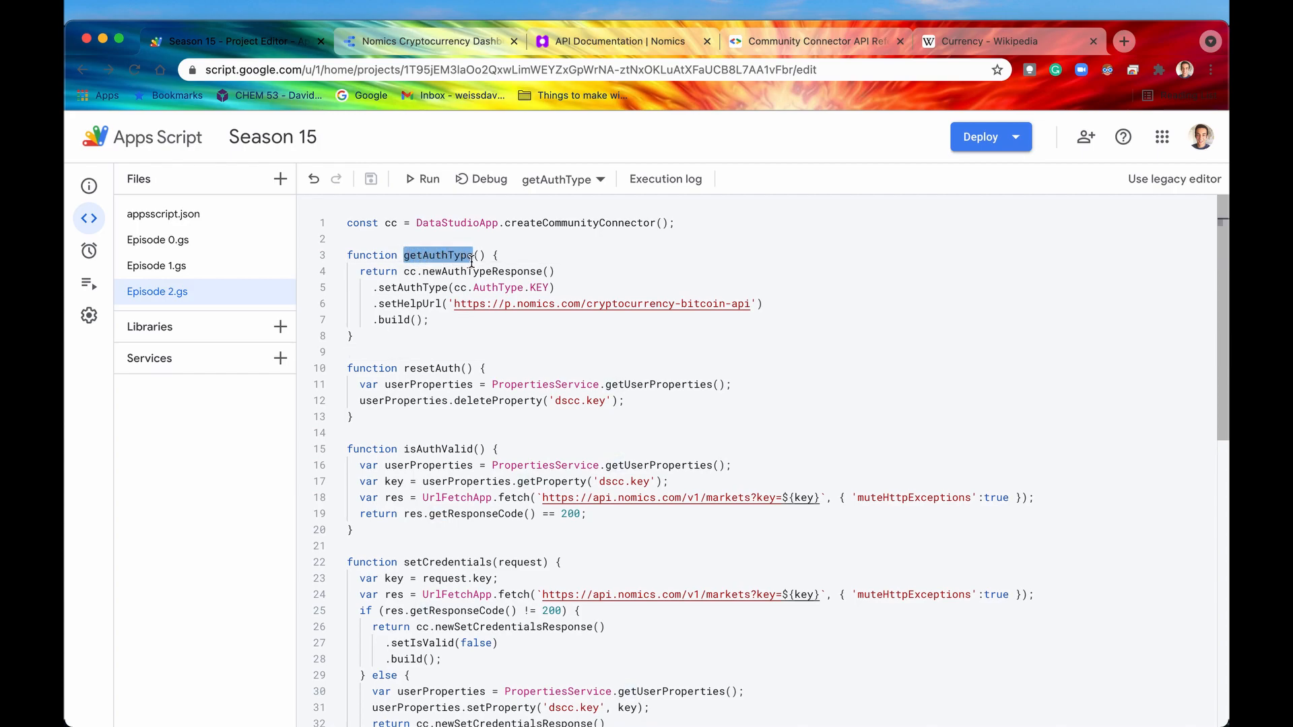
scroll(down, 3)
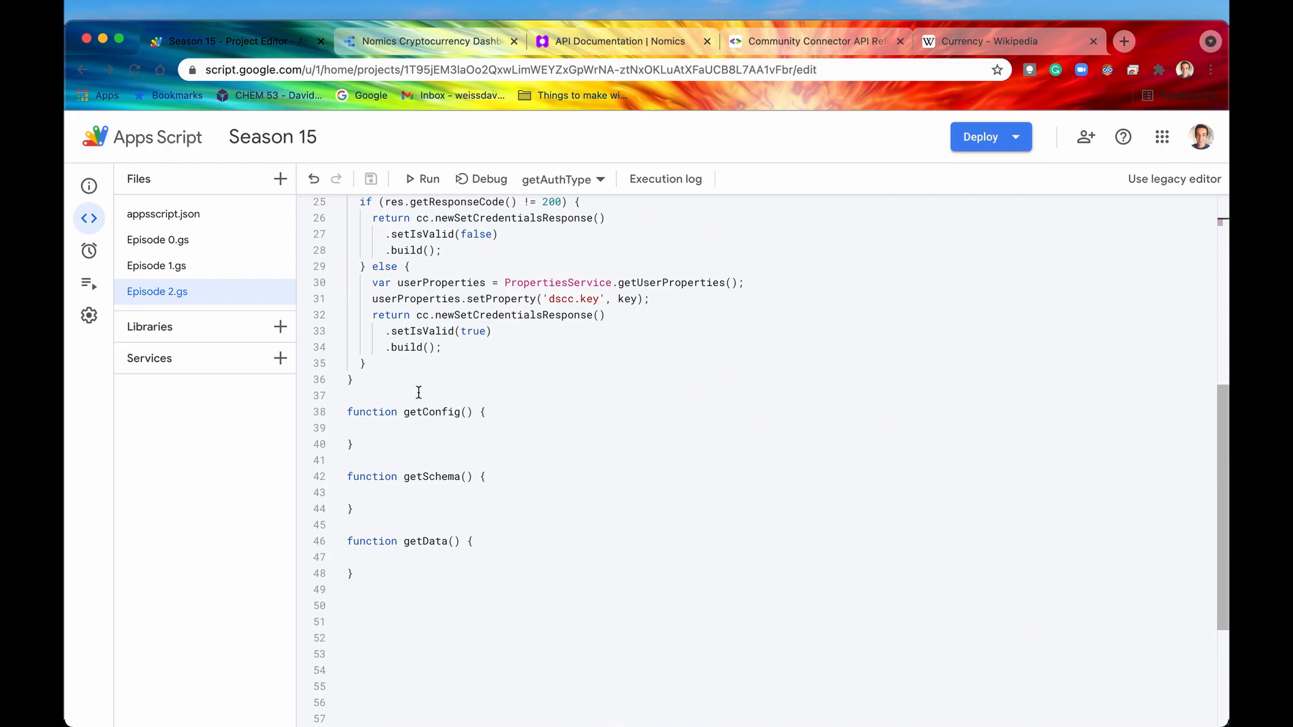
double_click(431, 412)
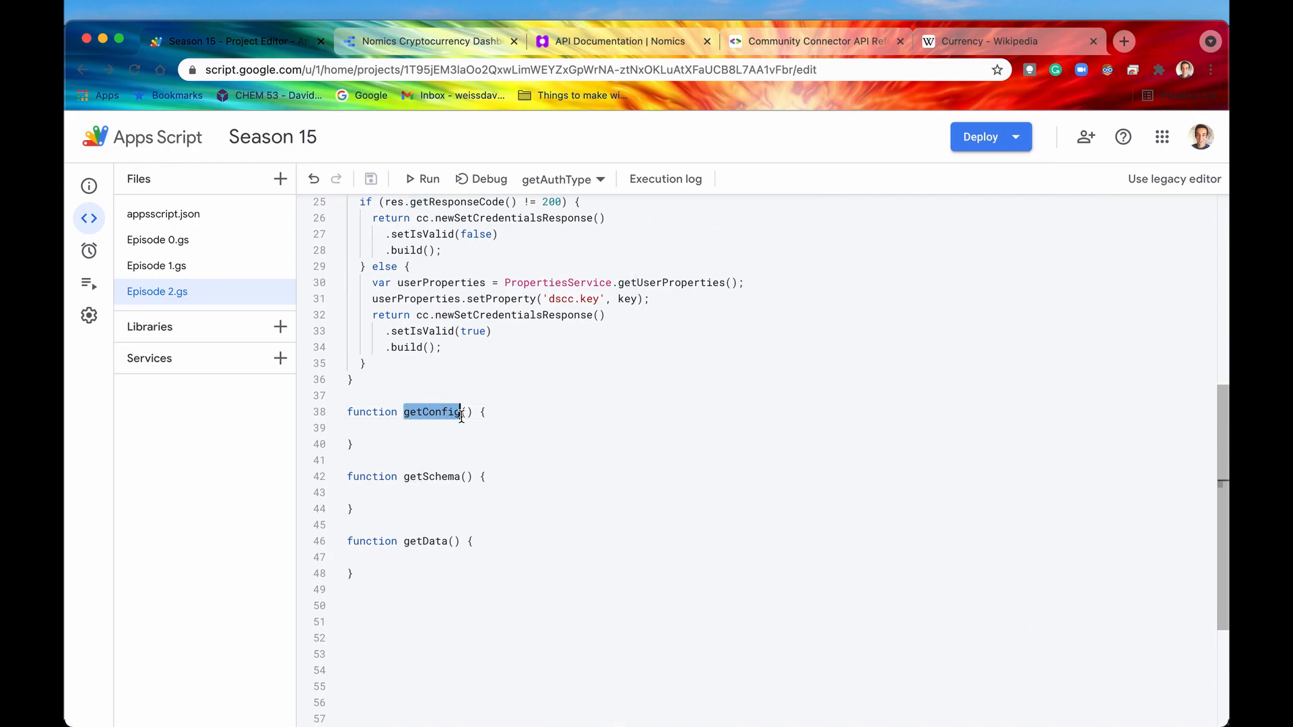
click(429, 41)
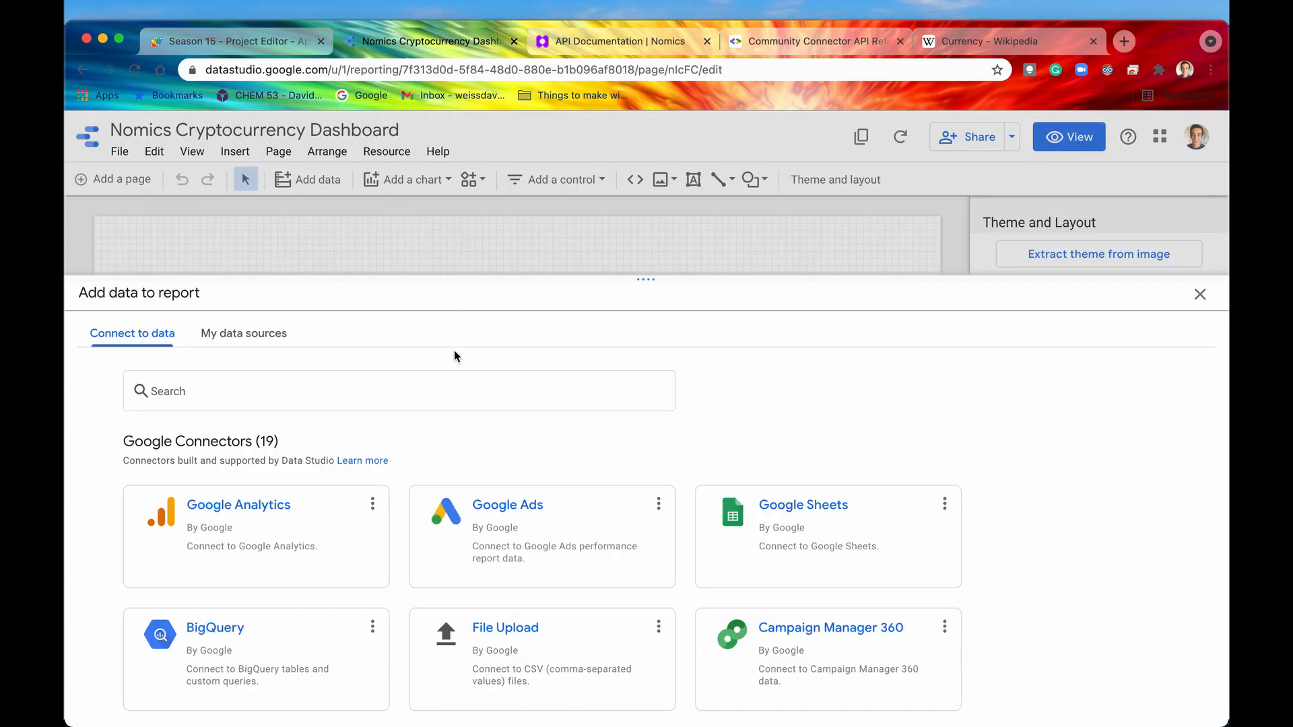
Open the Nomics connector, highlight 'Click CONNECT to continue', and return to the script.
double_click(96, 293)
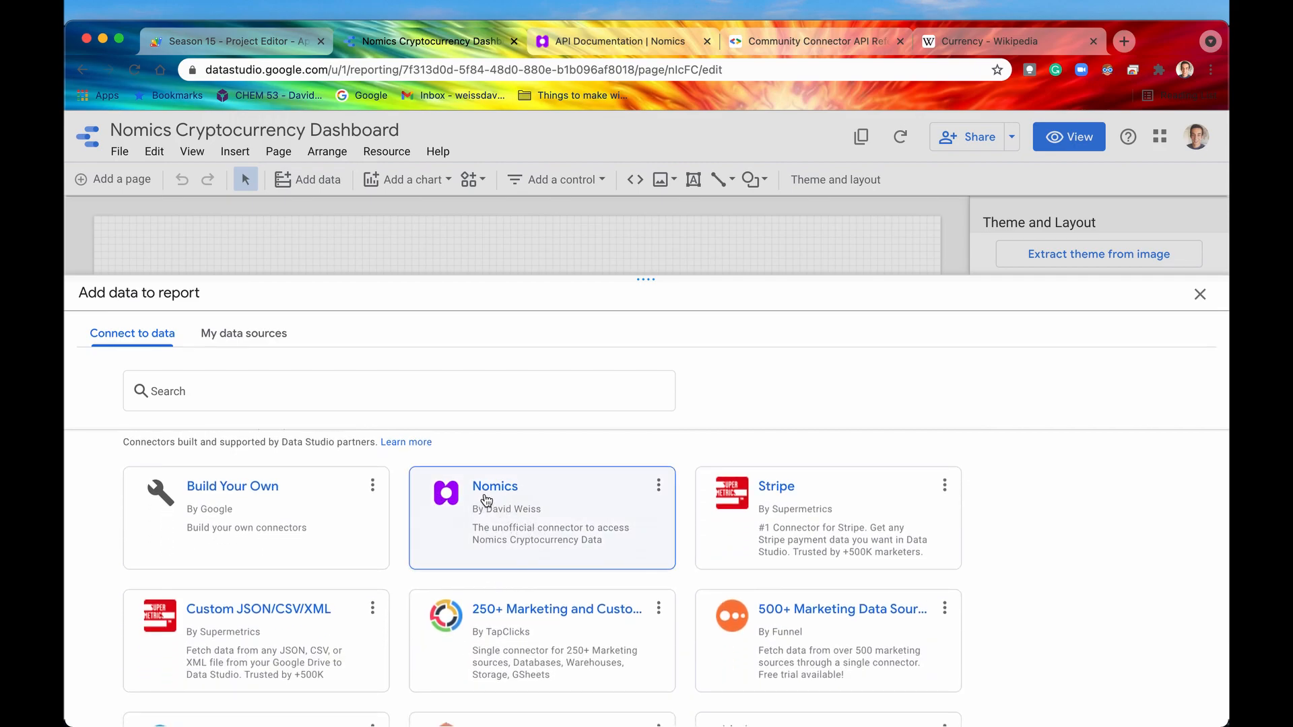
mouse_move(507, 513)
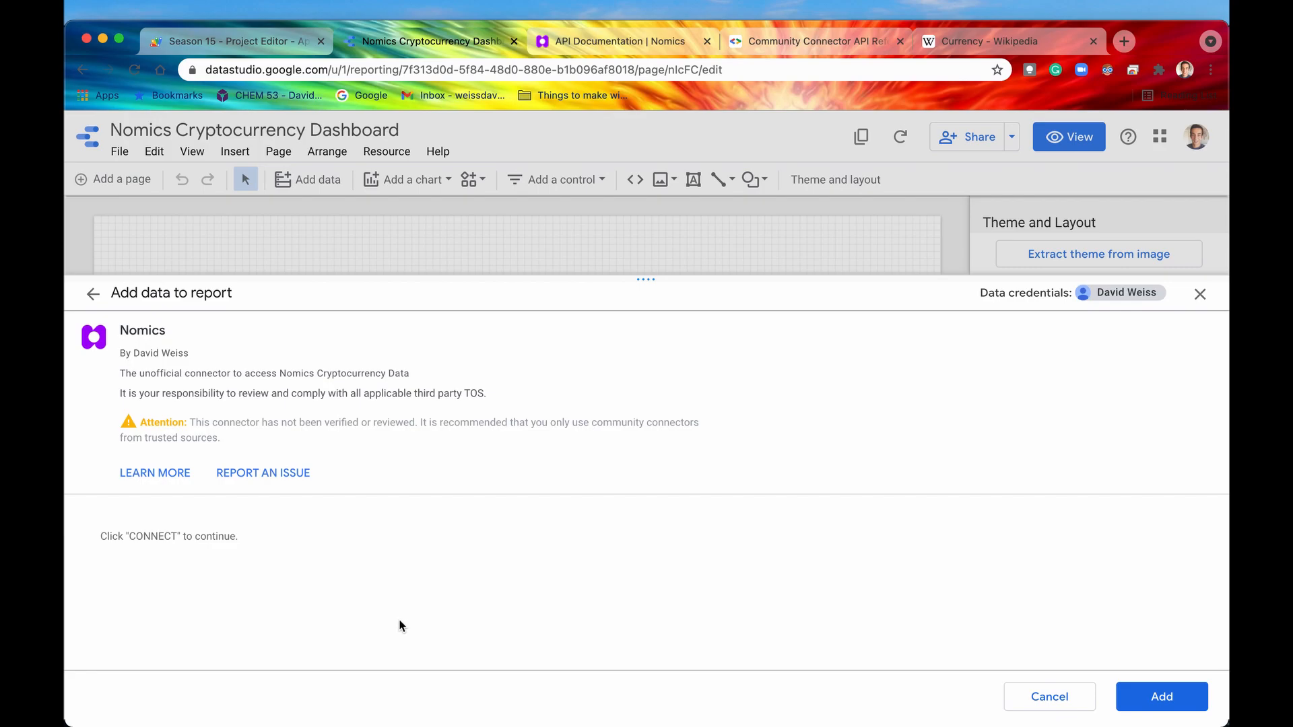
mouse_move(147, 566)
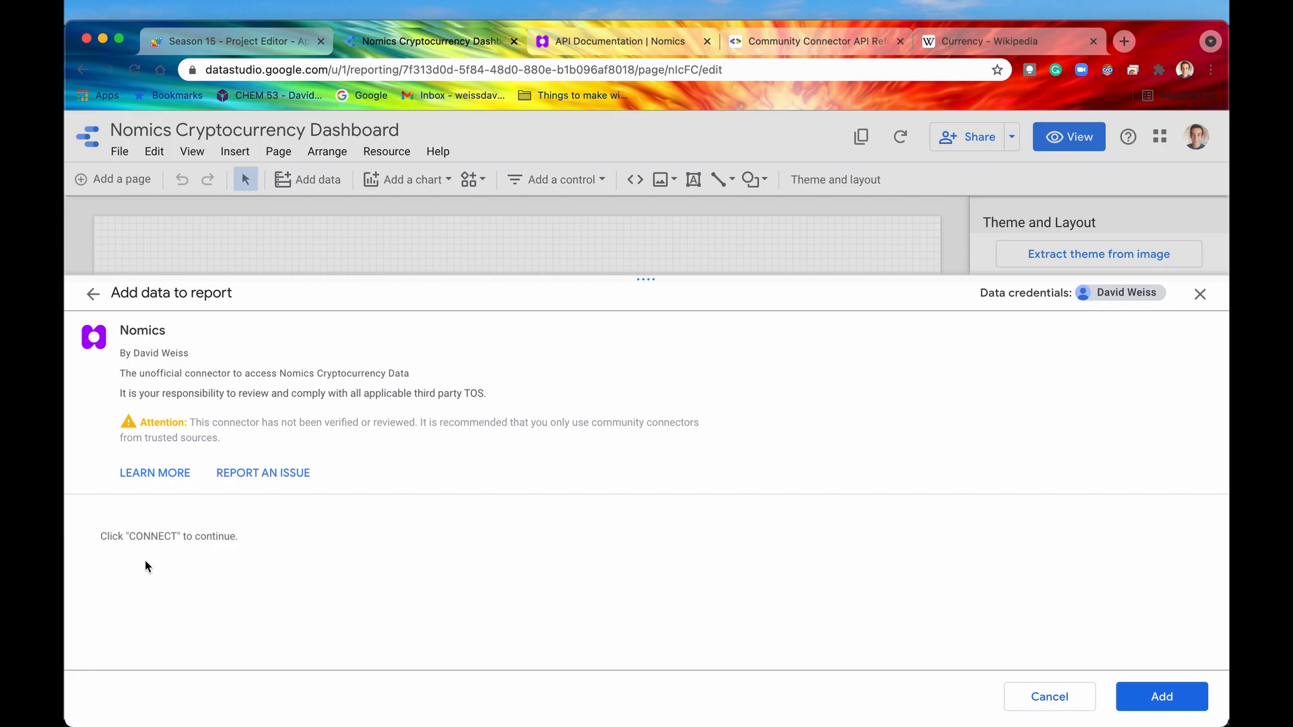
mouse_move(100, 537)
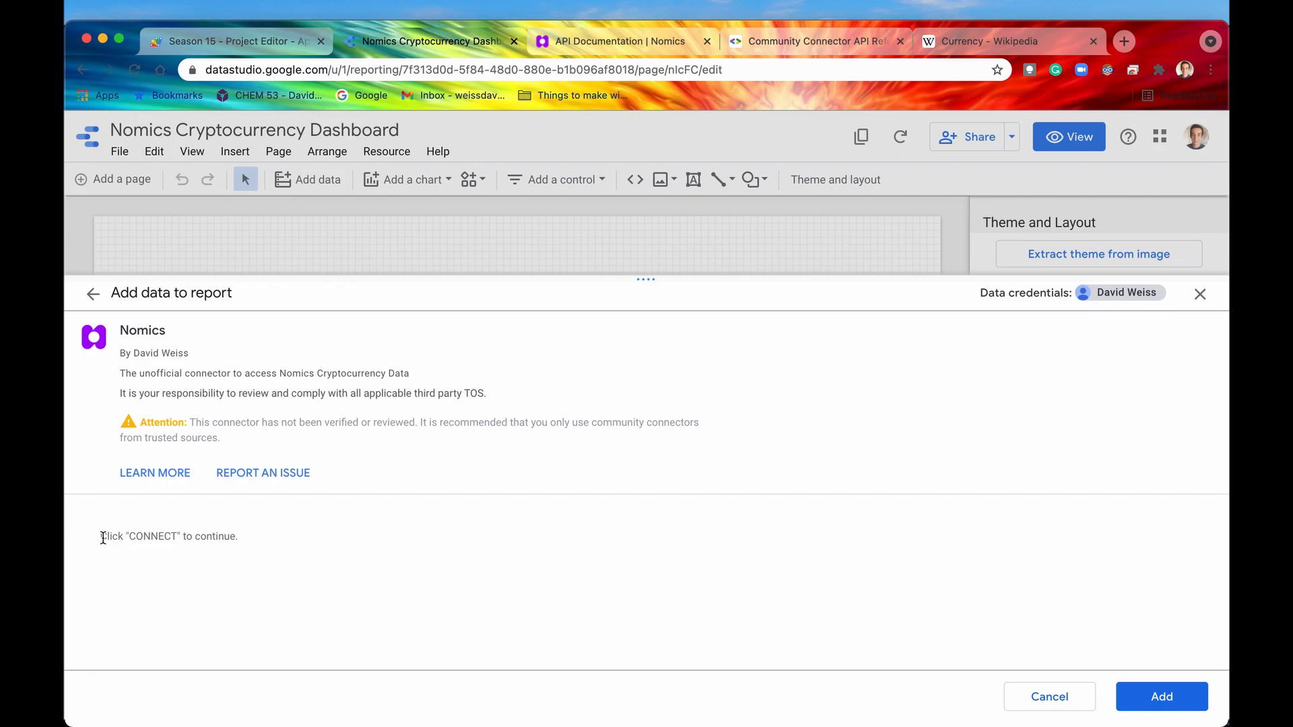
drag(101, 537, 146, 537)
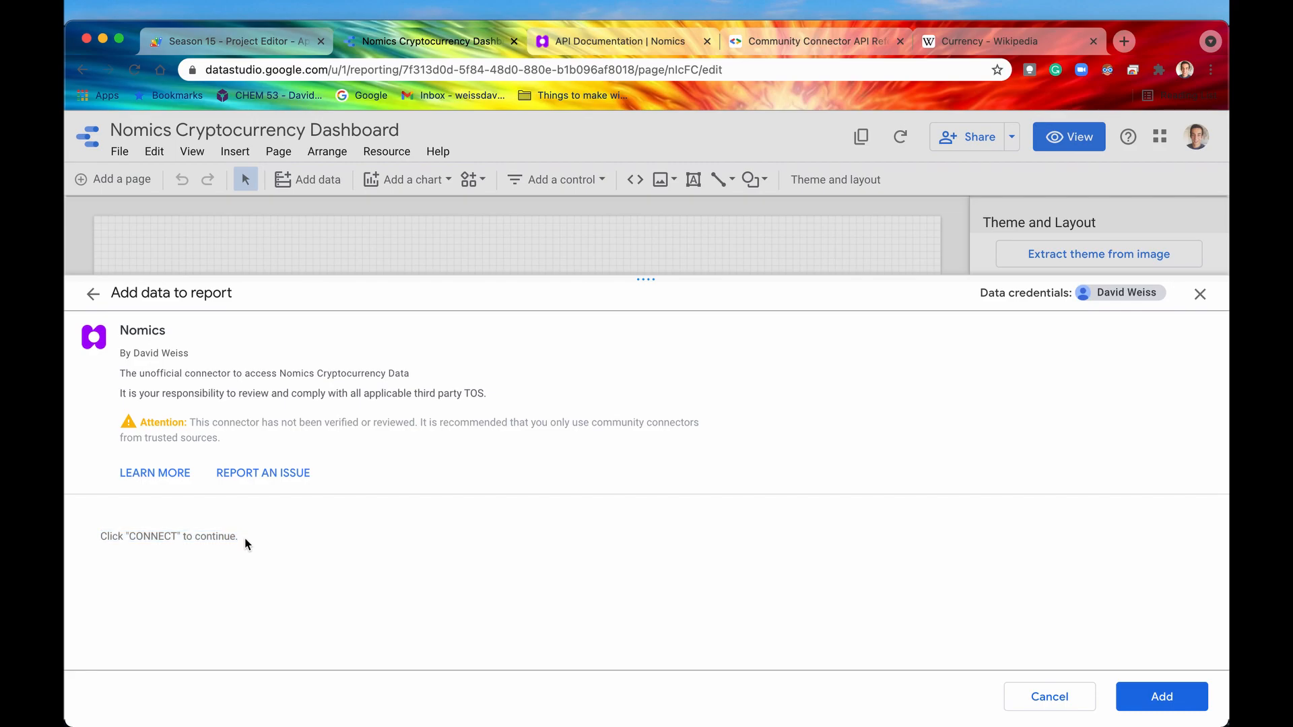
click(234, 41)
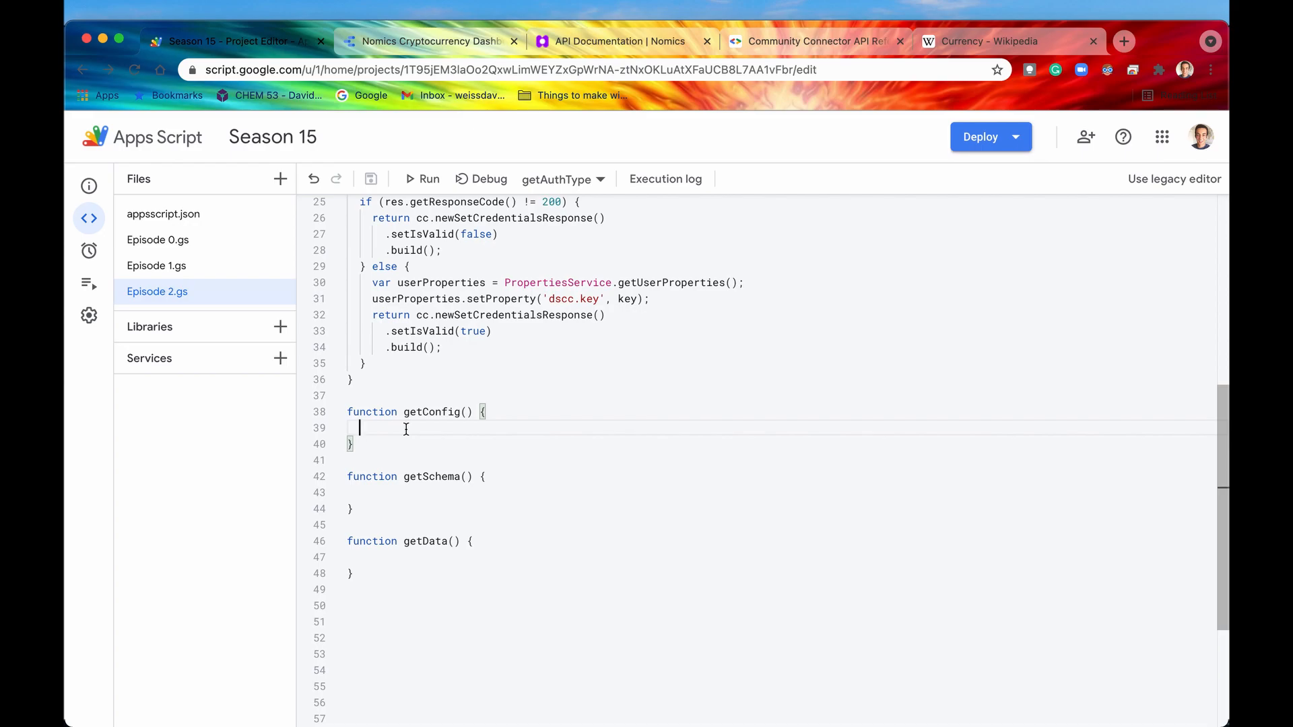
Fill getConfig with const config = cc.getConfig() and return config.build().
text(const con)
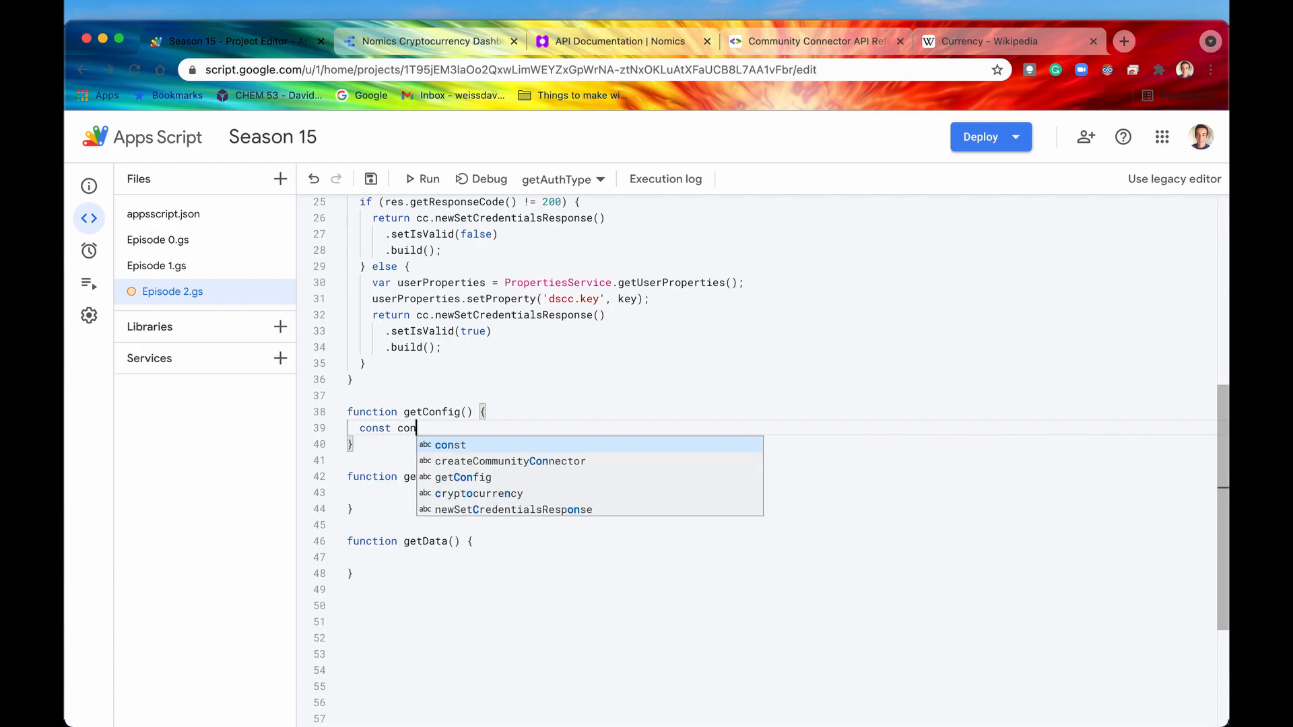
text(fig =)
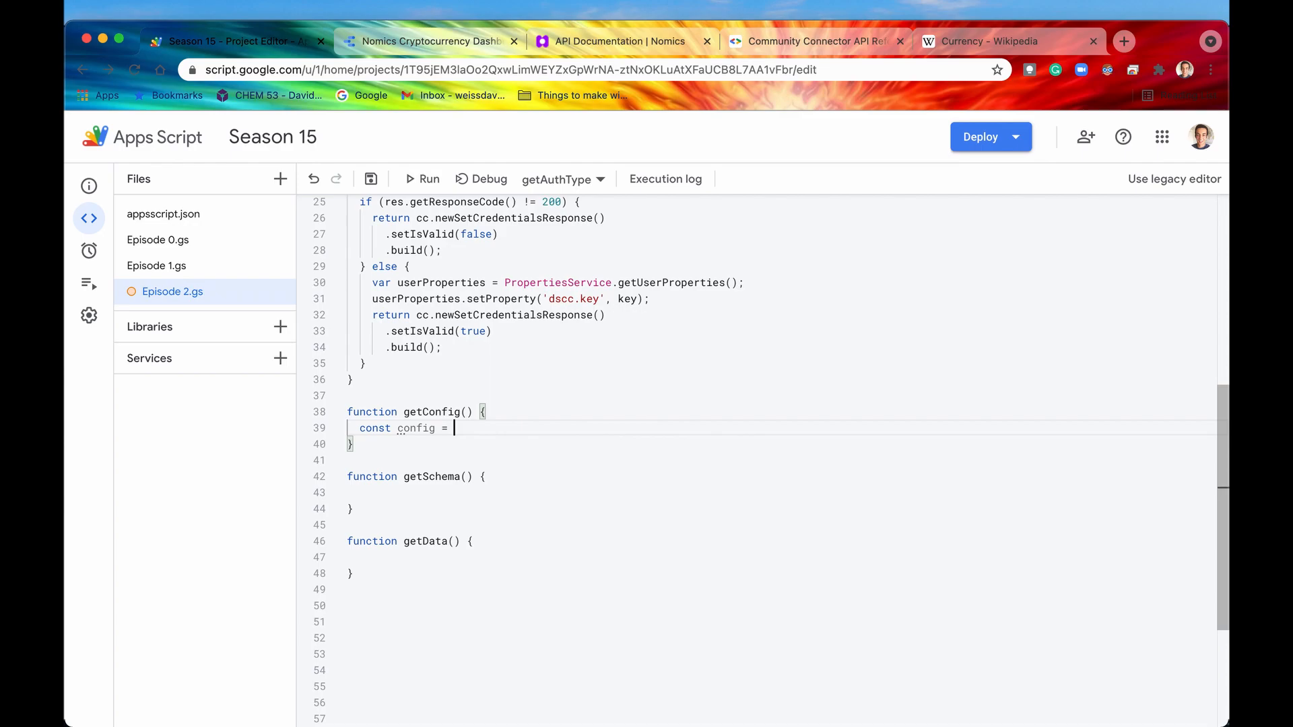
text(cc)
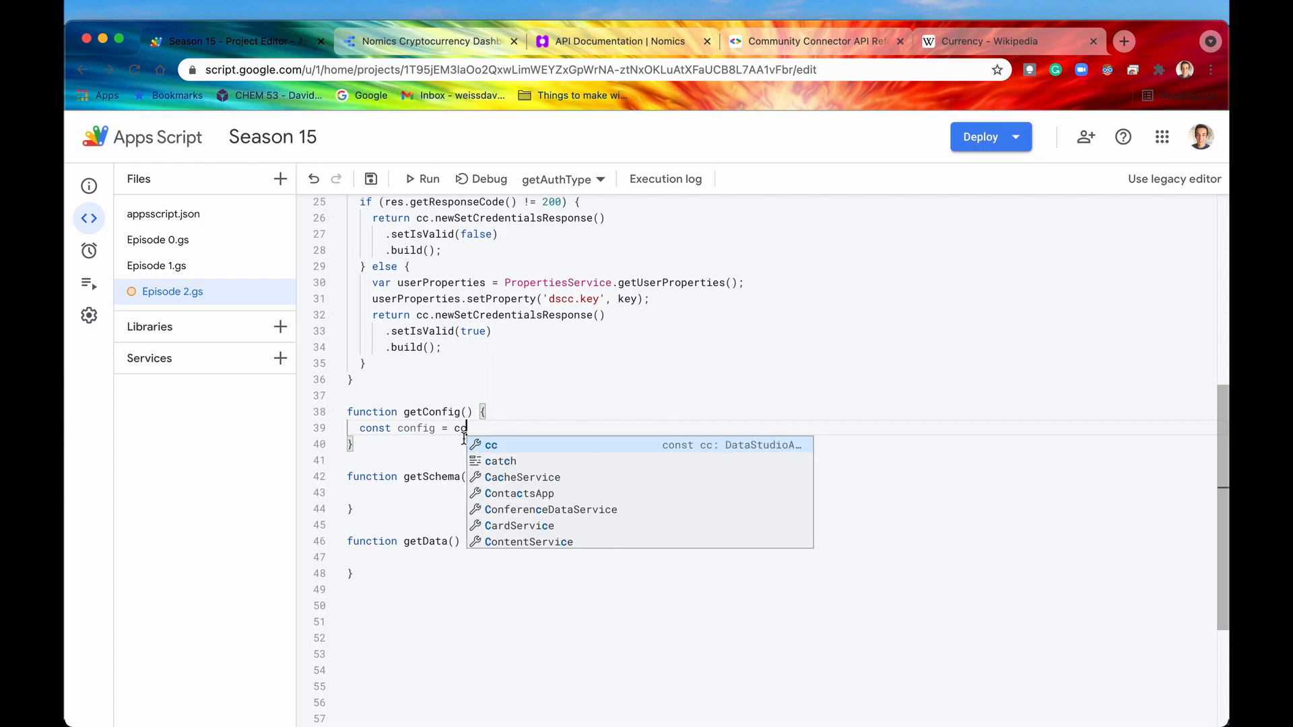
text(.get)
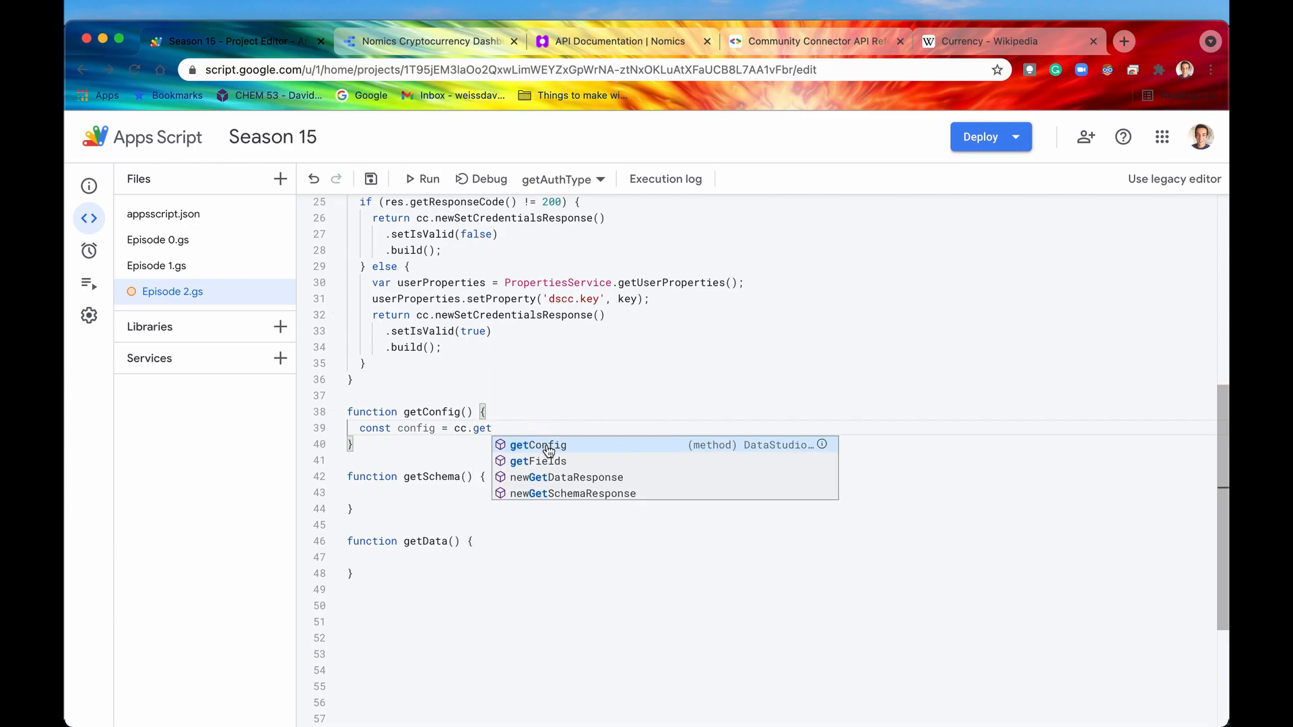
click(537, 445)
text(retu)
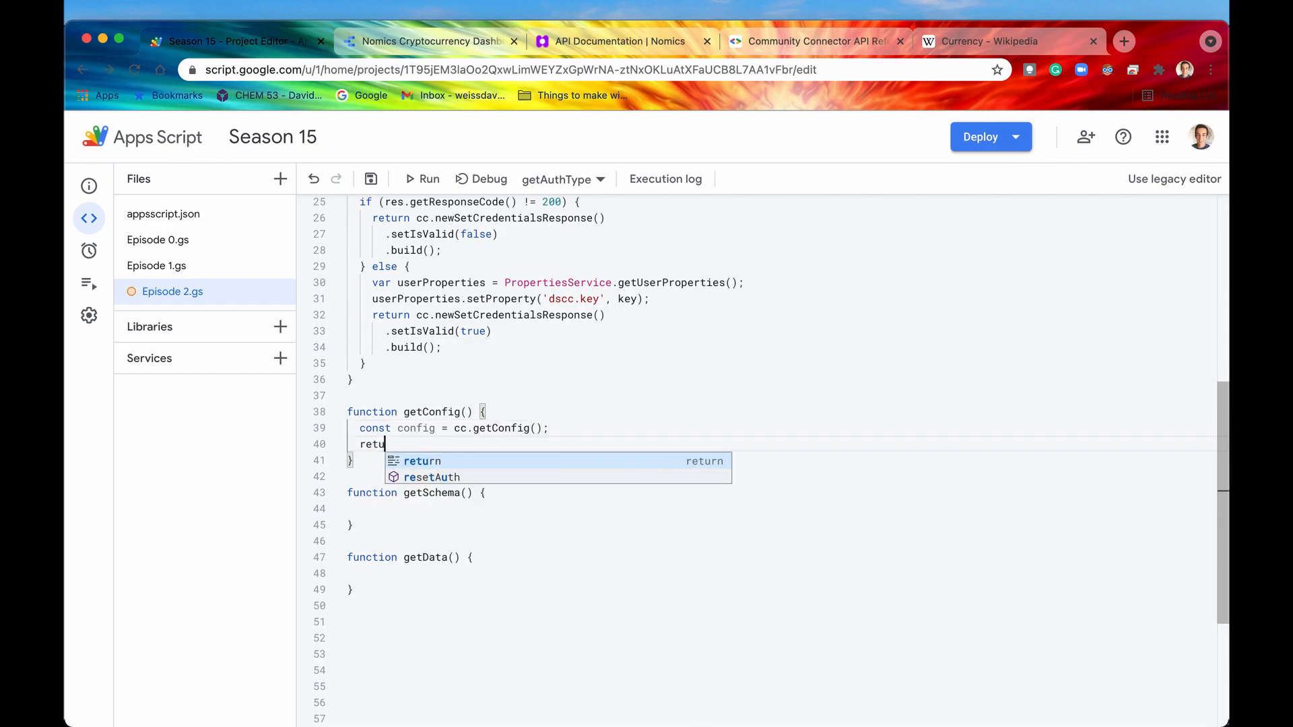
key(Tab)
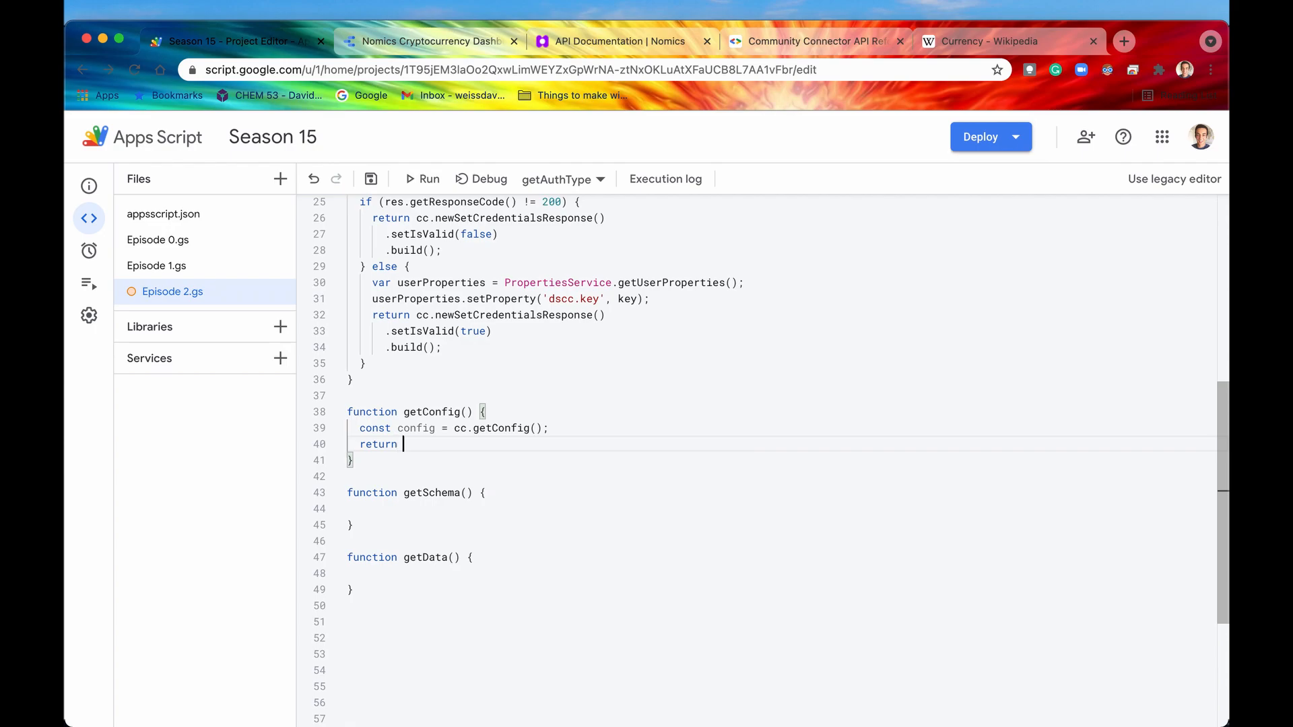
text(config)
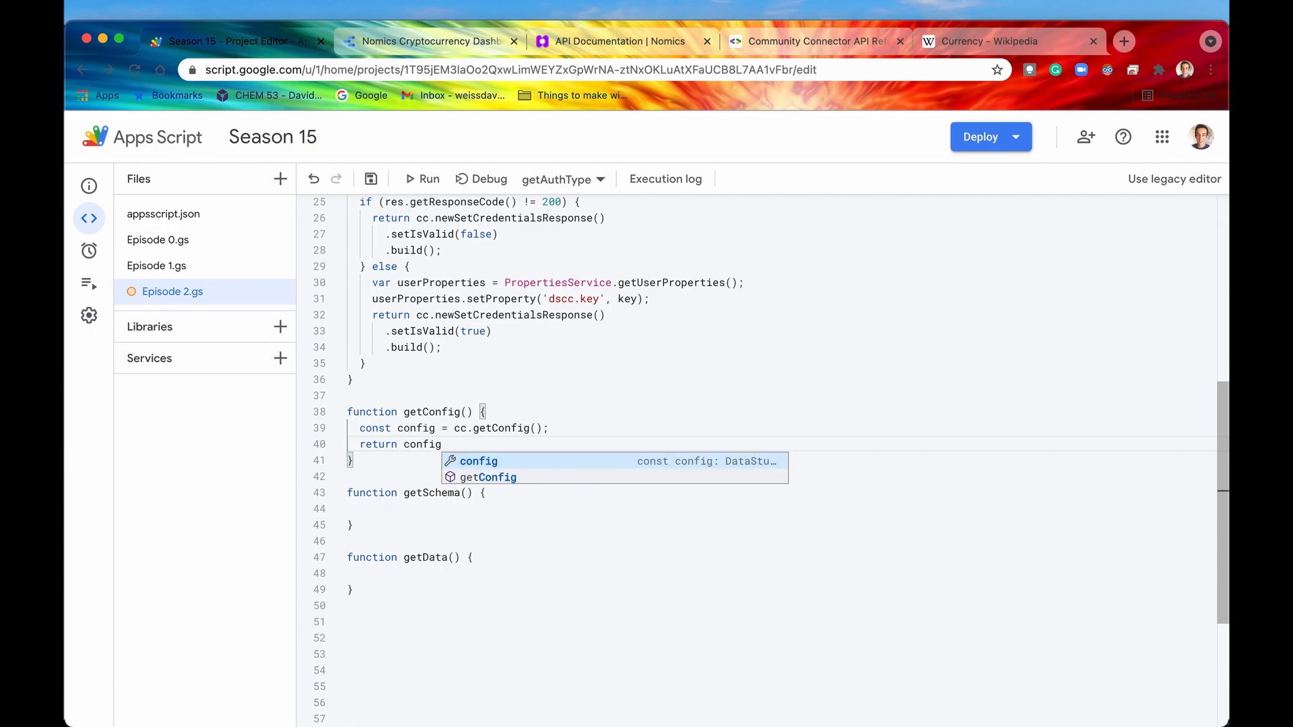
text(.build();)
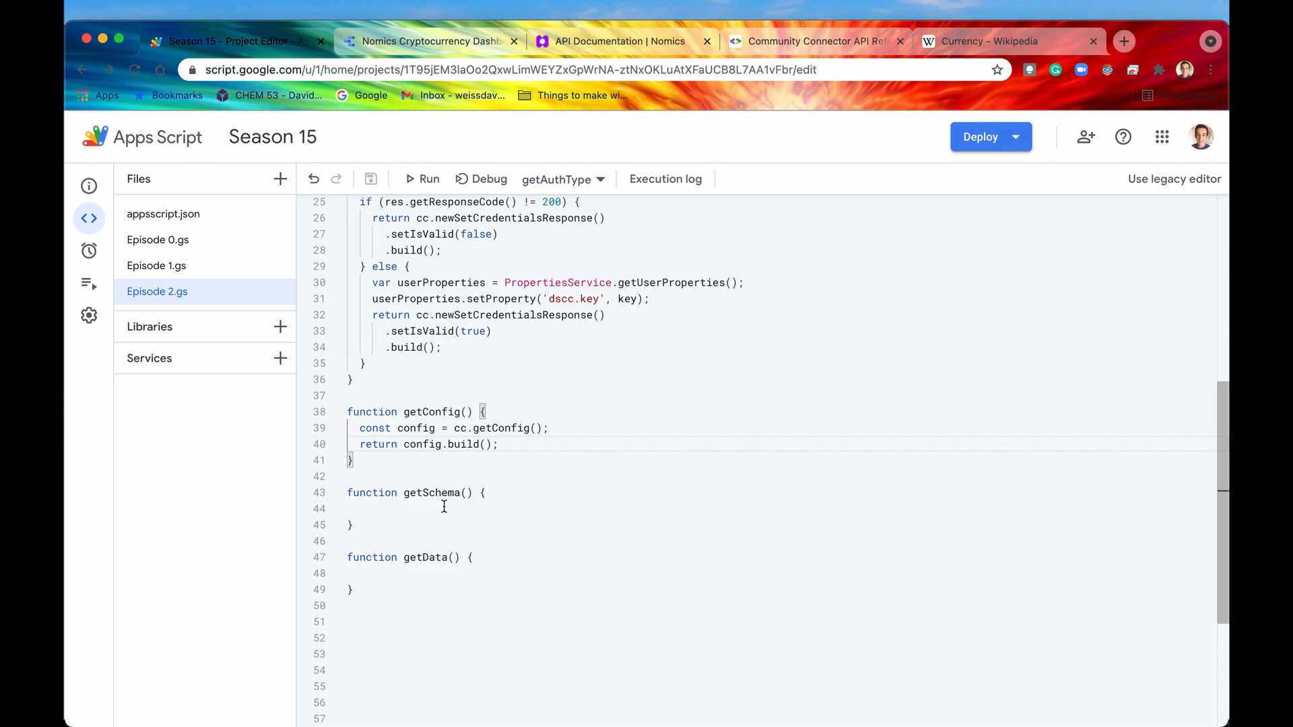
mouse_move(510, 471)
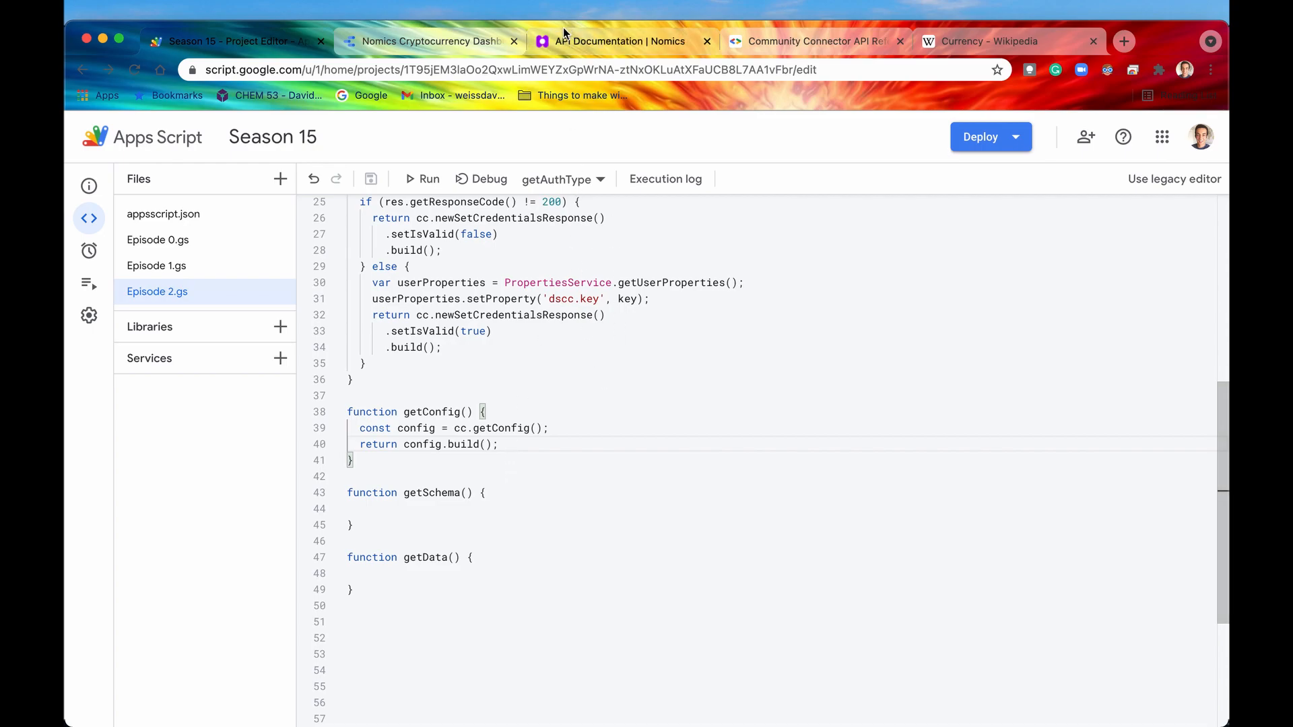
Review the Nomics sparkline docs' convert Currency parameter, then go back to the report.
click(619, 41)
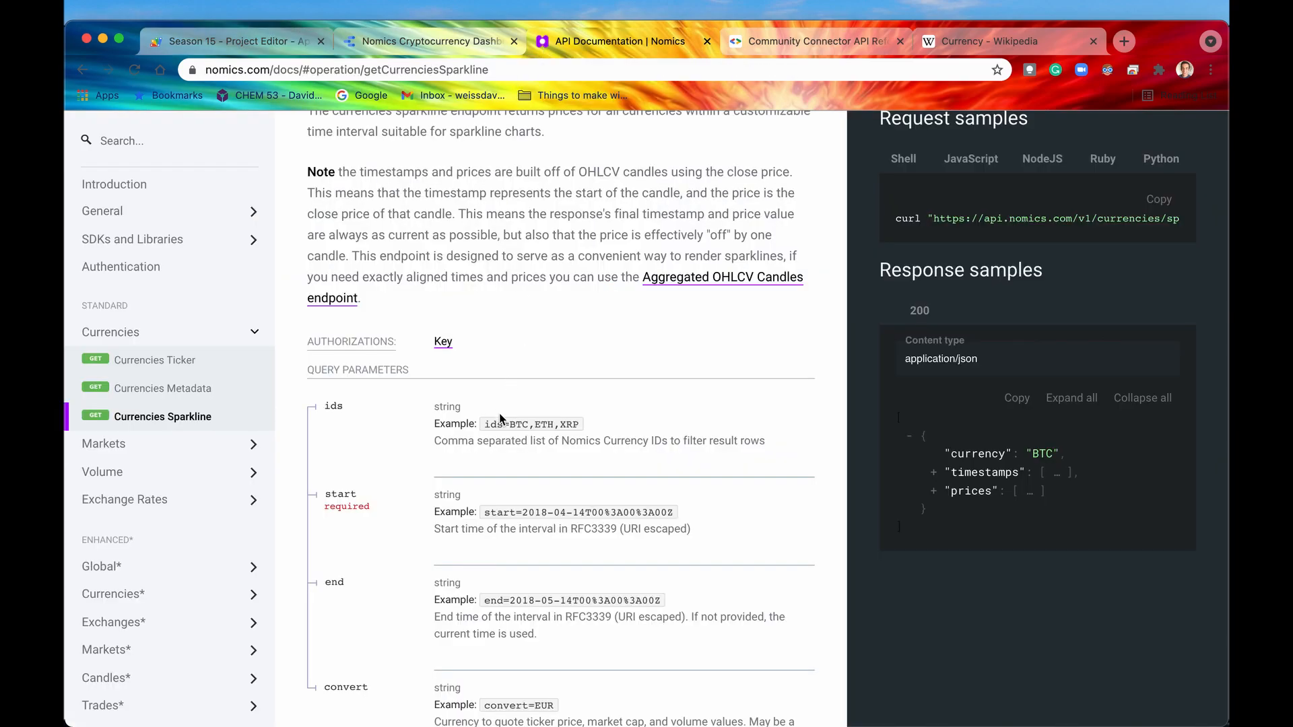
scroll(down, 3)
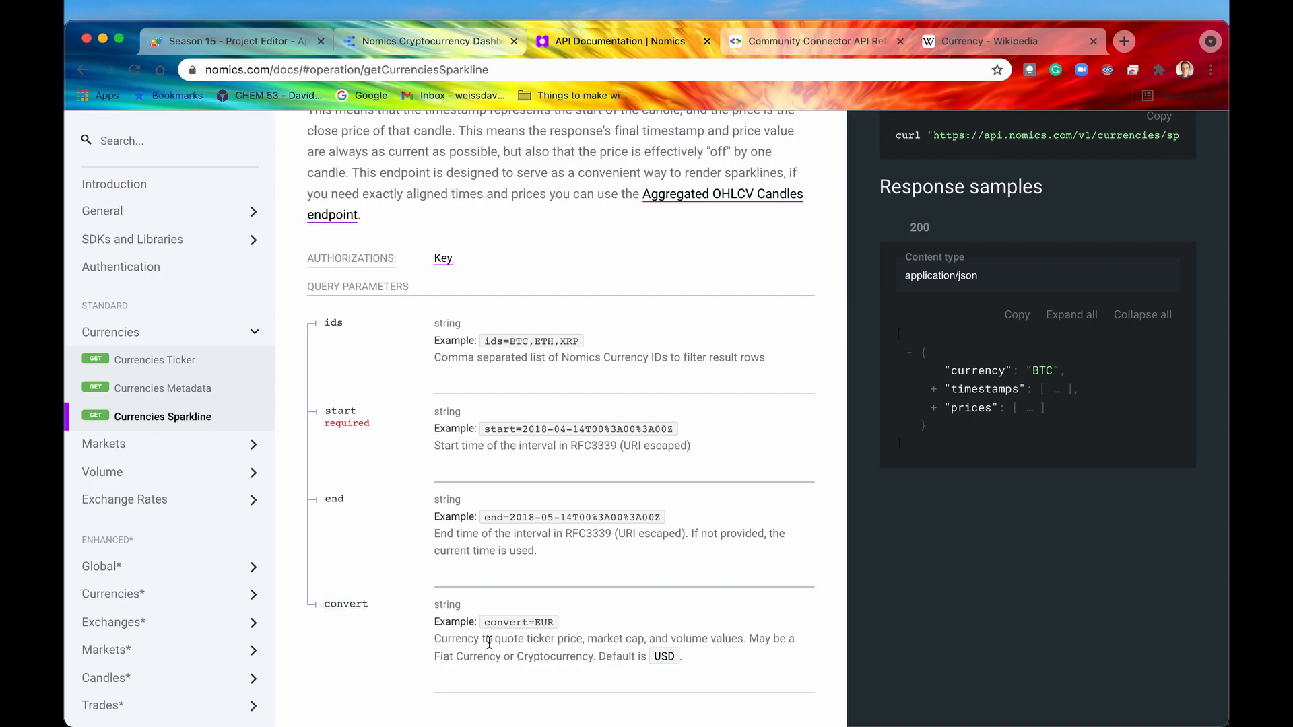
double_click(455, 639)
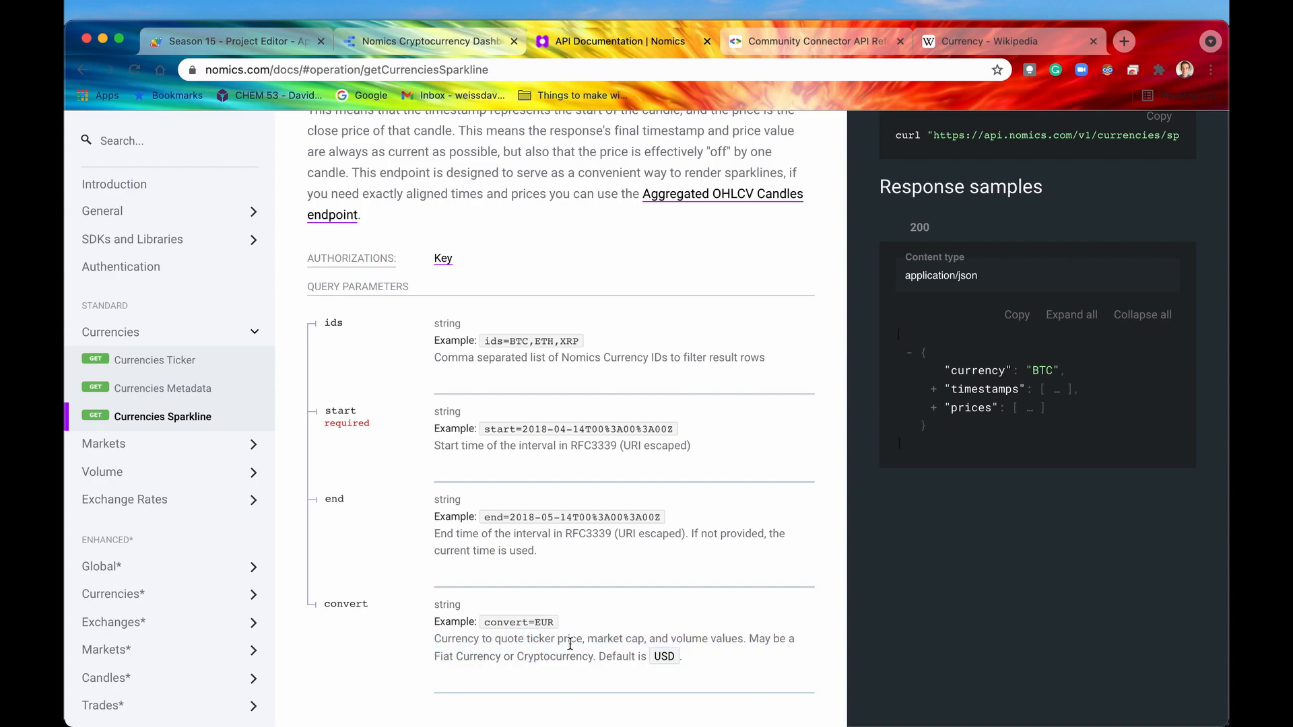
click(428, 41)
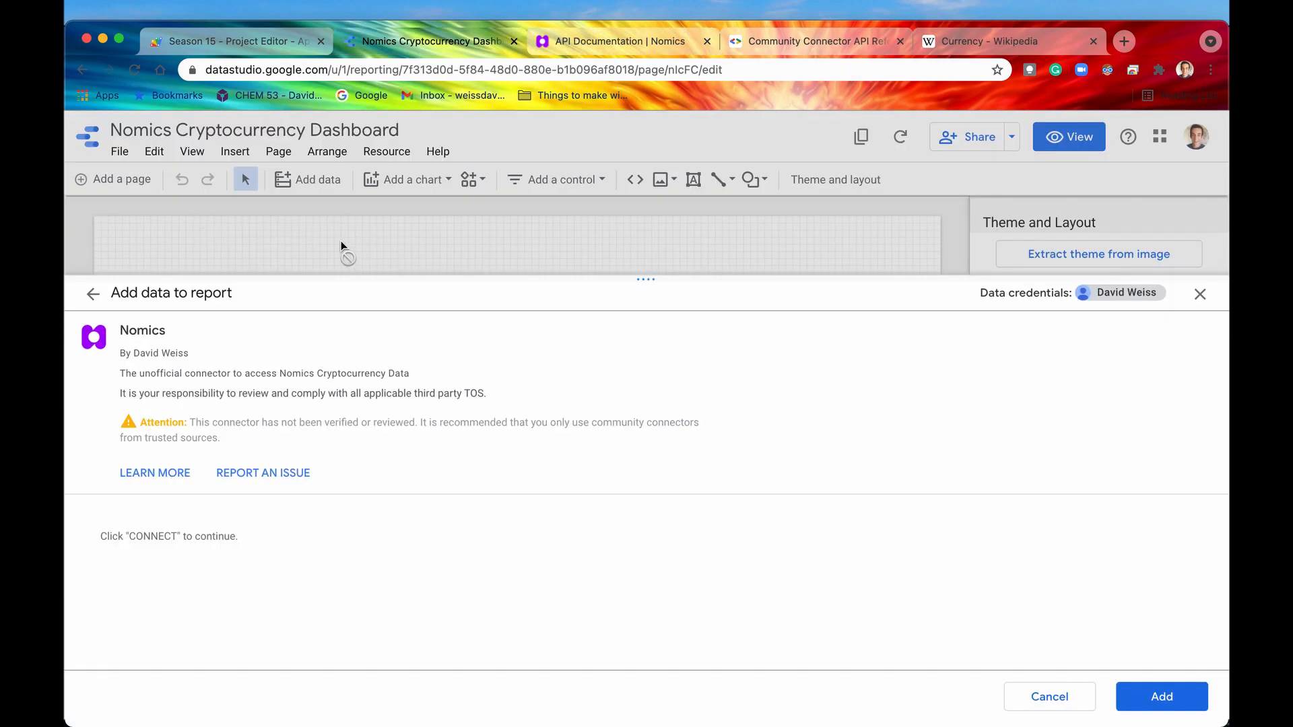
click(614, 41)
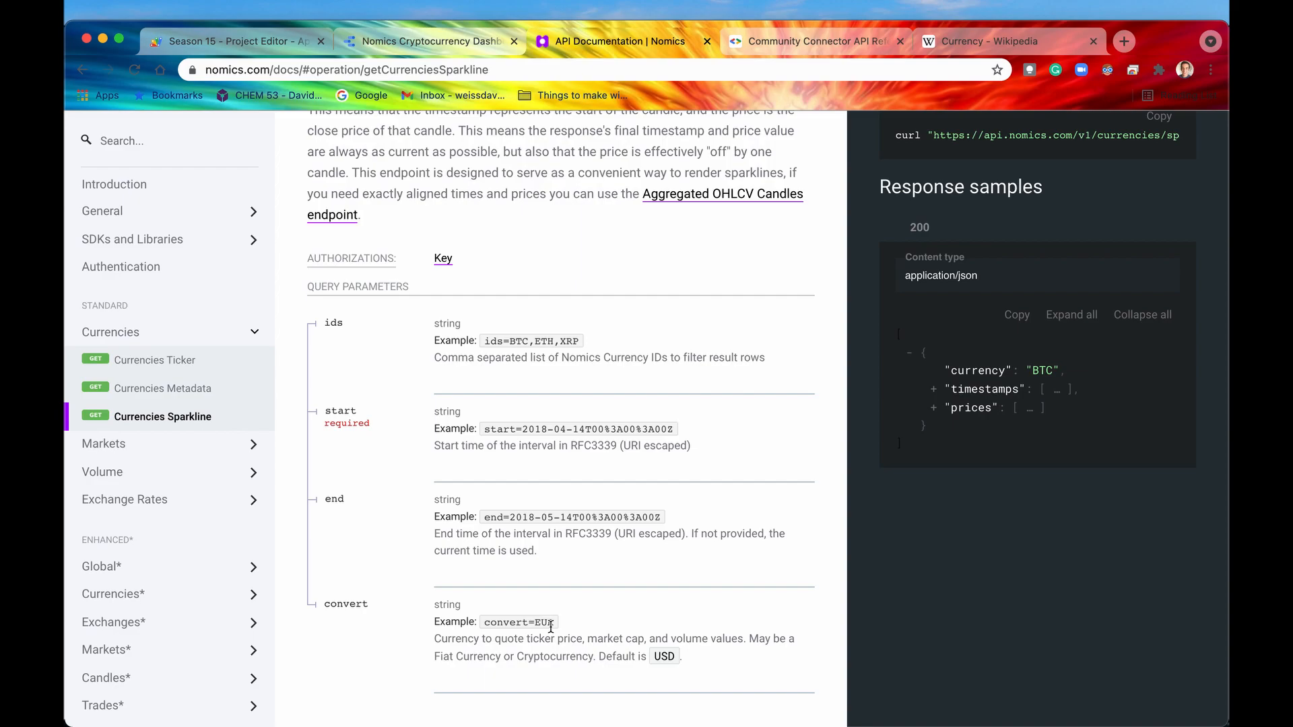
mouse_move(551, 669)
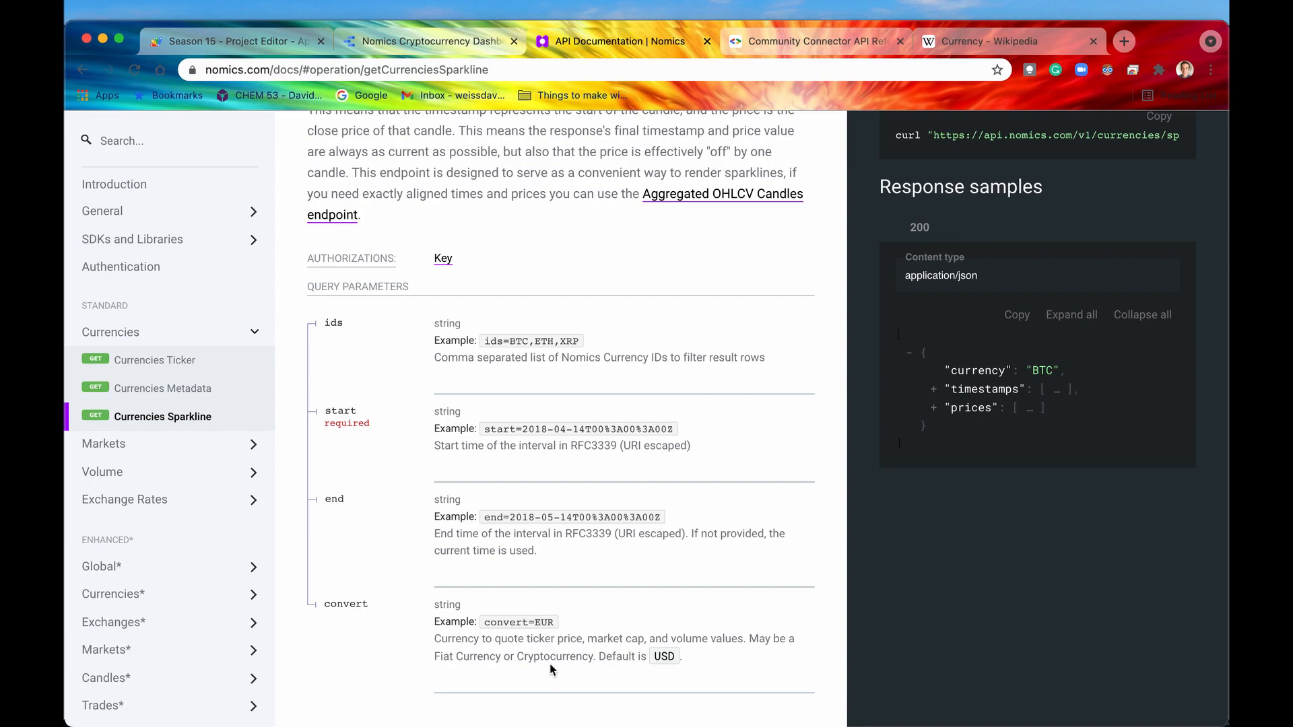
mouse_move(401, 628)
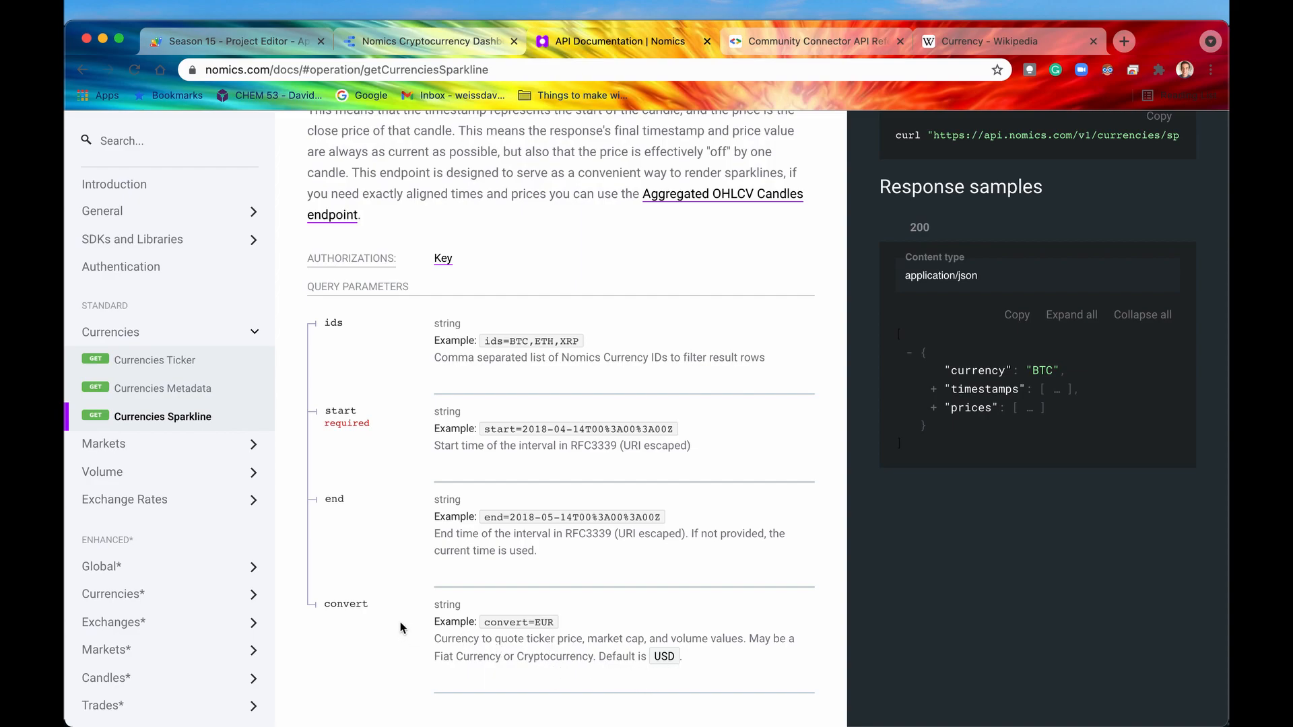
mouse_move(389, 90)
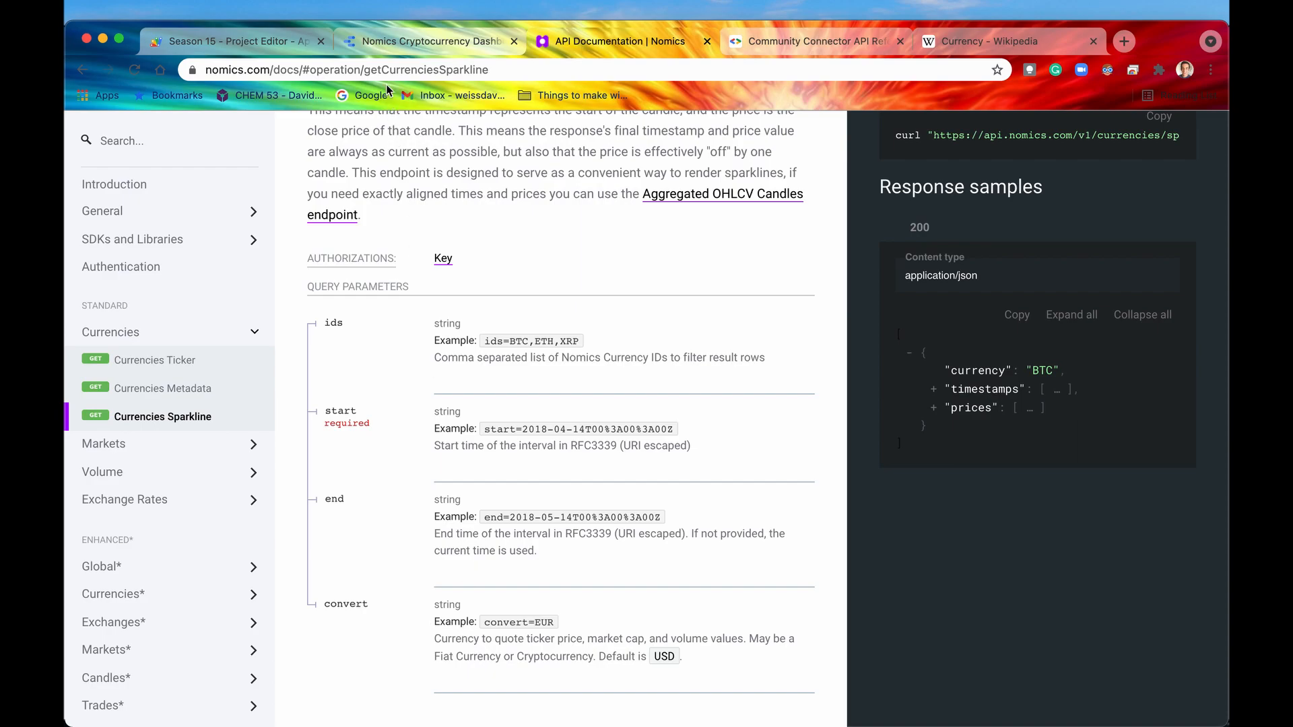
click(429, 41)
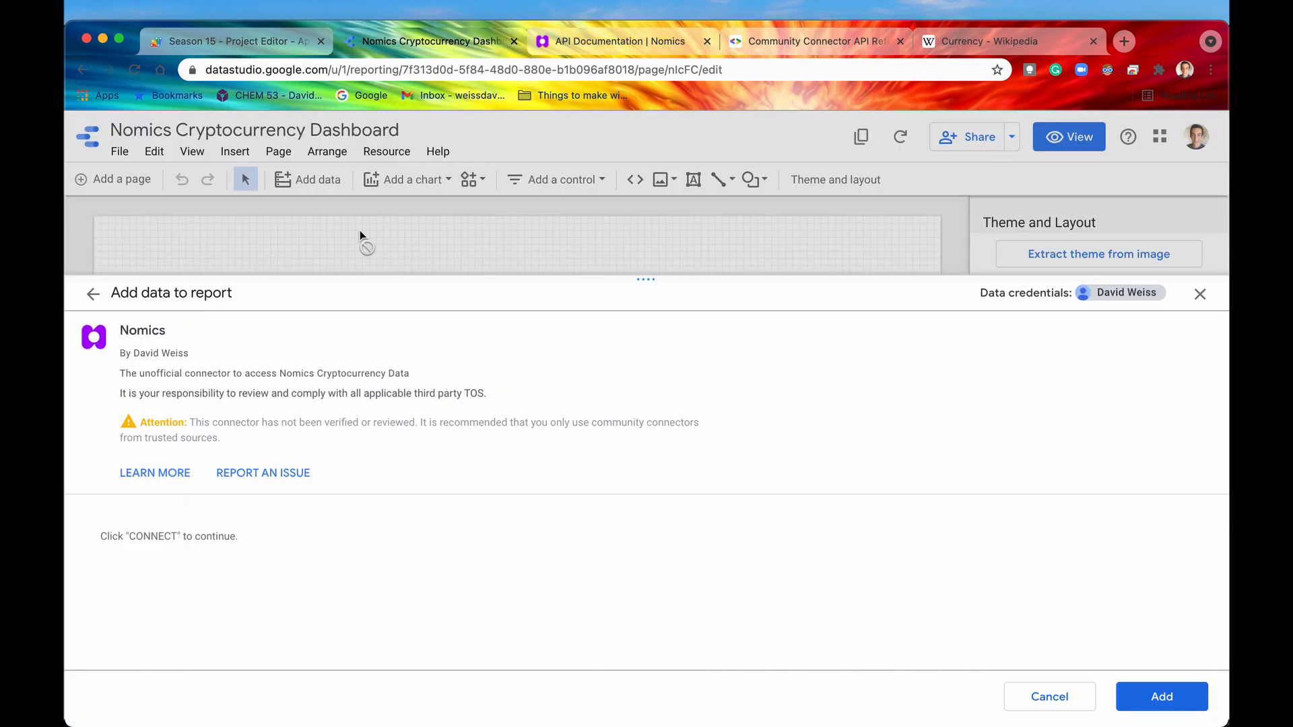
mouse_move(236, 88)
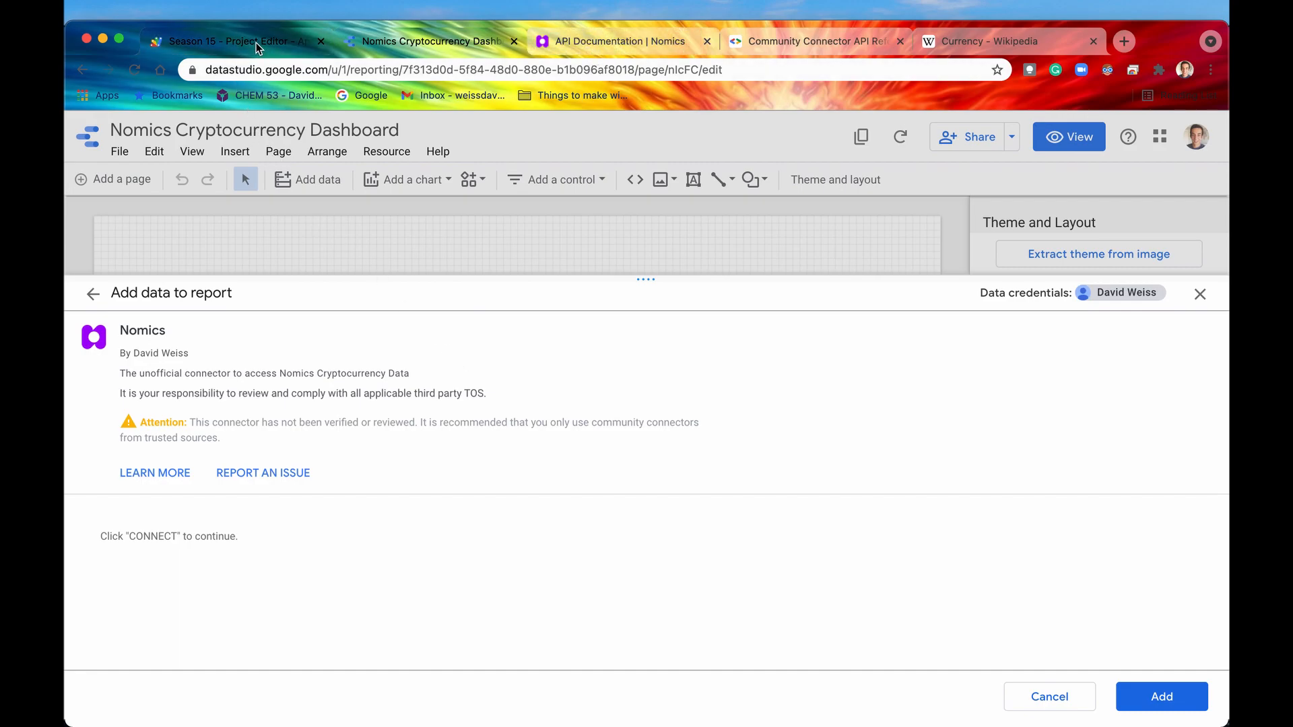
mouse_move(213, 604)
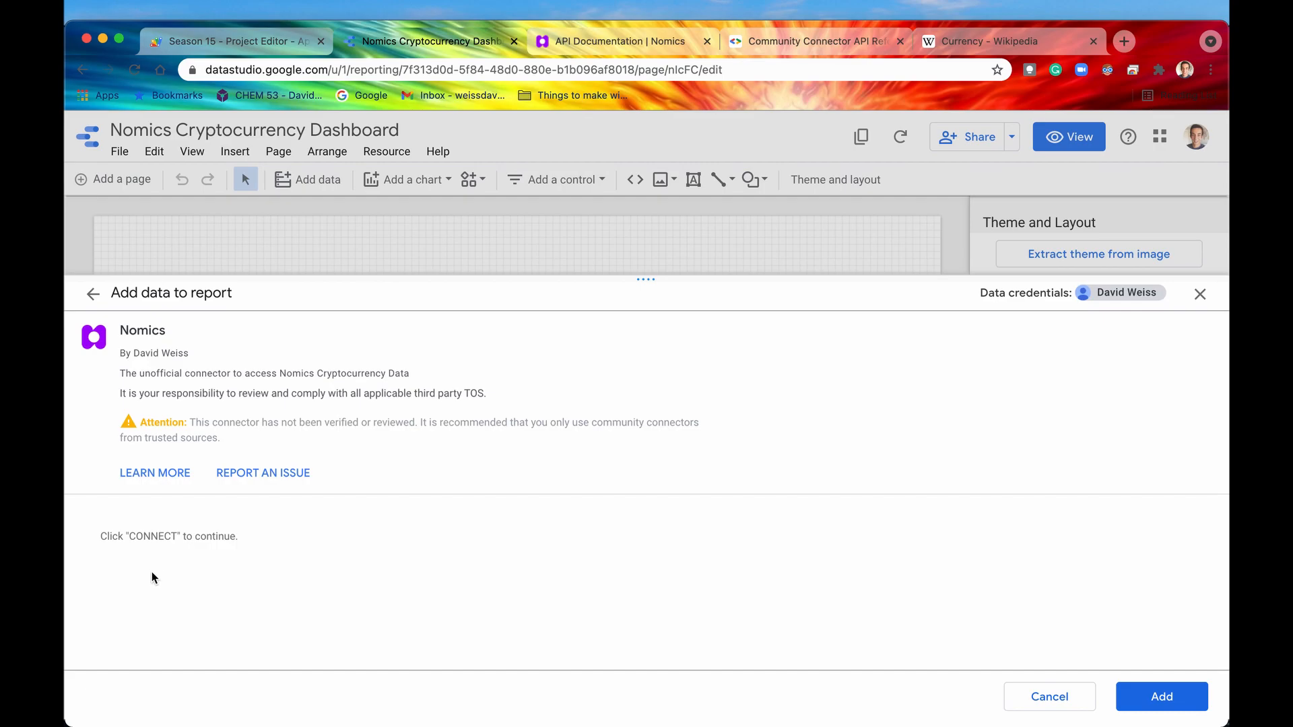
mouse_move(151, 564)
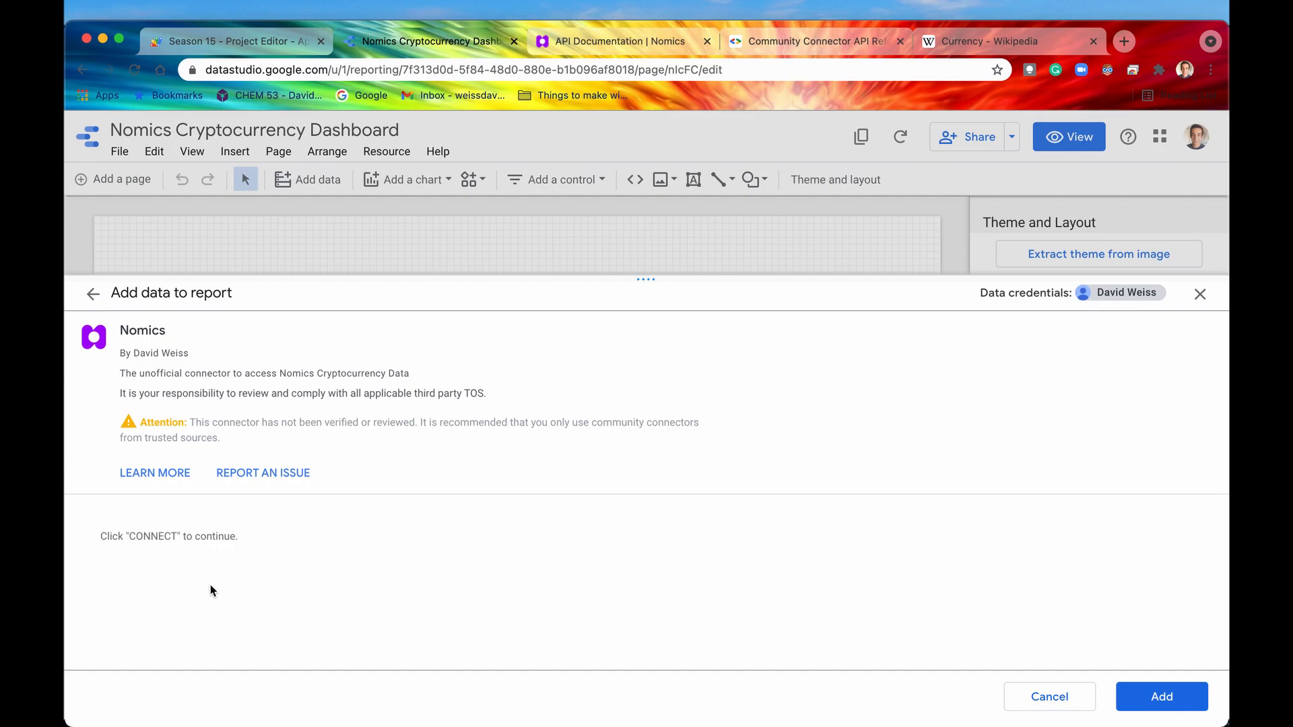
mouse_move(184, 577)
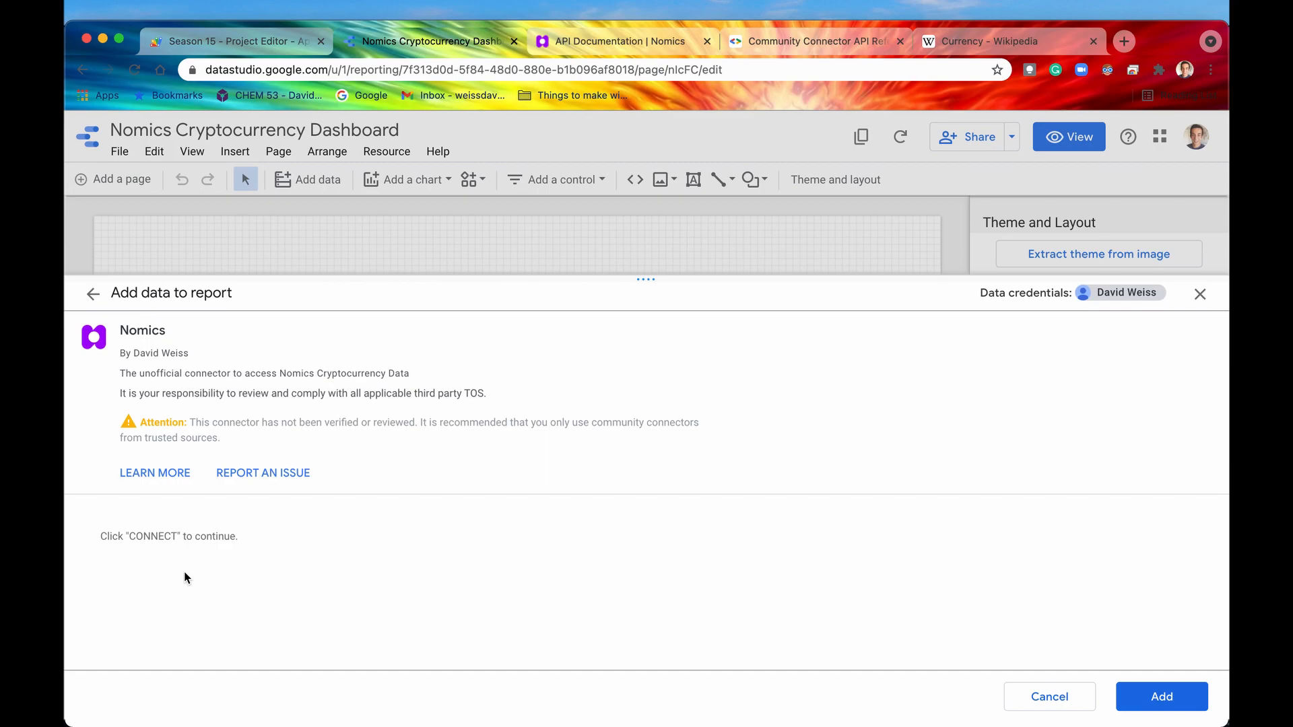
mouse_move(175, 573)
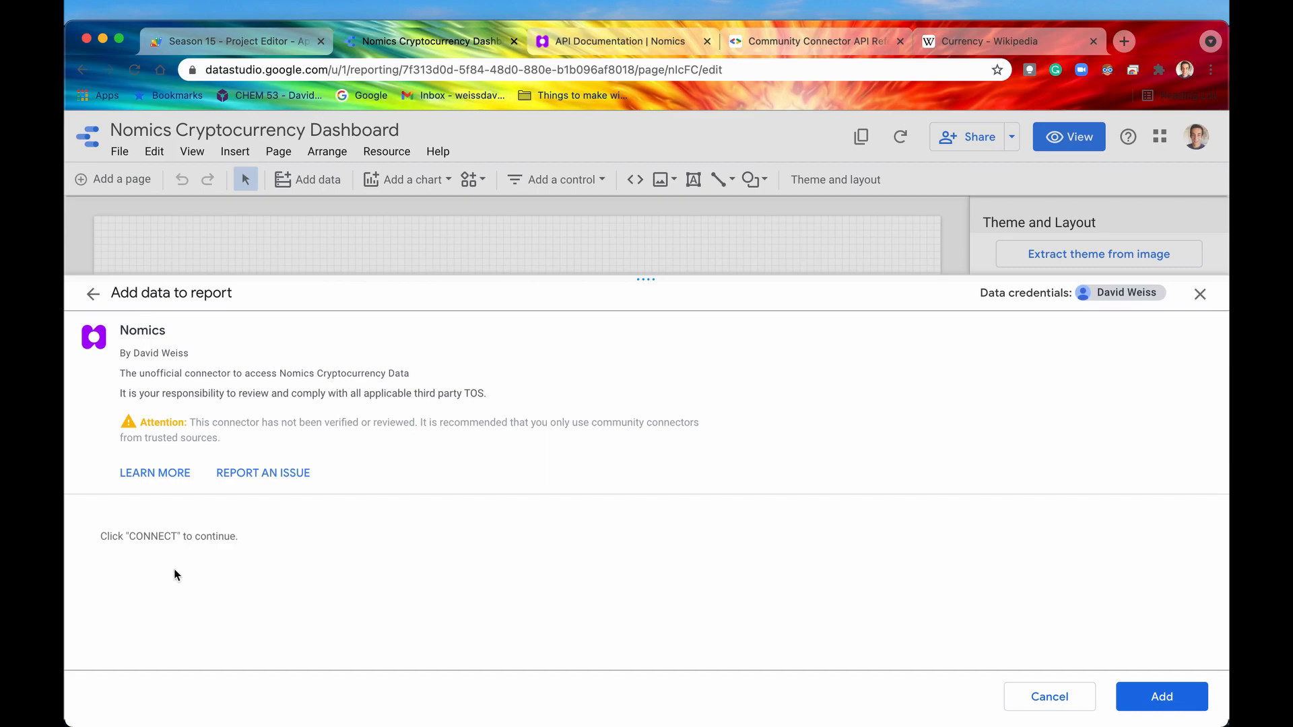
Return to the Season 15 Apps Script project.
click(231, 41)
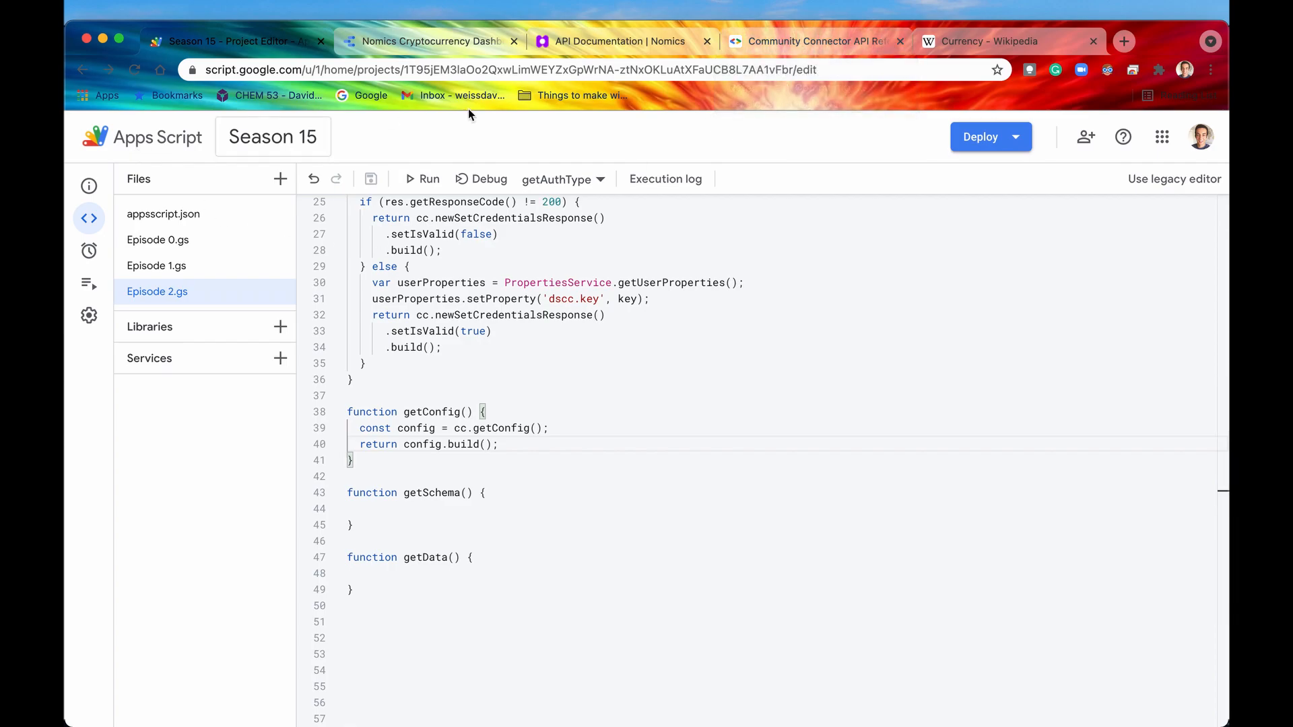
Highlight CHECKBOX and SELECT_SINGLE in the ConfigType reference table, then return to the code.
click(811, 41)
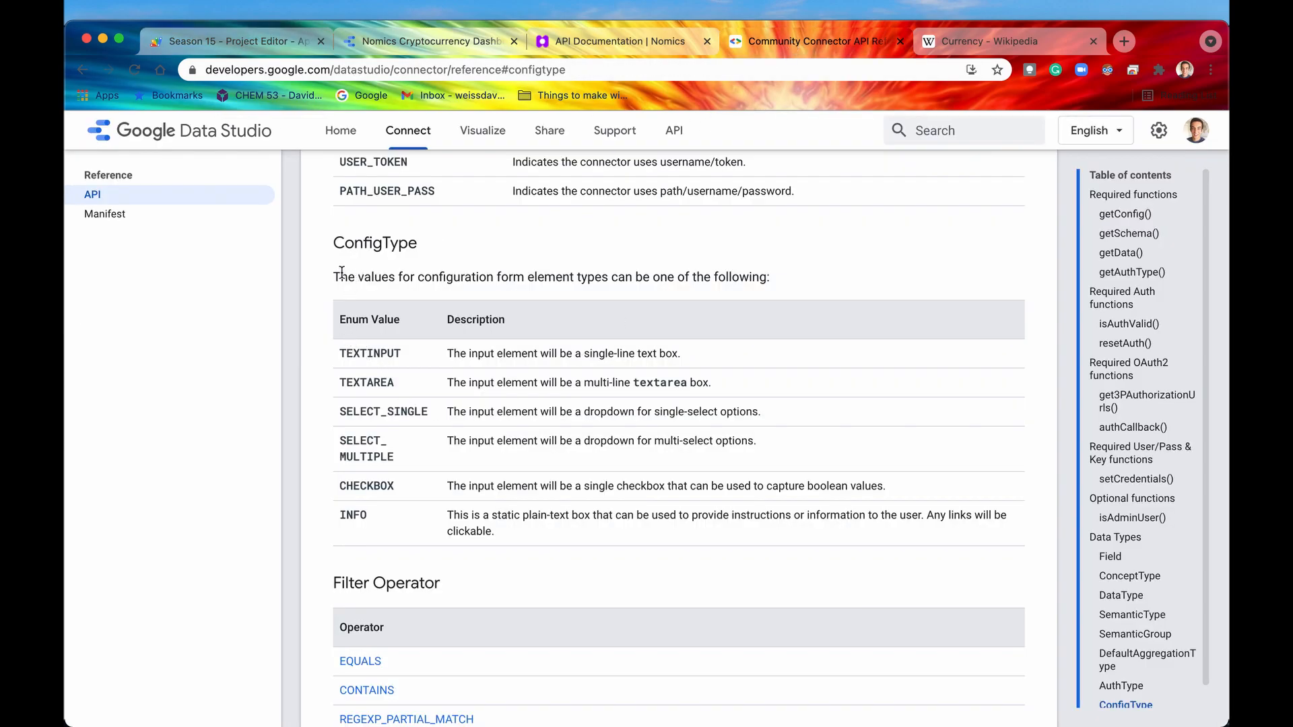
drag(339, 353, 394, 382)
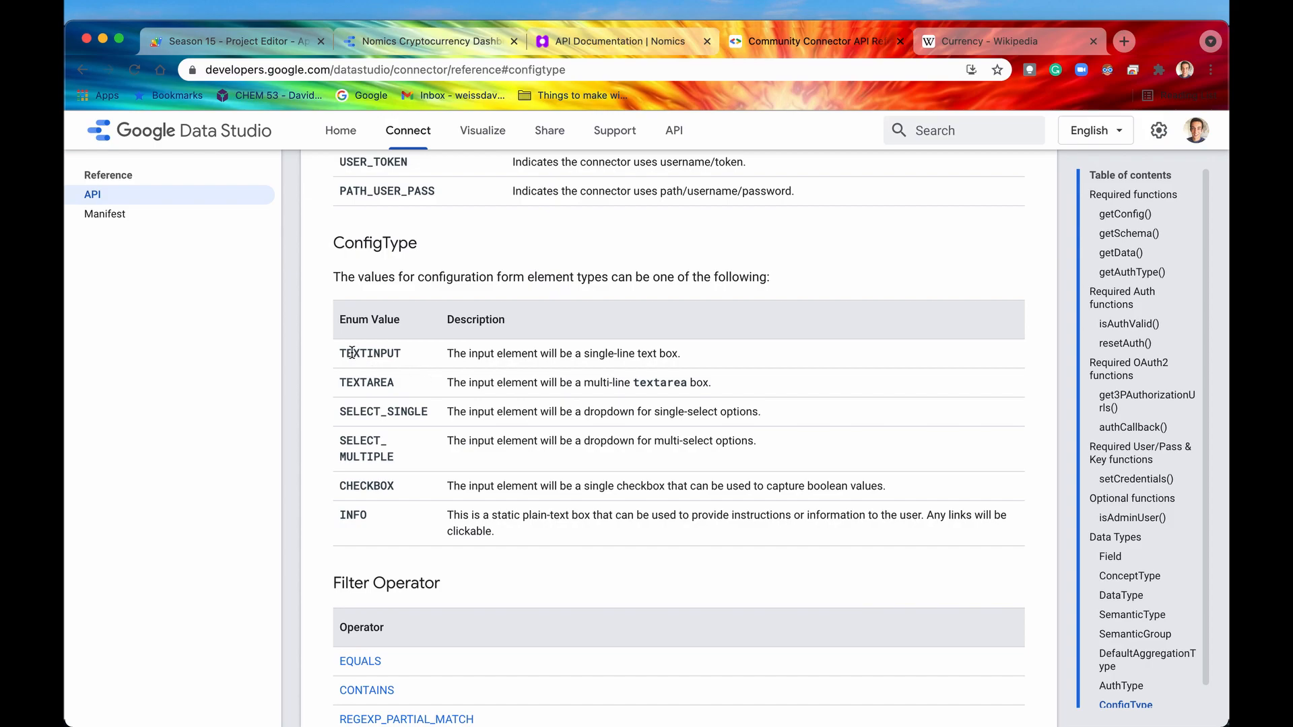
double_click(364, 382)
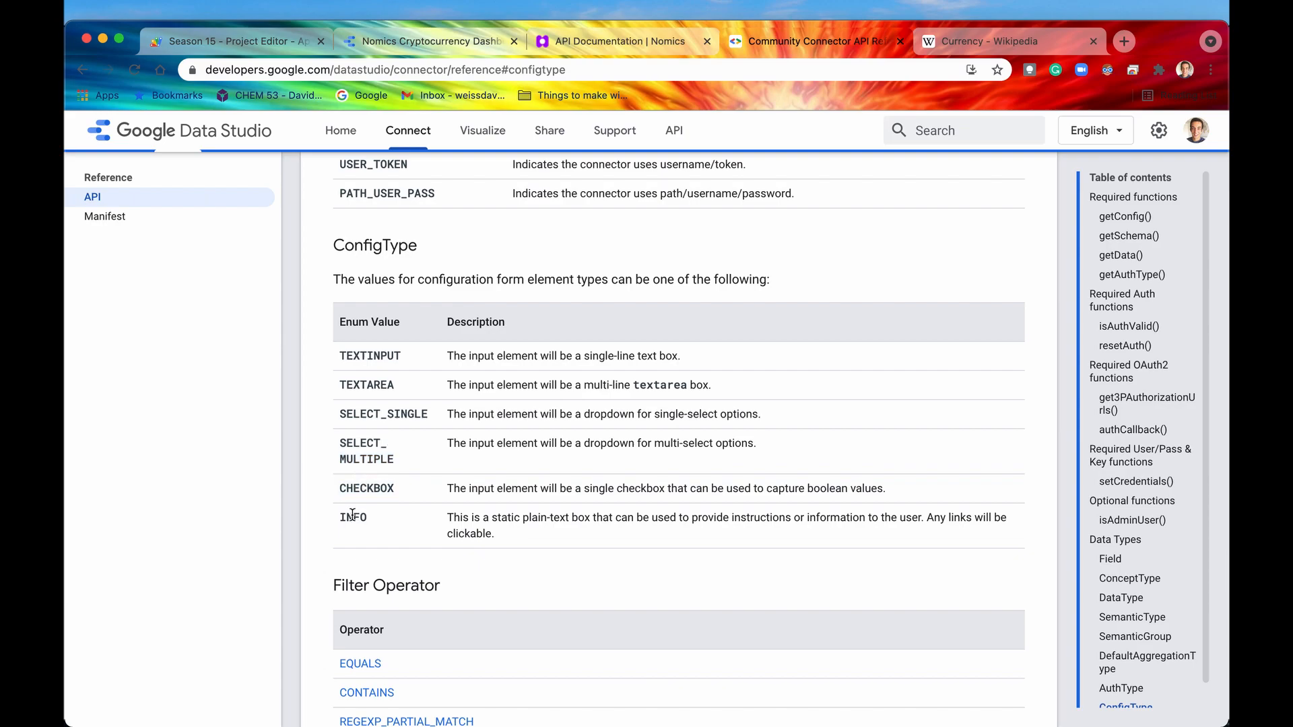
double_click(352, 517)
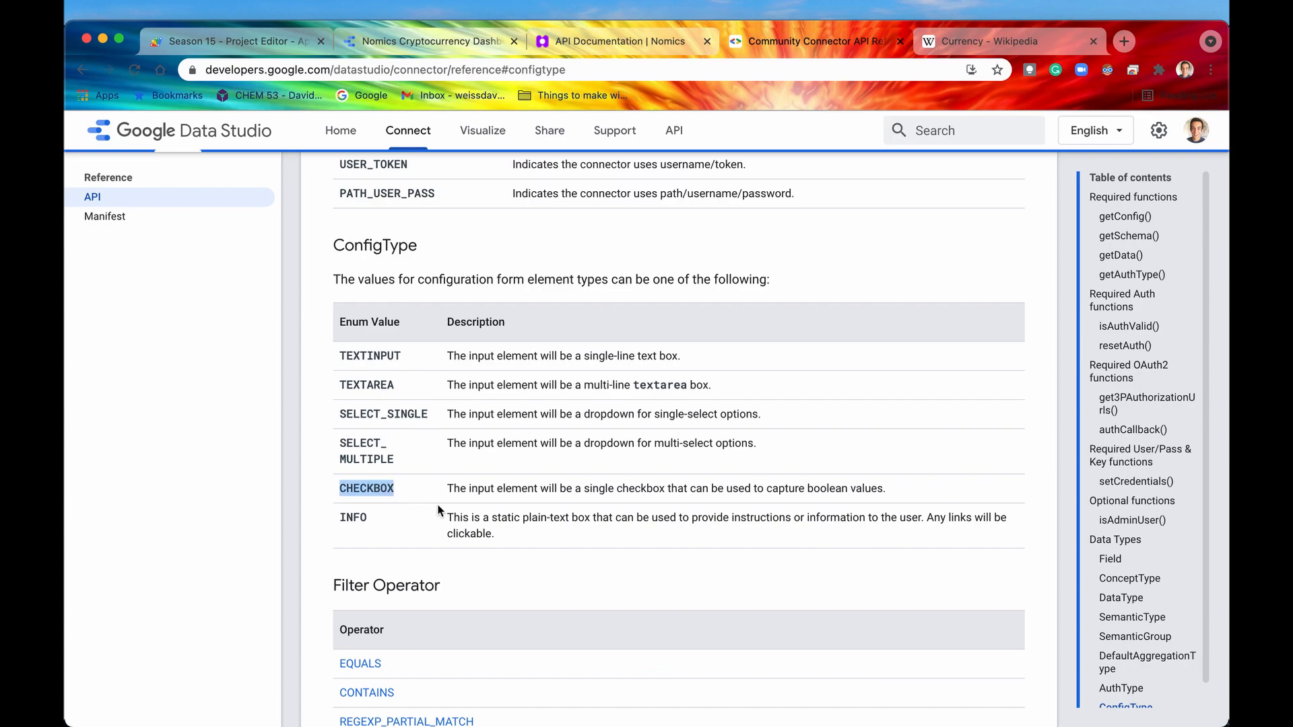
drag(445, 487, 756, 487)
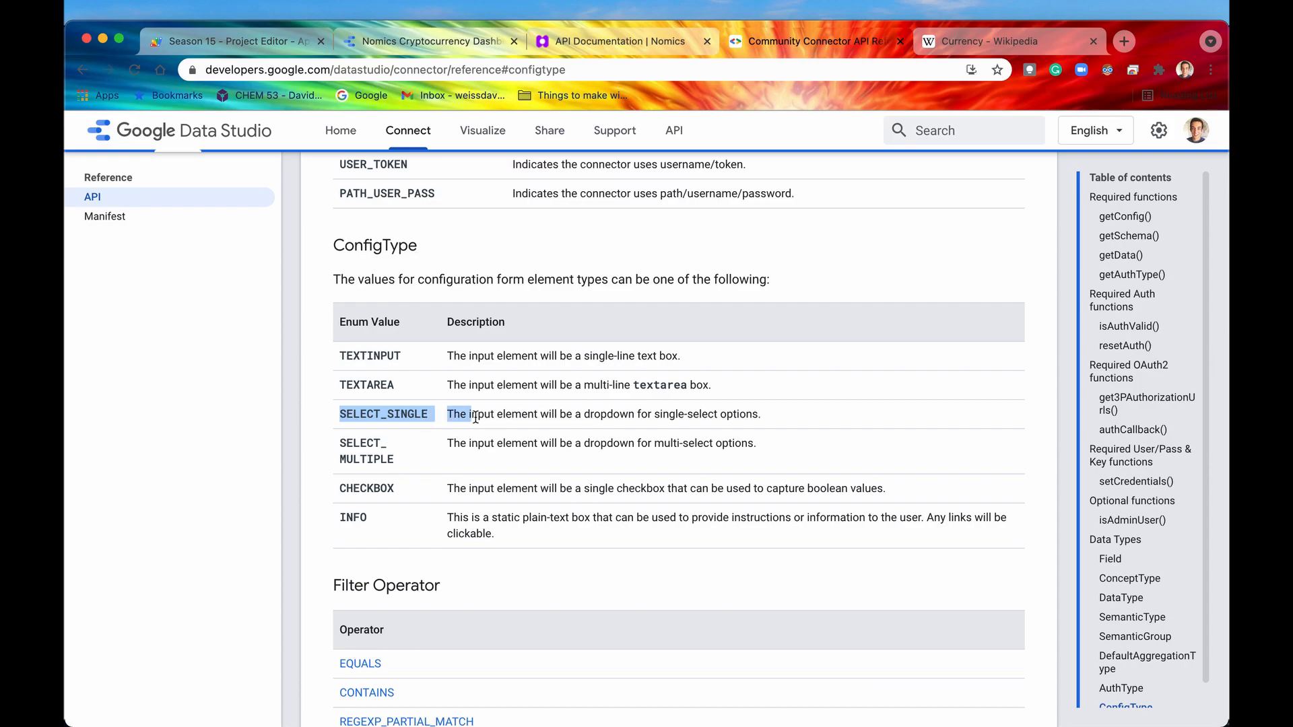
drag(462, 413, 594, 413)
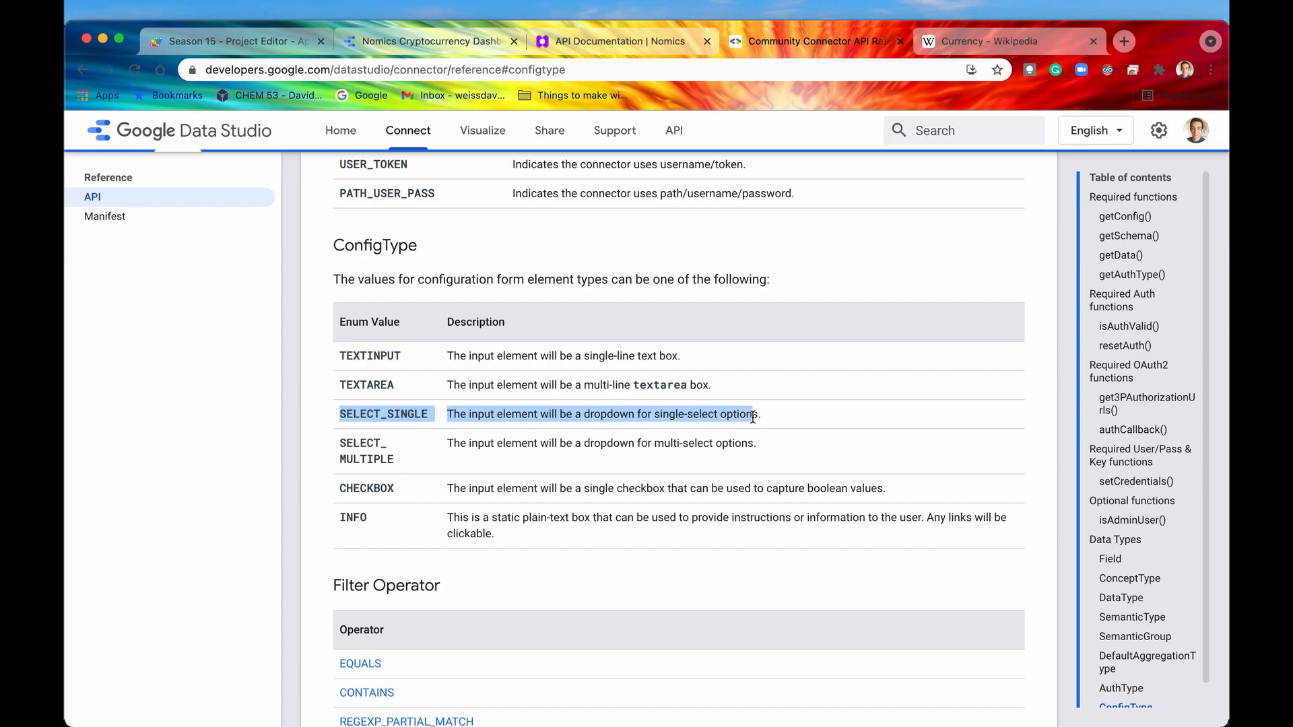
click(235, 41)
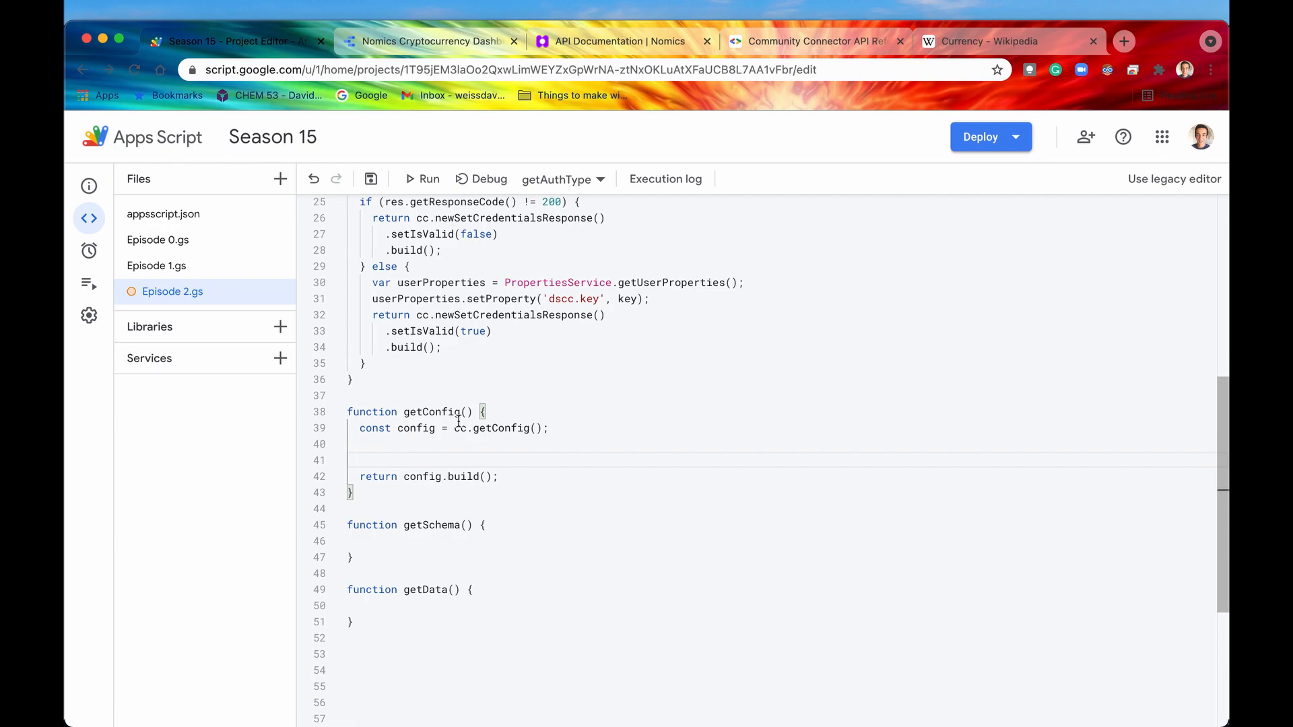
Start a config.newSelectSingle() chain in getConfig.
text(con)
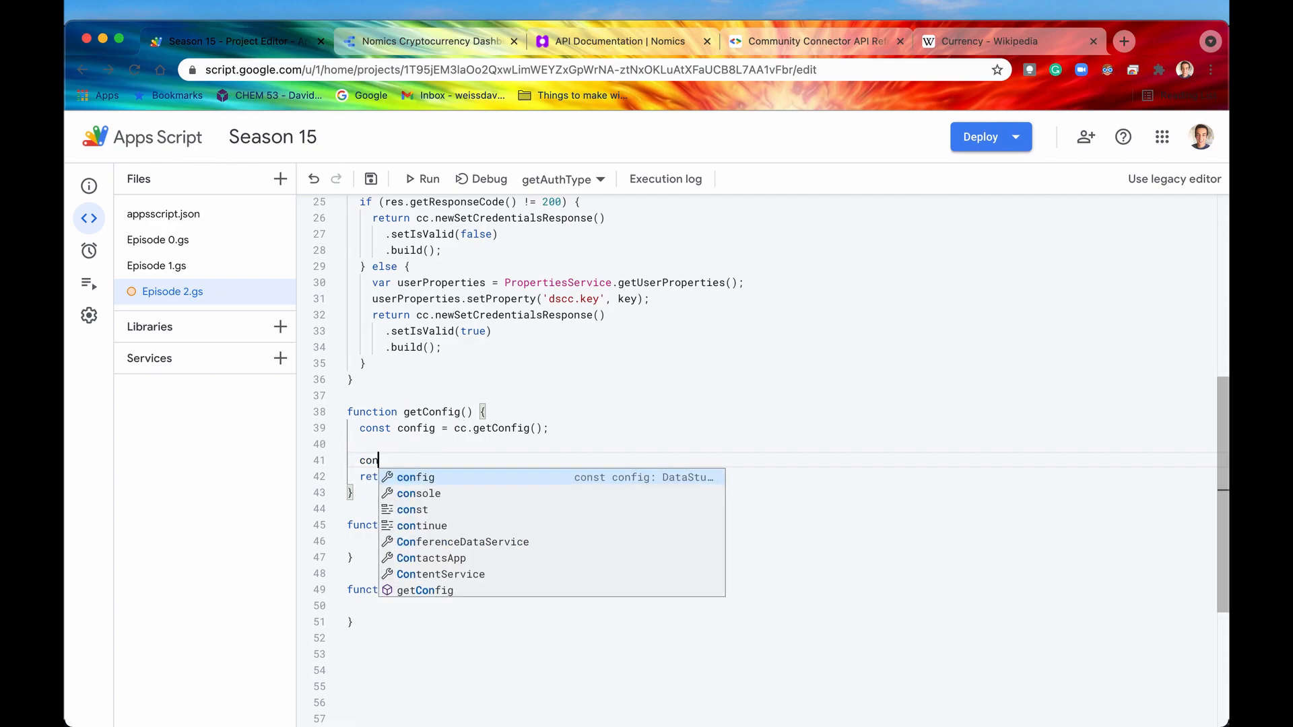
text(fig)
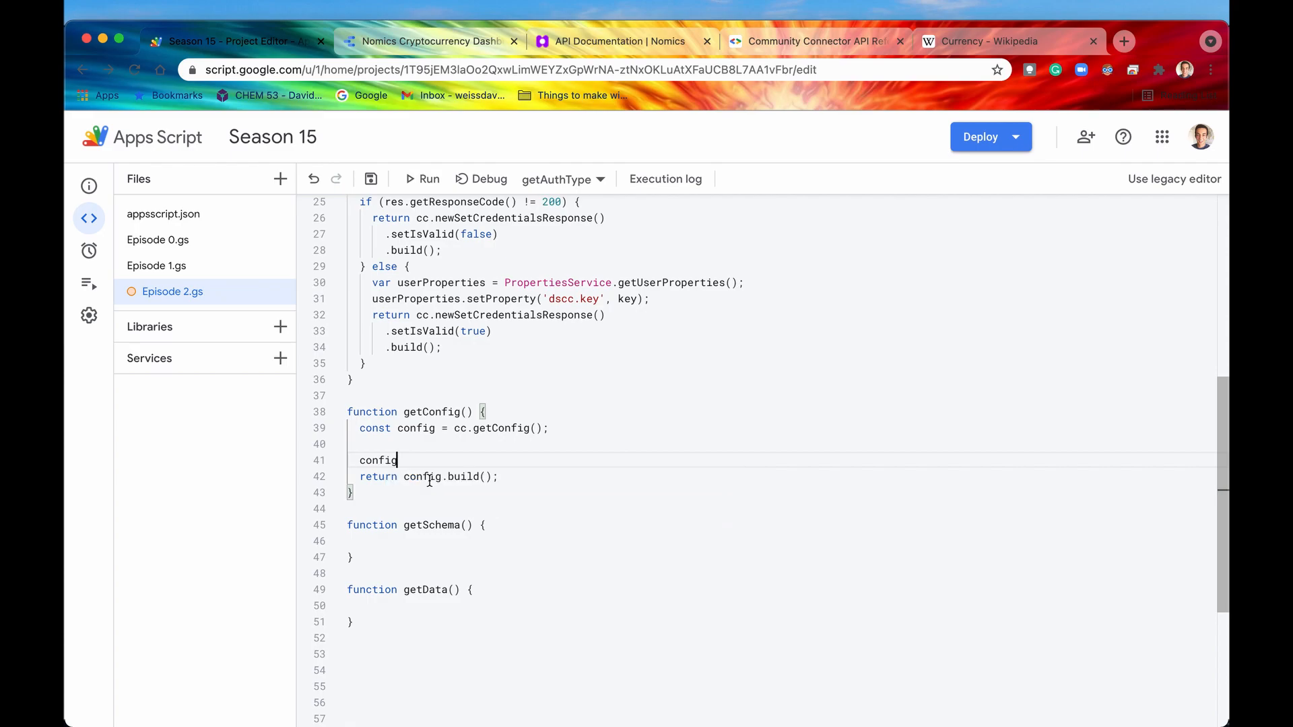
text(.new)
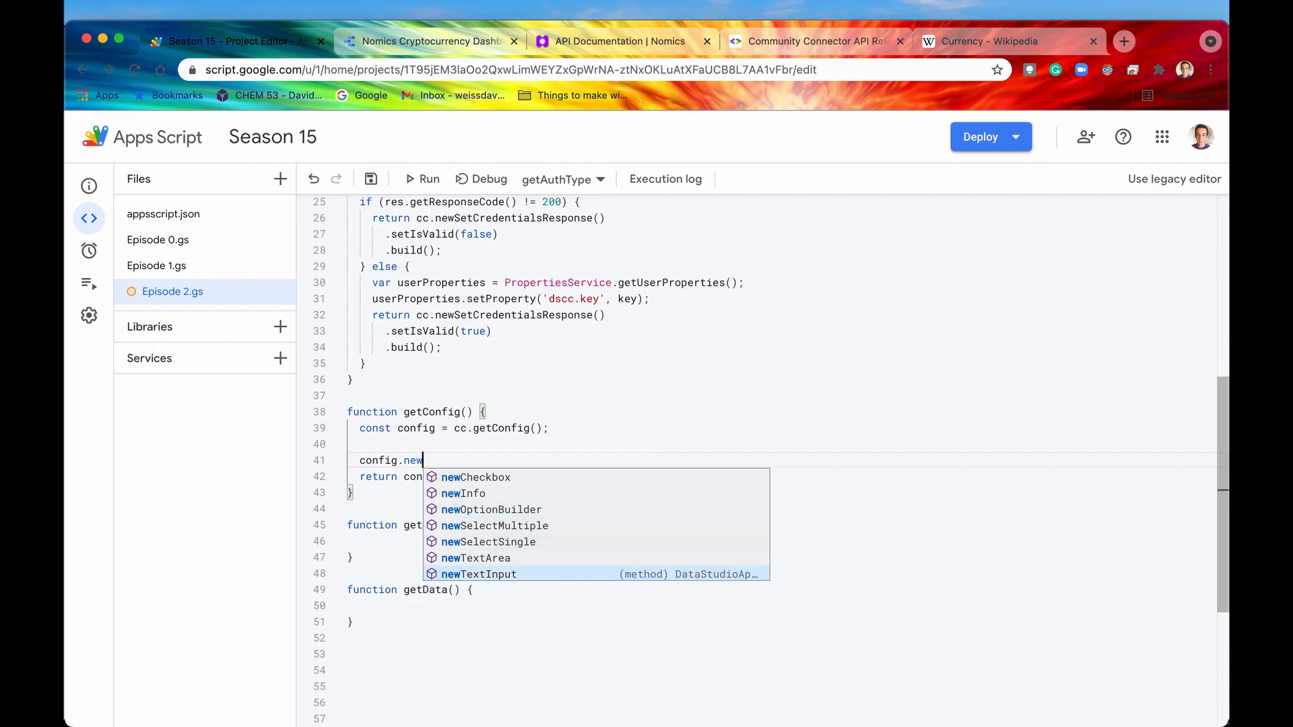
mouse_move(497, 567)
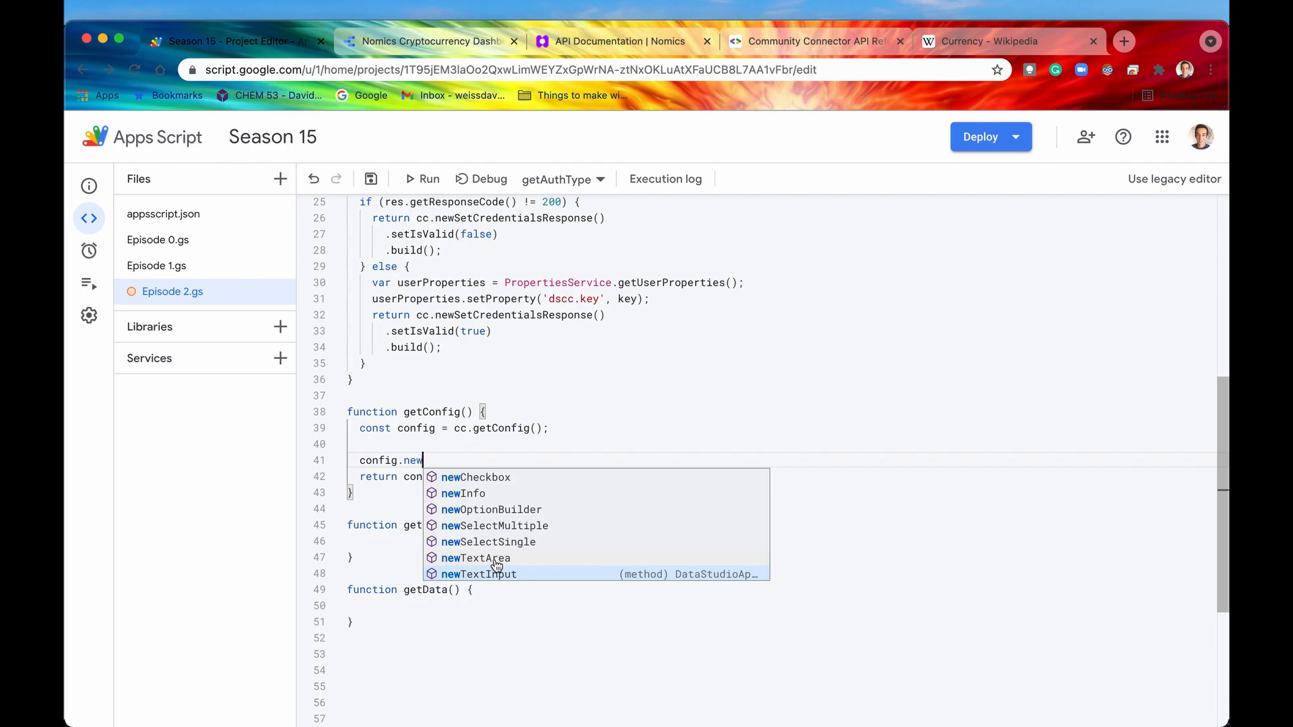
click(495, 541)
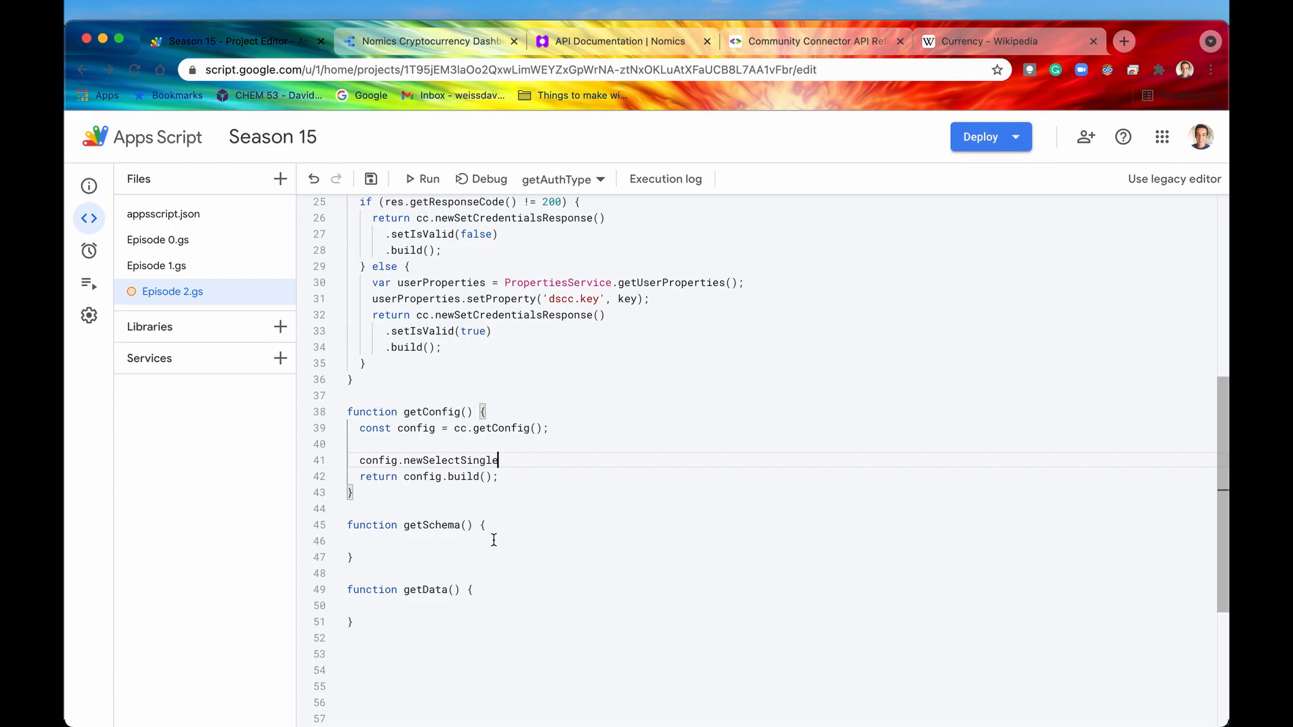
text(())
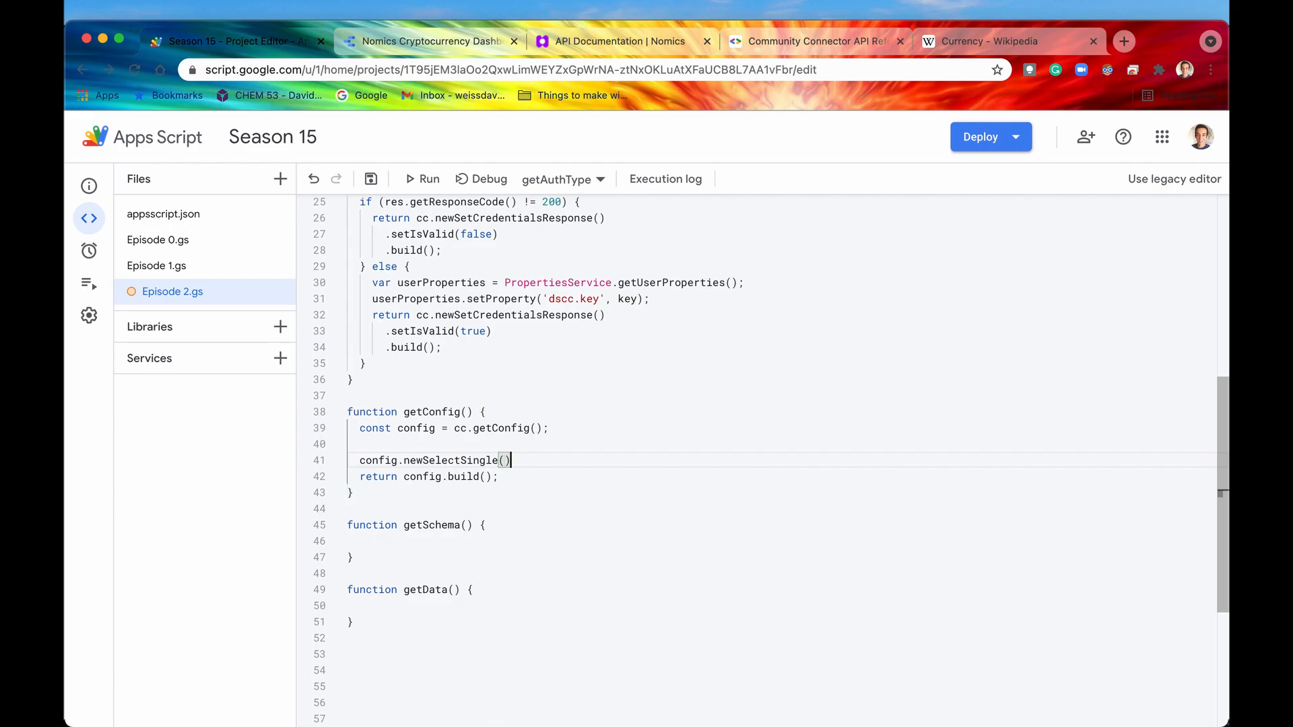
text(.)
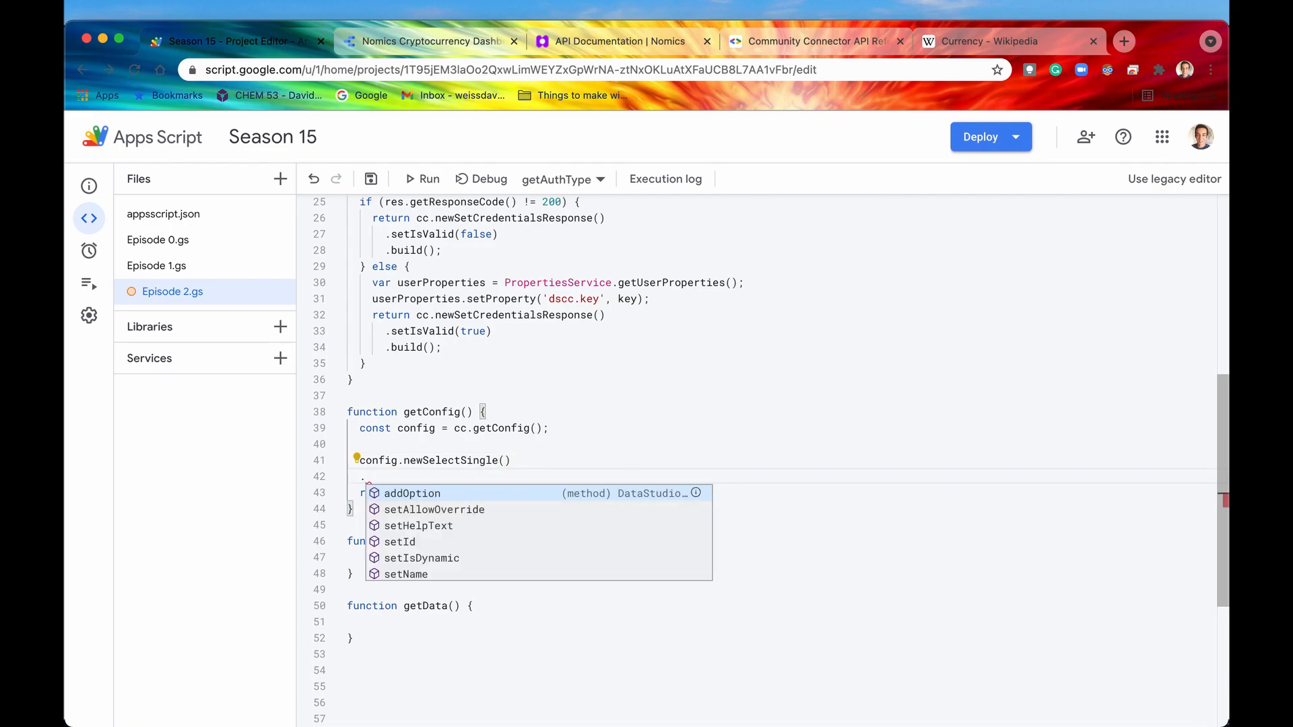
mouse_move(484, 536)
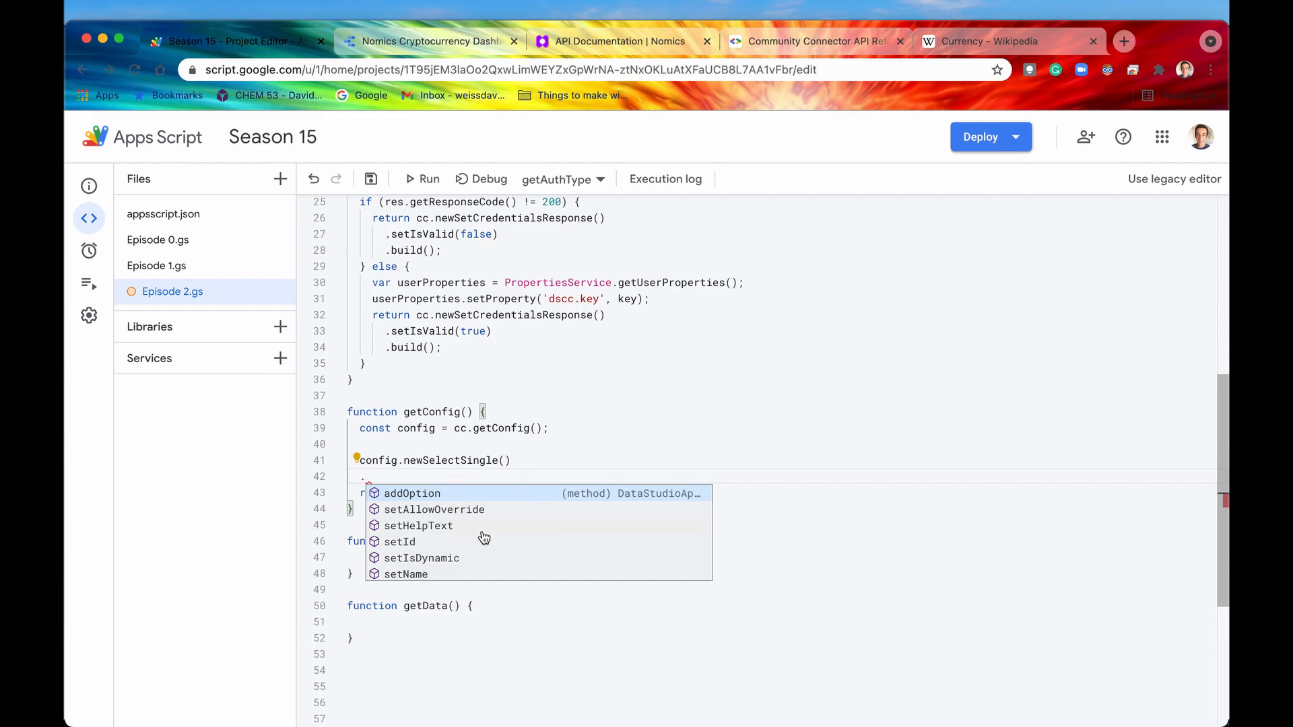
mouse_move(461, 462)
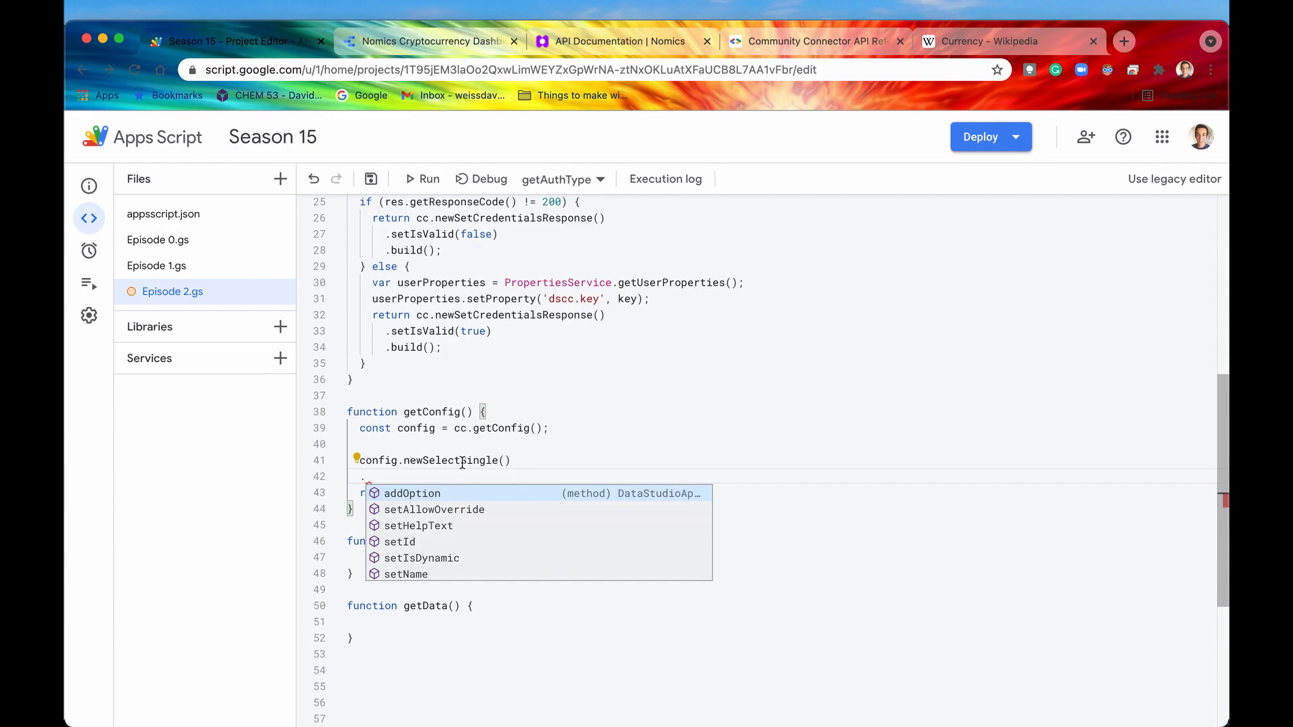
mouse_move(431, 539)
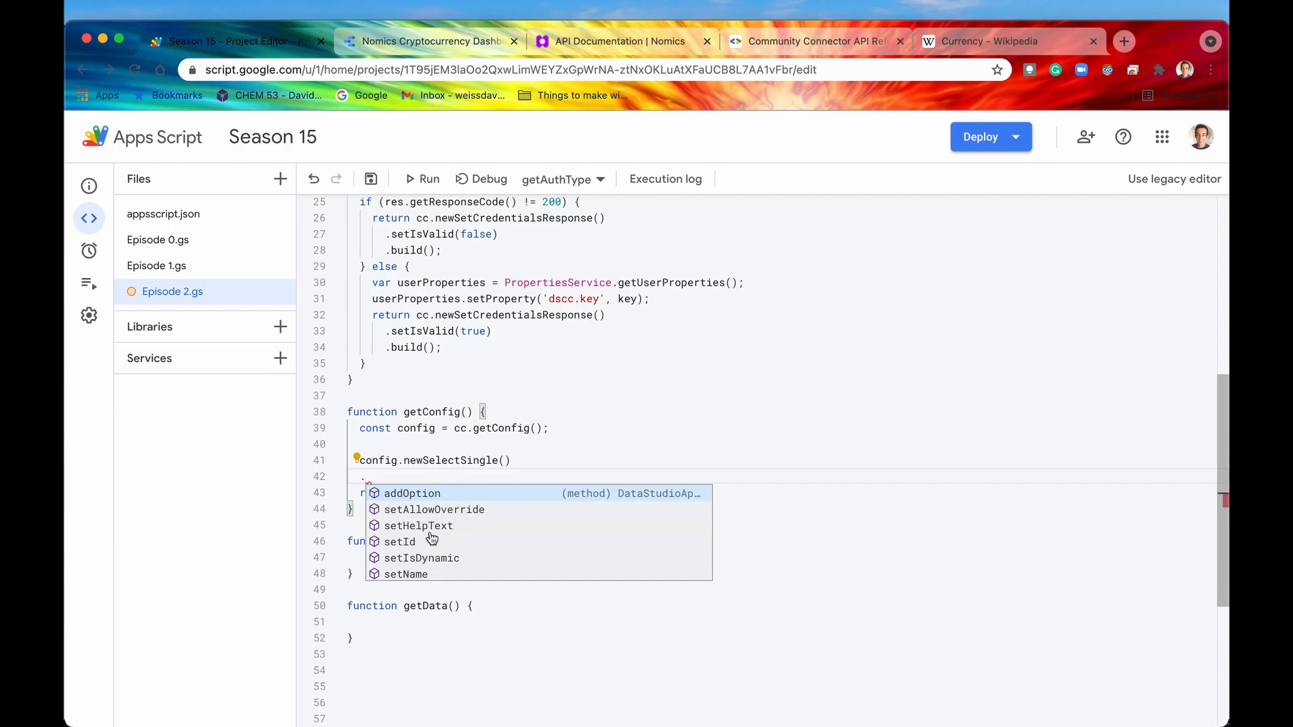
mouse_move(429, 565)
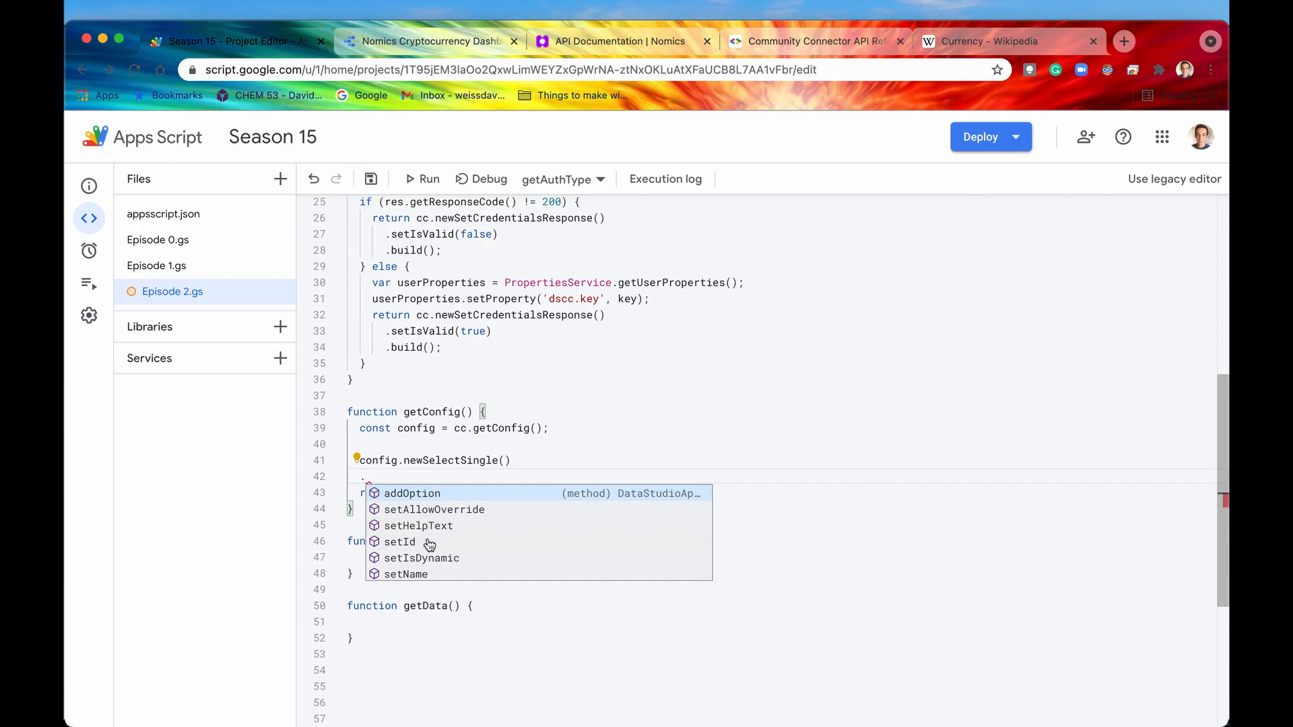
mouse_move(429, 546)
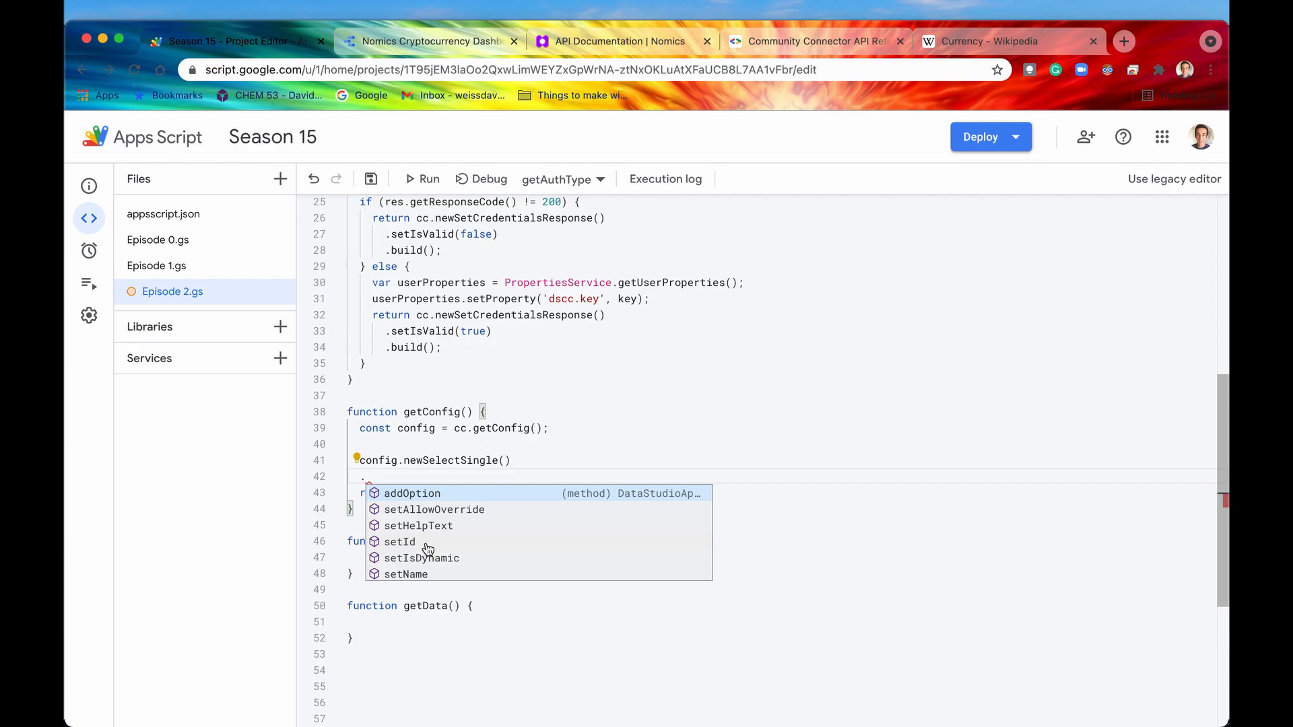
mouse_move(420, 548)
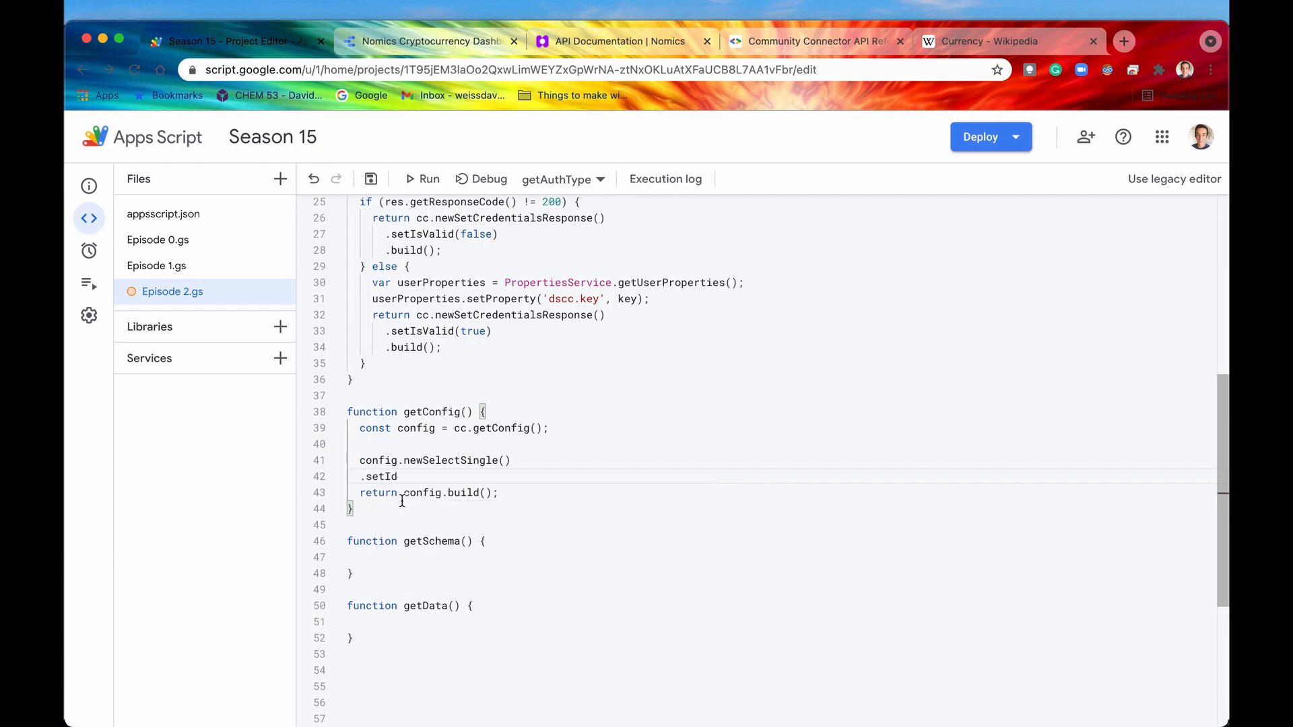
Chain setId('currency') and setName('Please Select a Currency to Quote the Ticker Prices').
text((''))
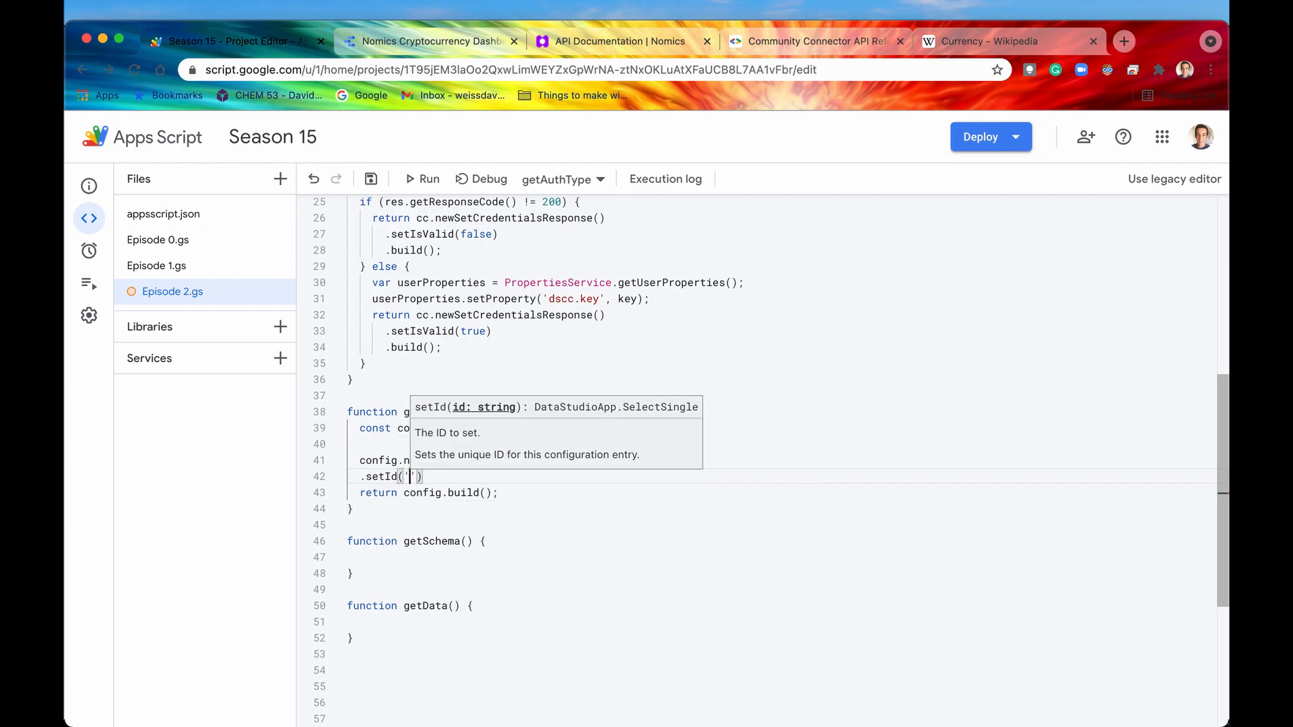
text(currency)
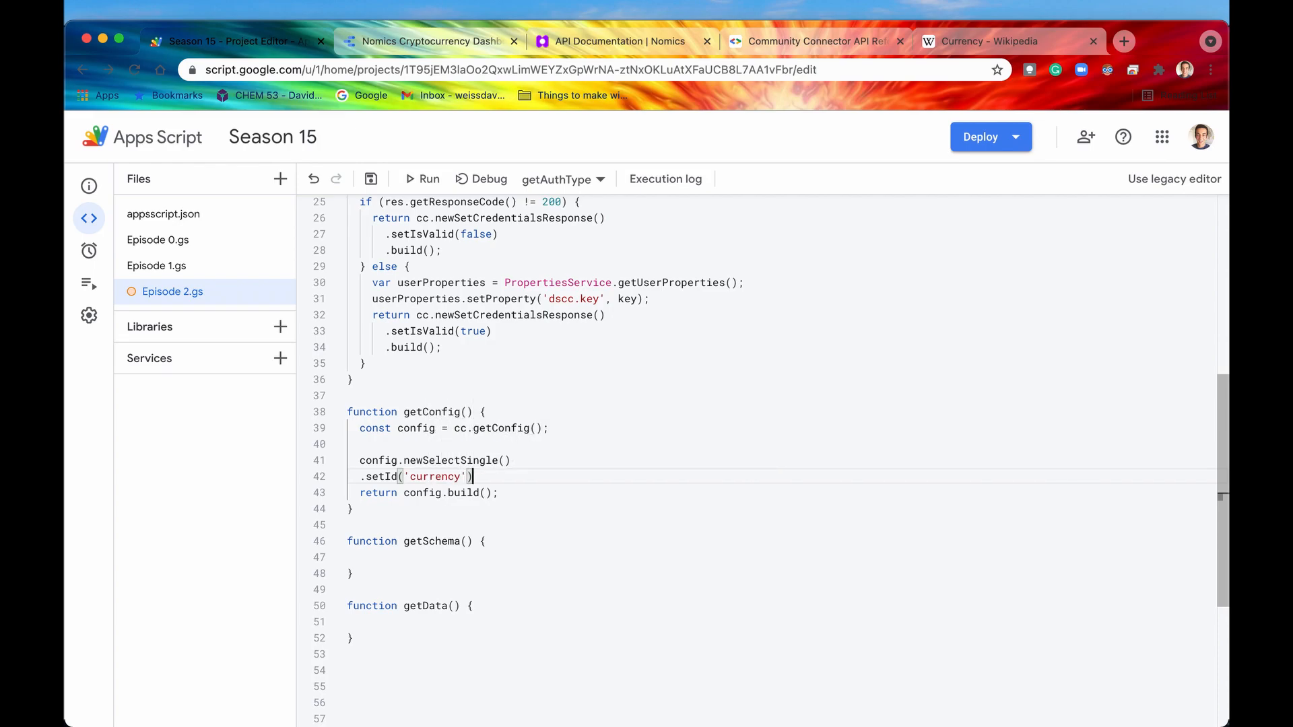
key(enter)
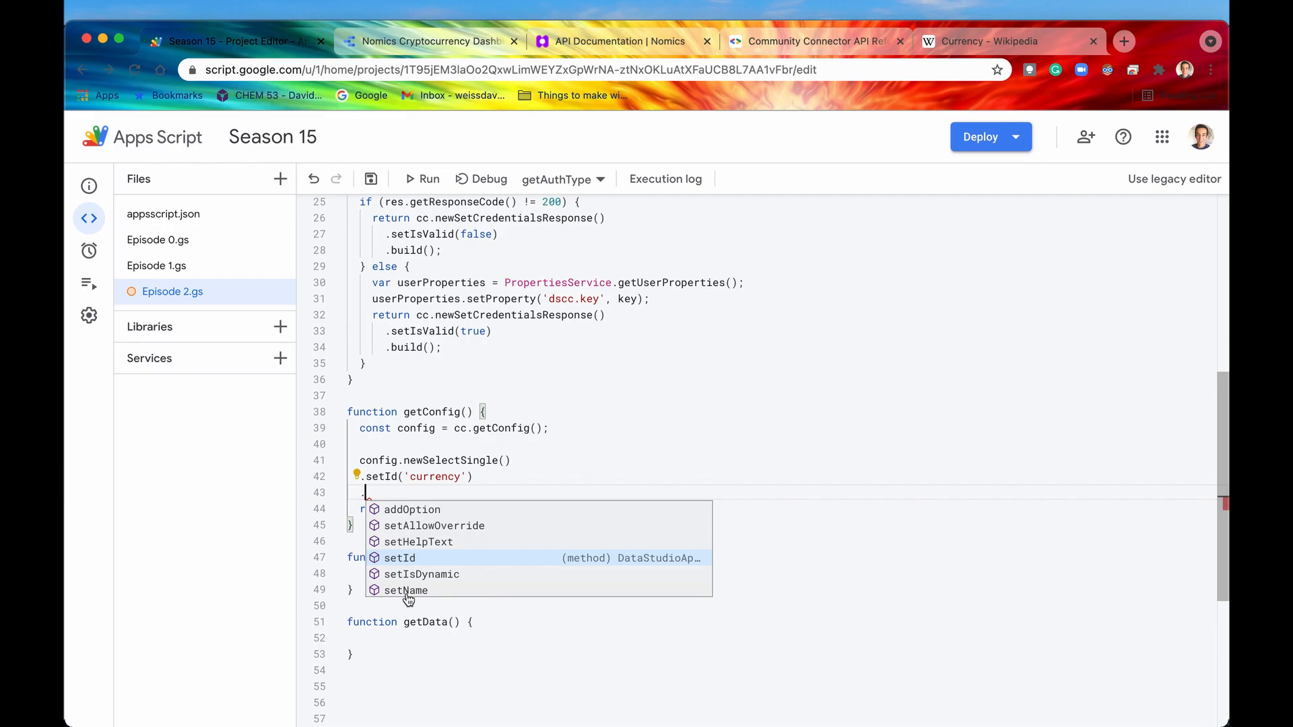
click(405, 591)
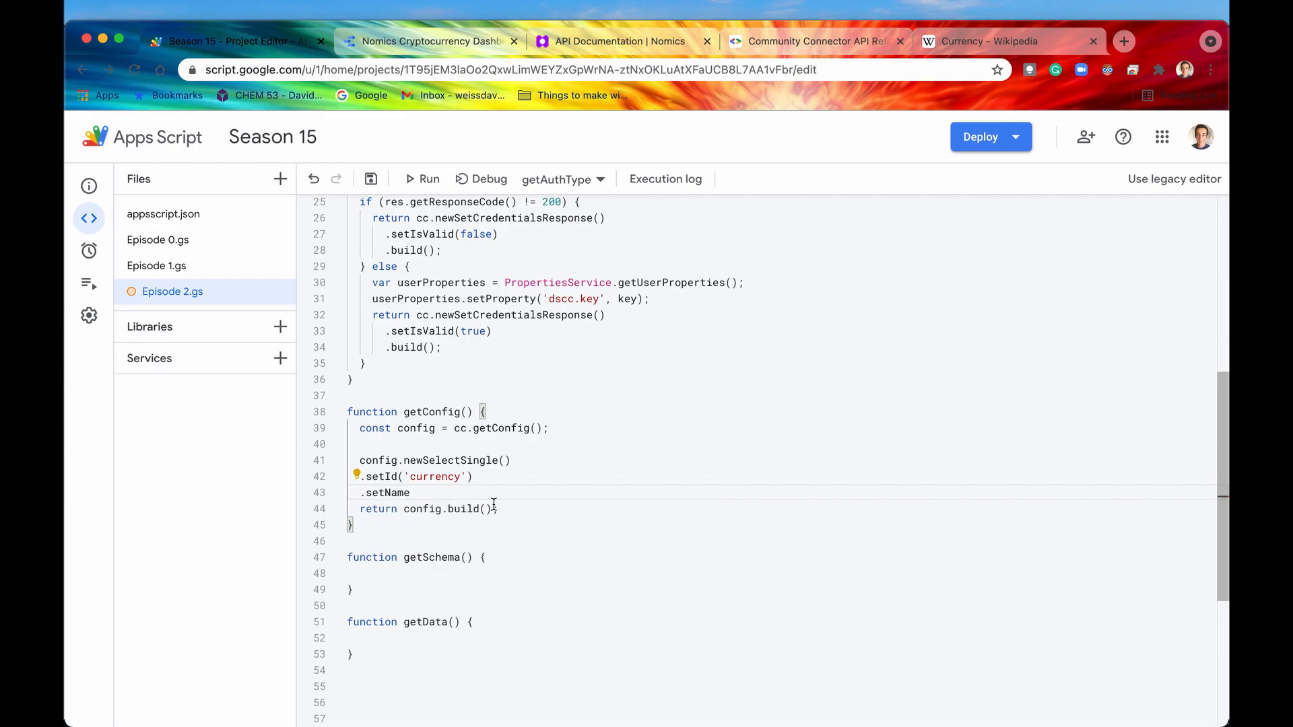
text(())
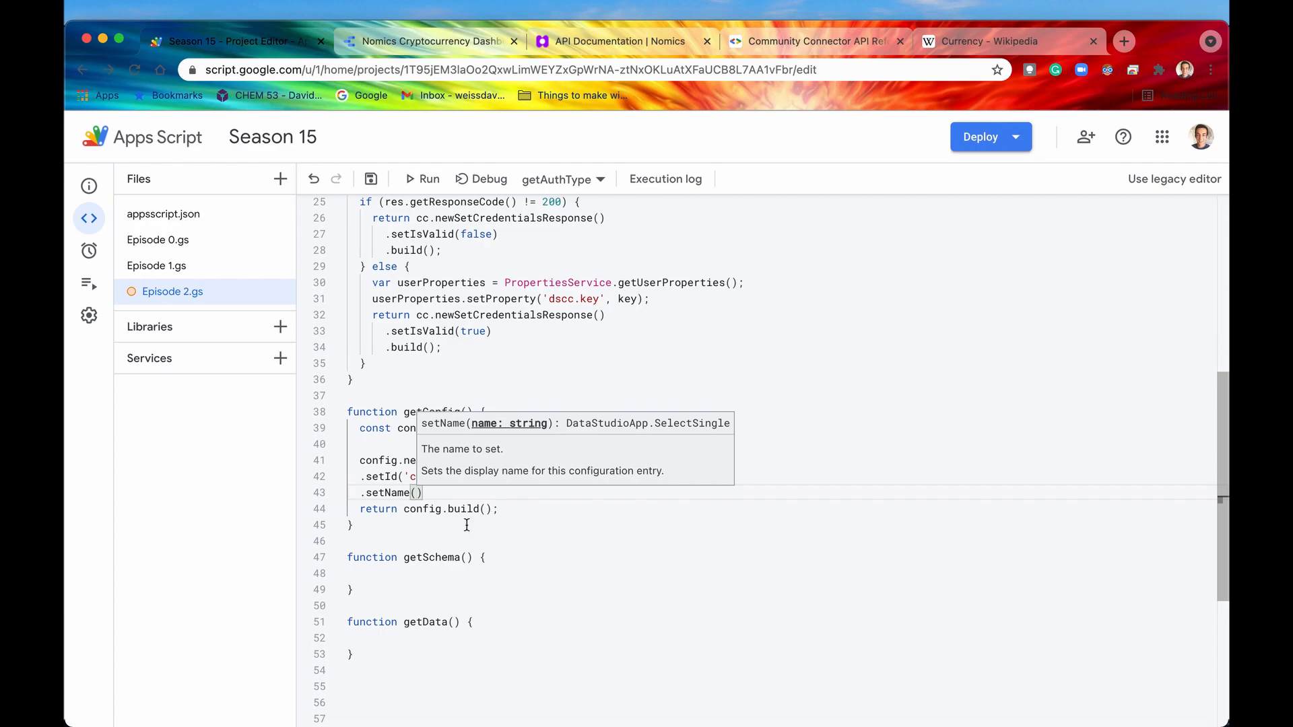
text('')
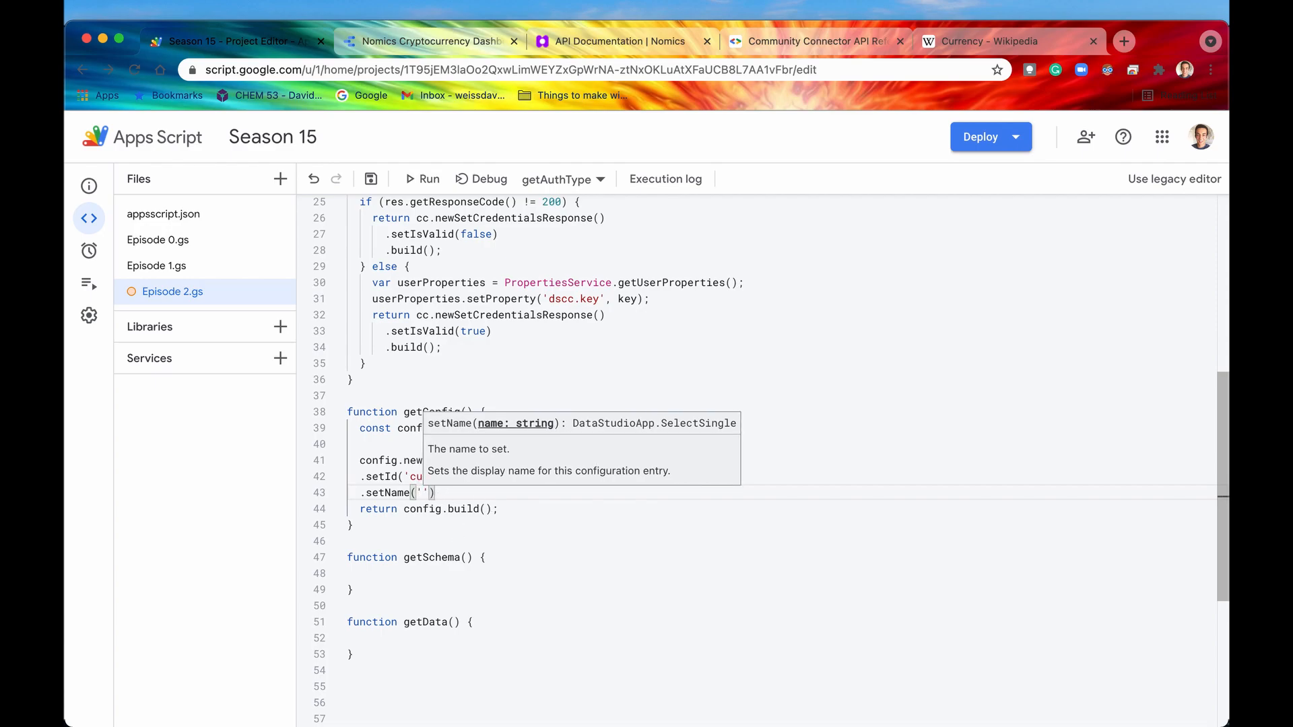
text(P)
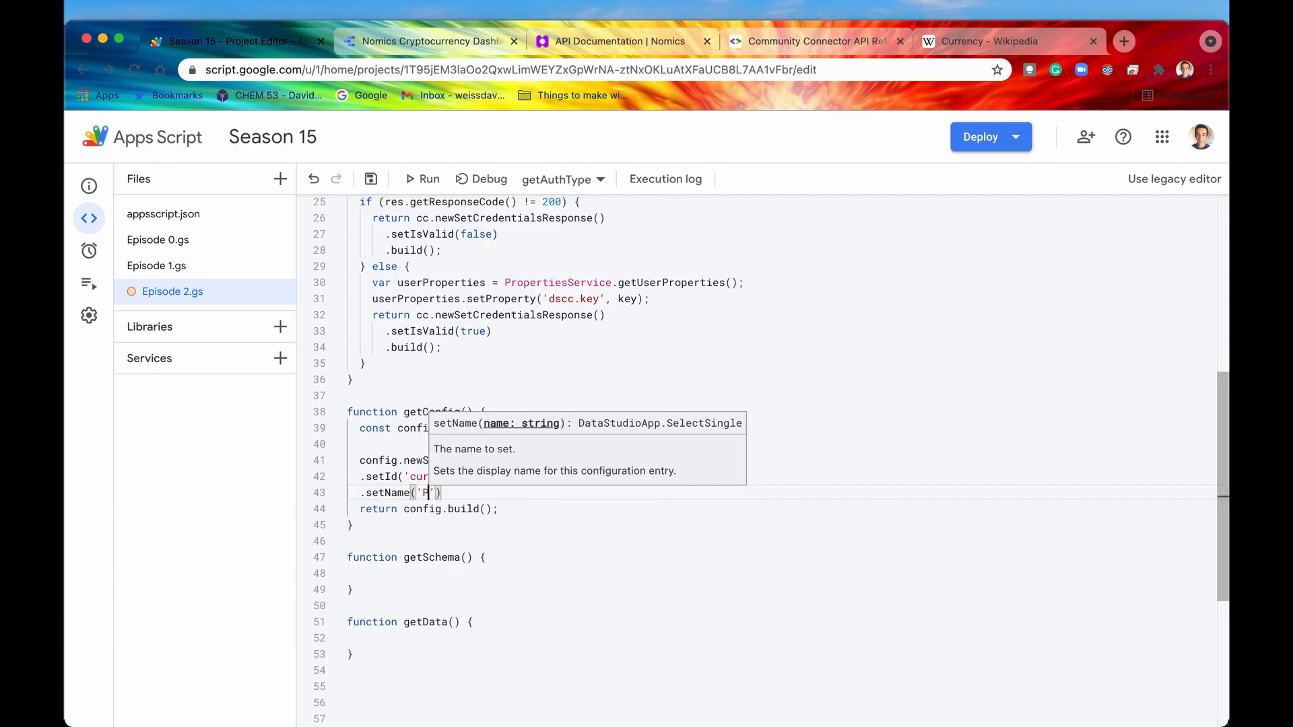
text(lease Select a Cu)
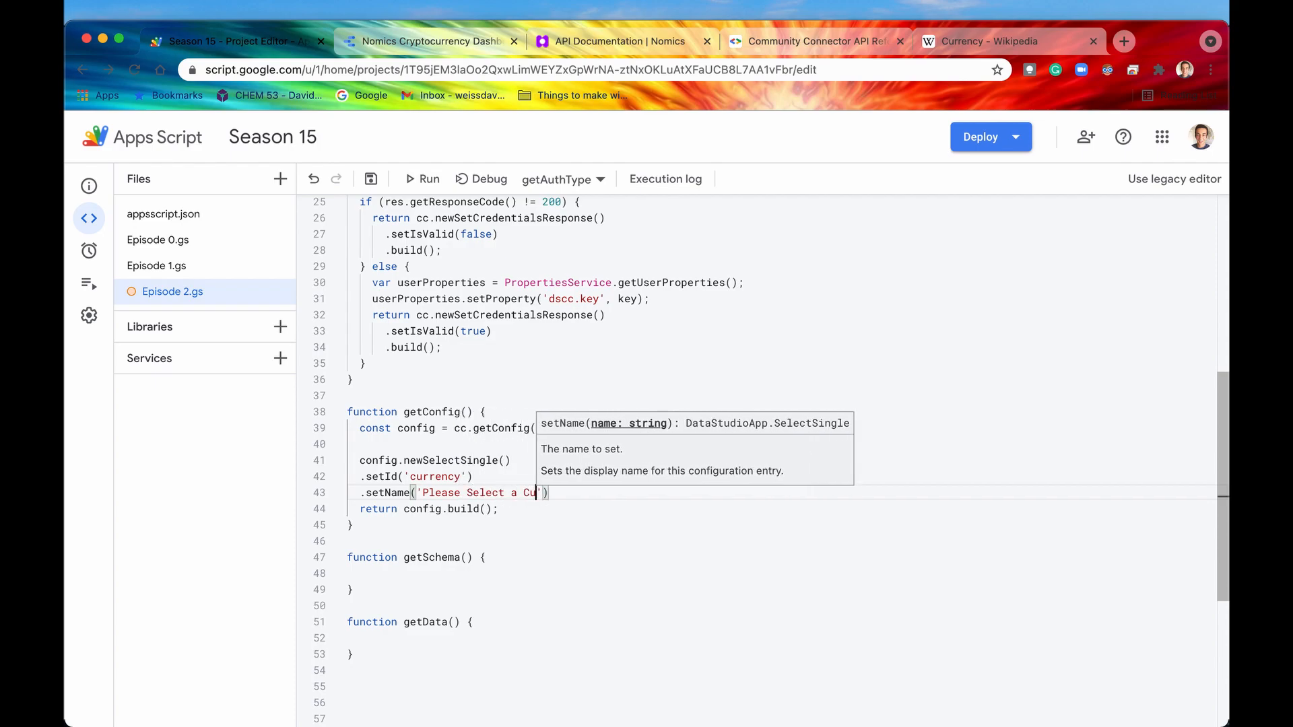
text(rrency to Quote the Ticker)
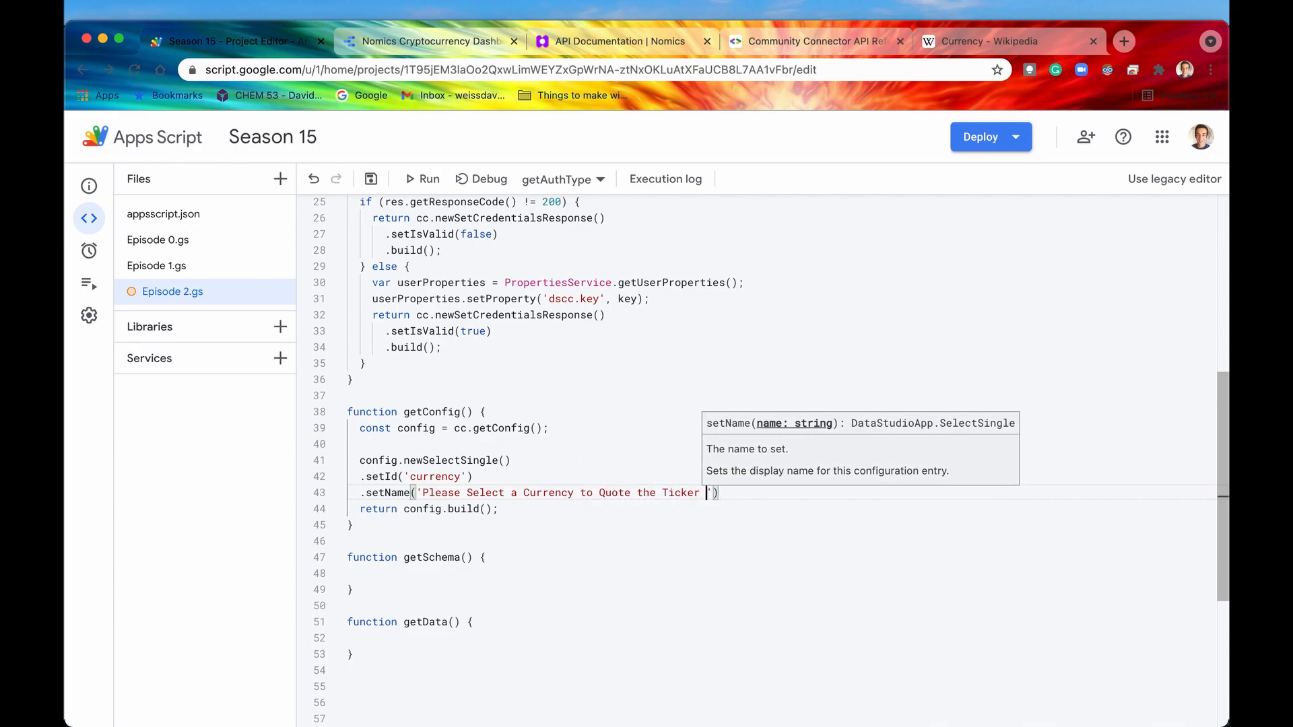
text(Price)
text(.addOption())
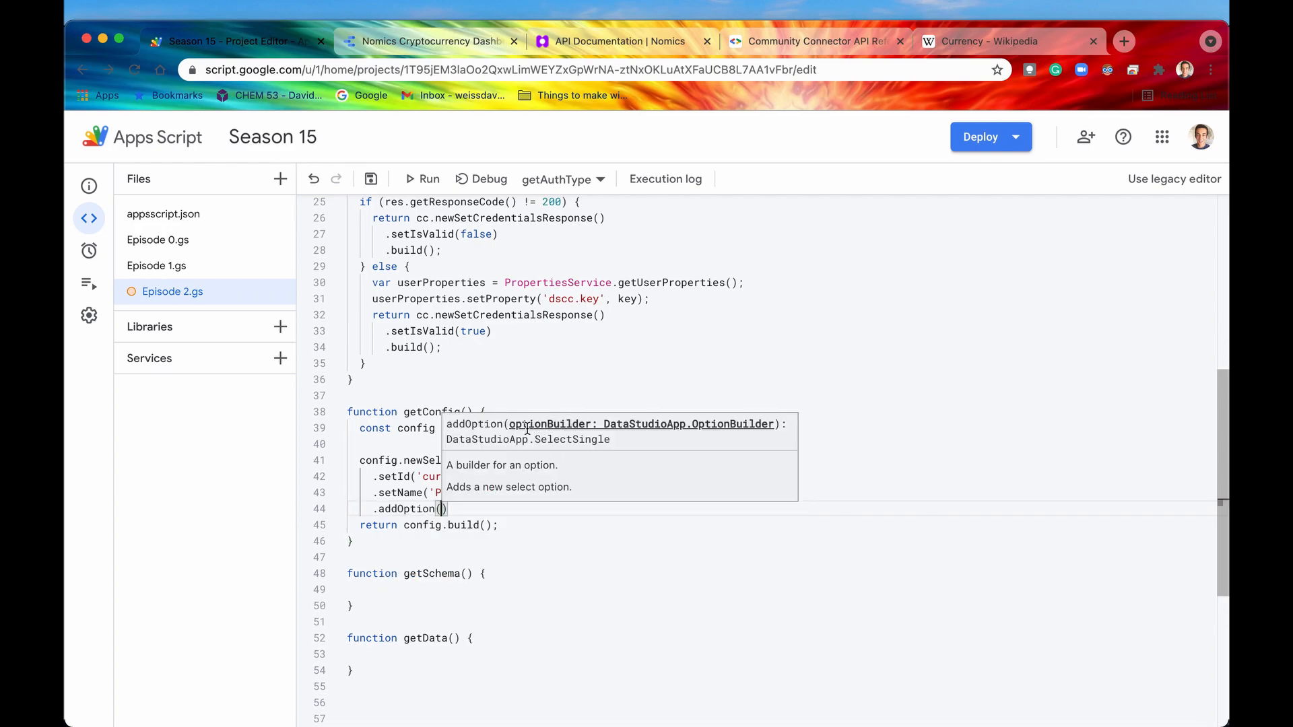
mouse_move(577, 428)
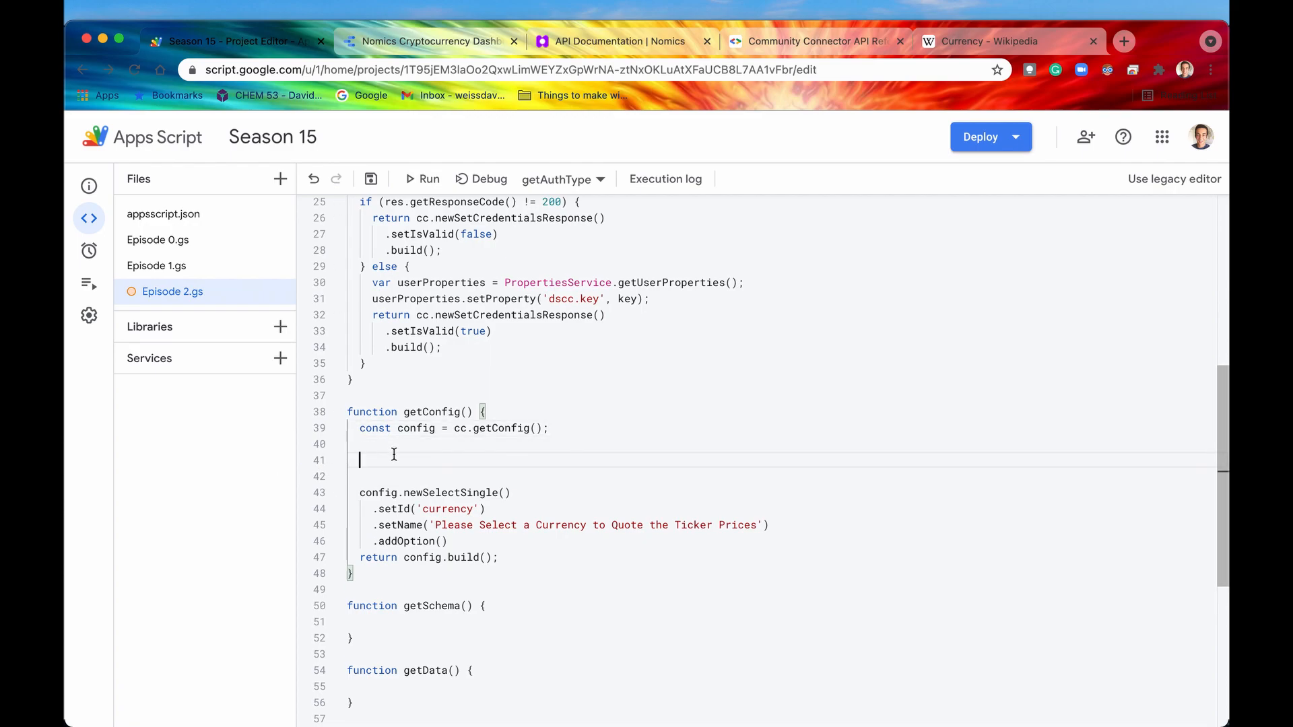
Define option1 via newOptionBuilder with label 'U.S. Dollars (USD)' and value 'USD'.
text(const op)
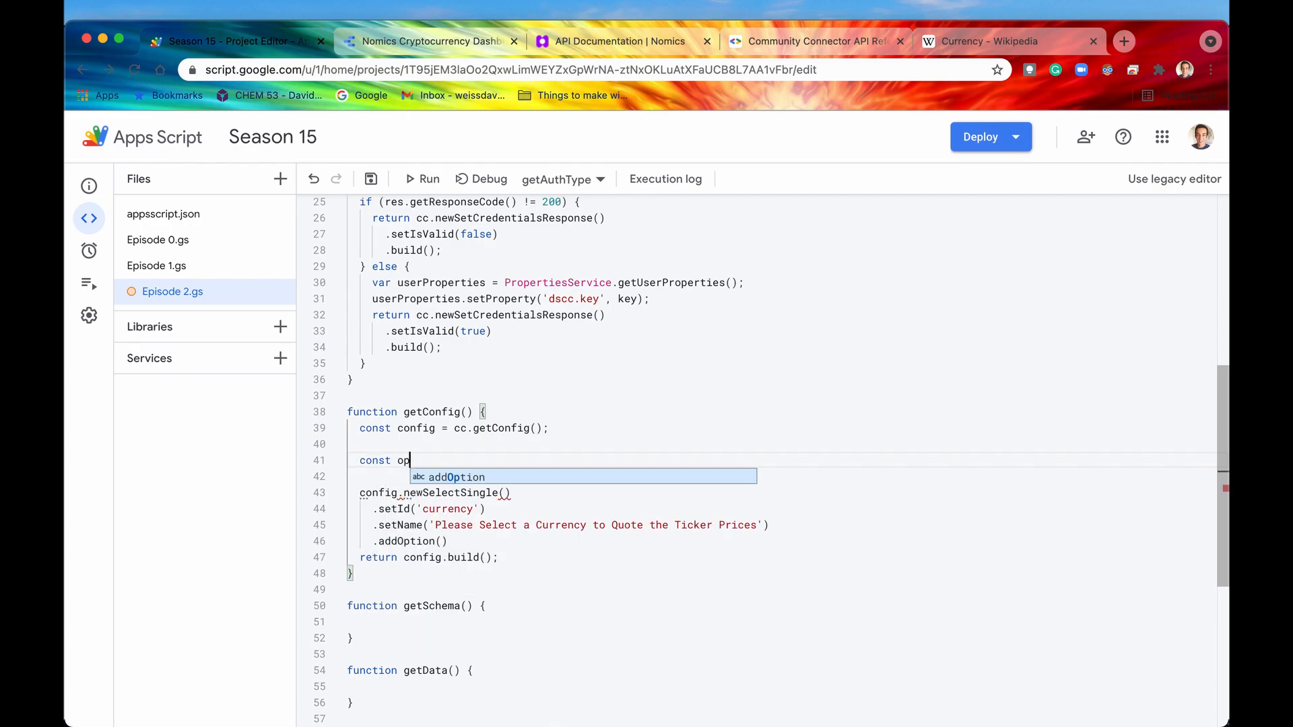
text(tion1 = config)
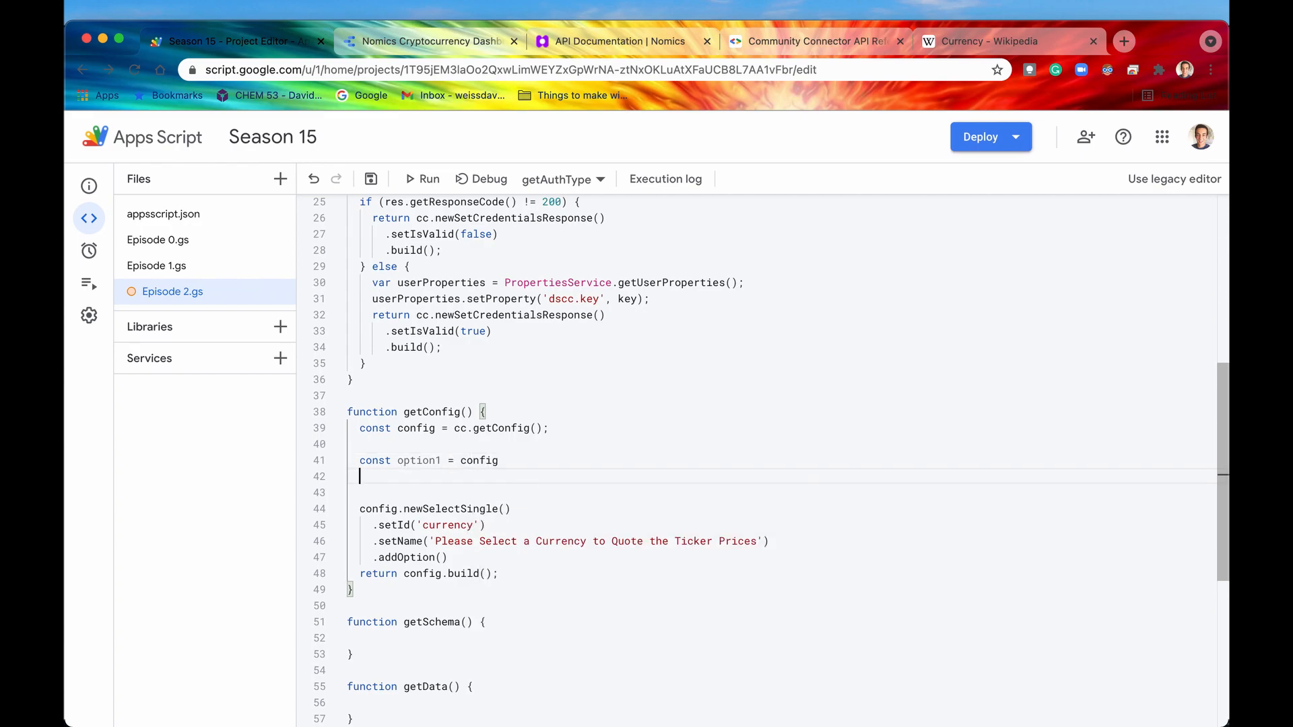
text(.newOptionBuilder()
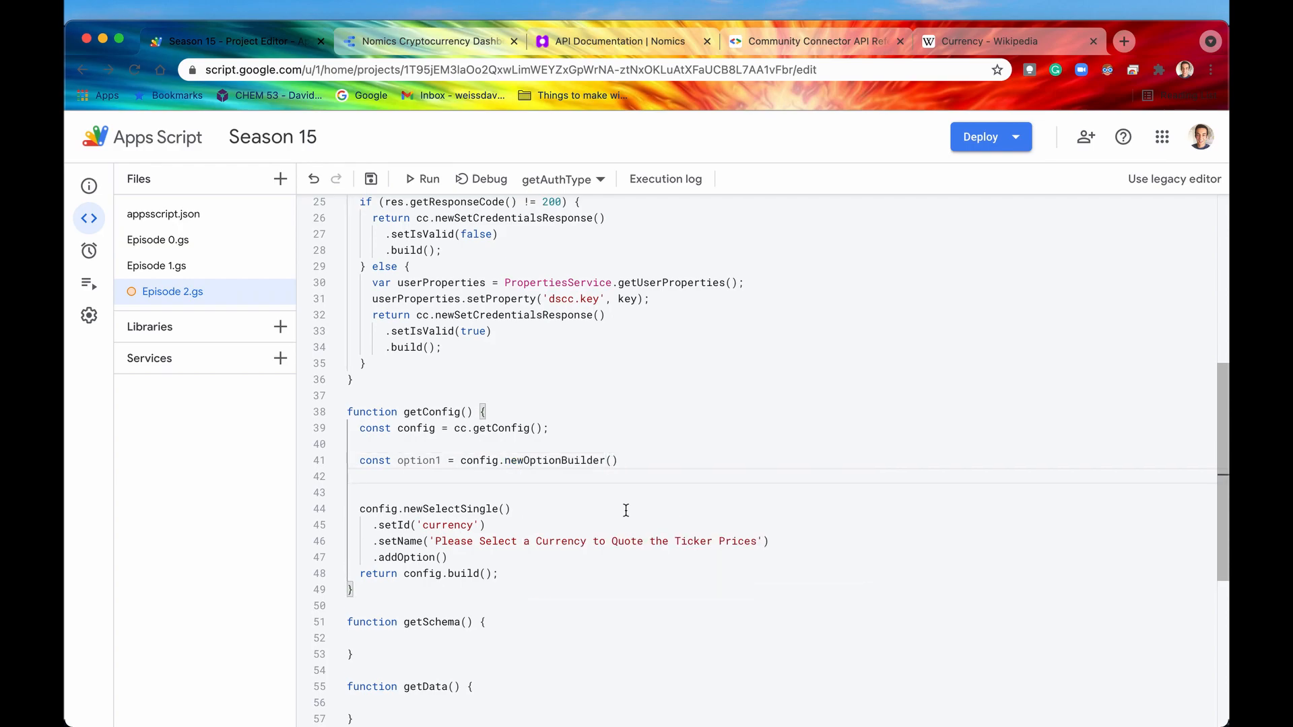
text(.setLabel)
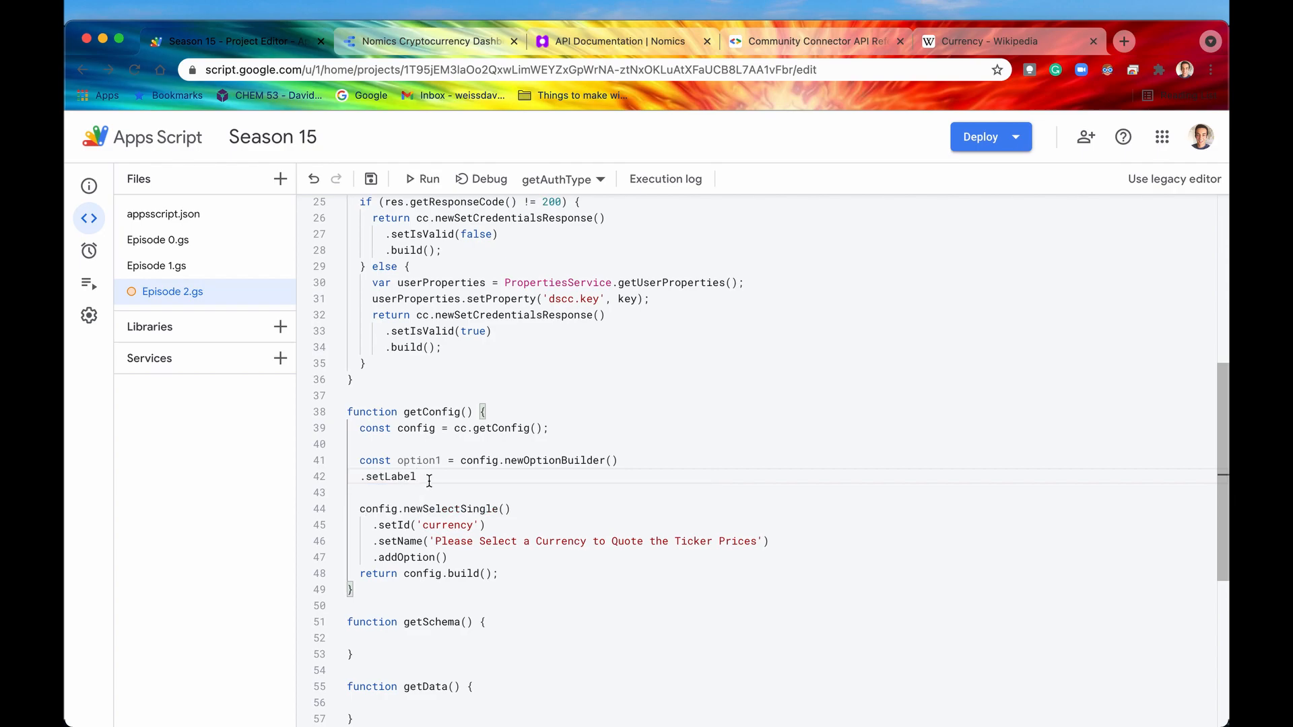
text((''))
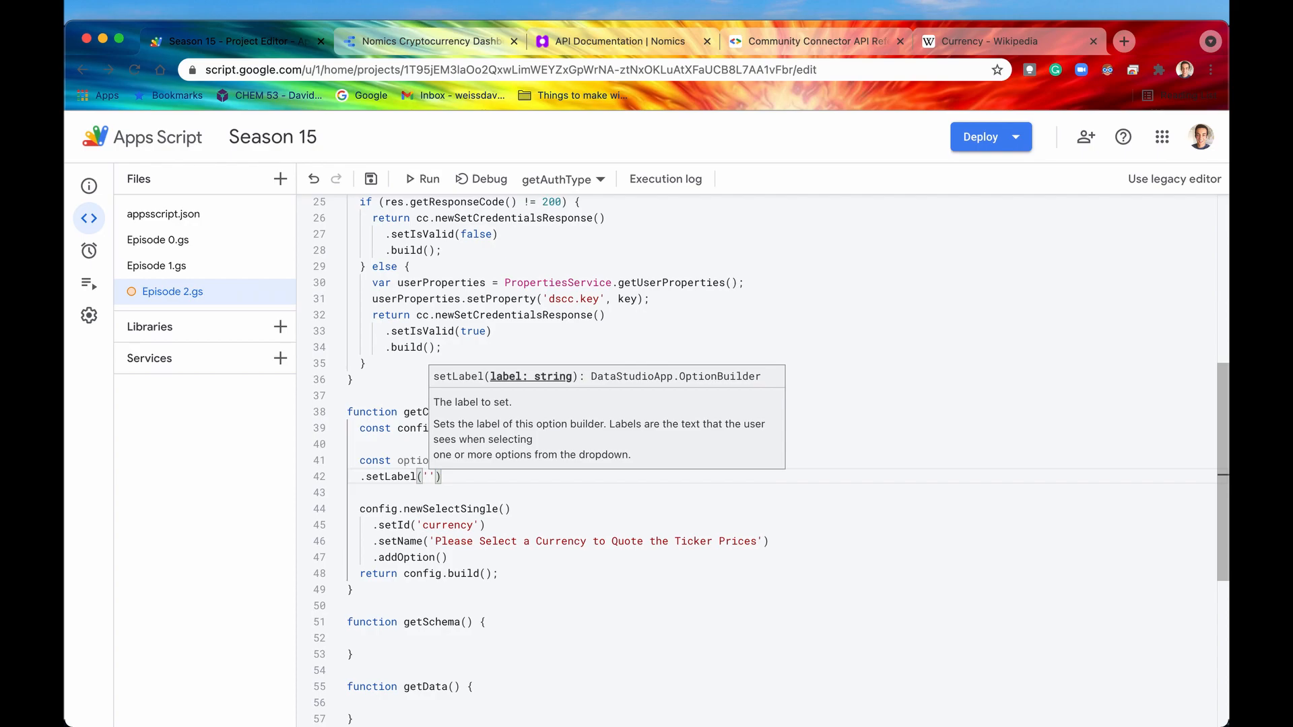
text(U.S. Dollars (USD)
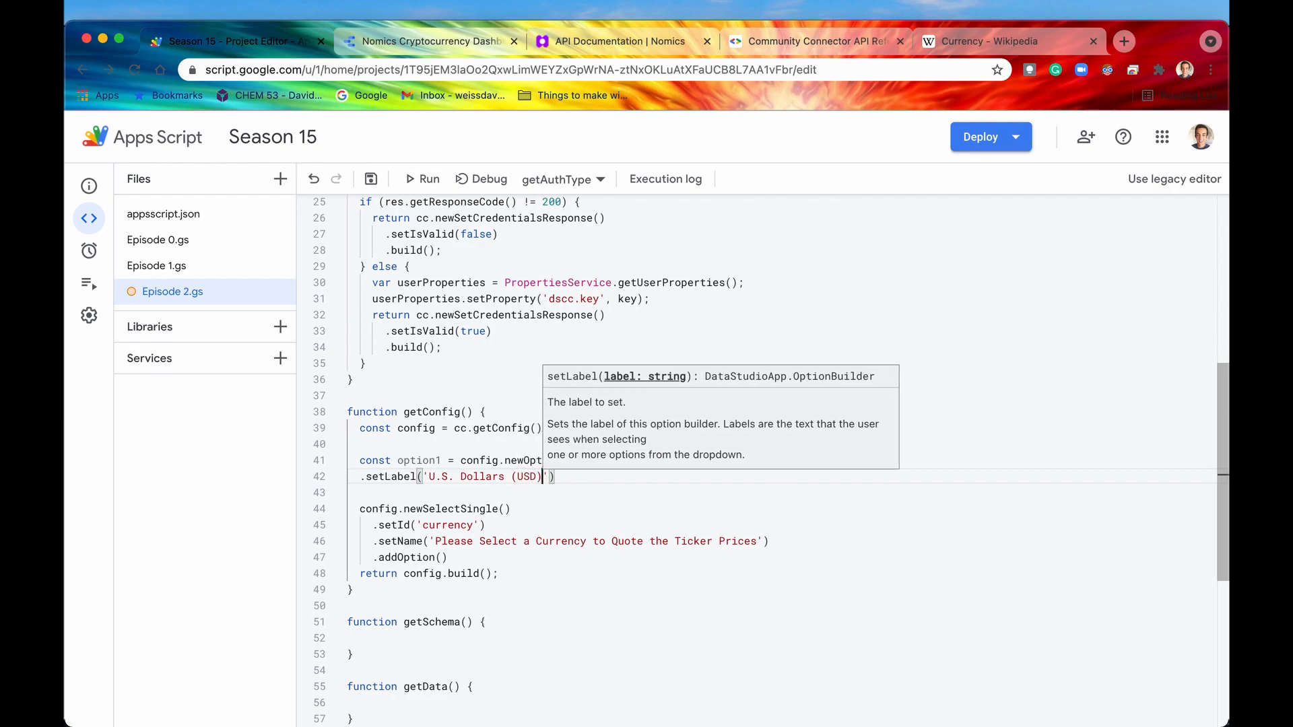
key(enter)
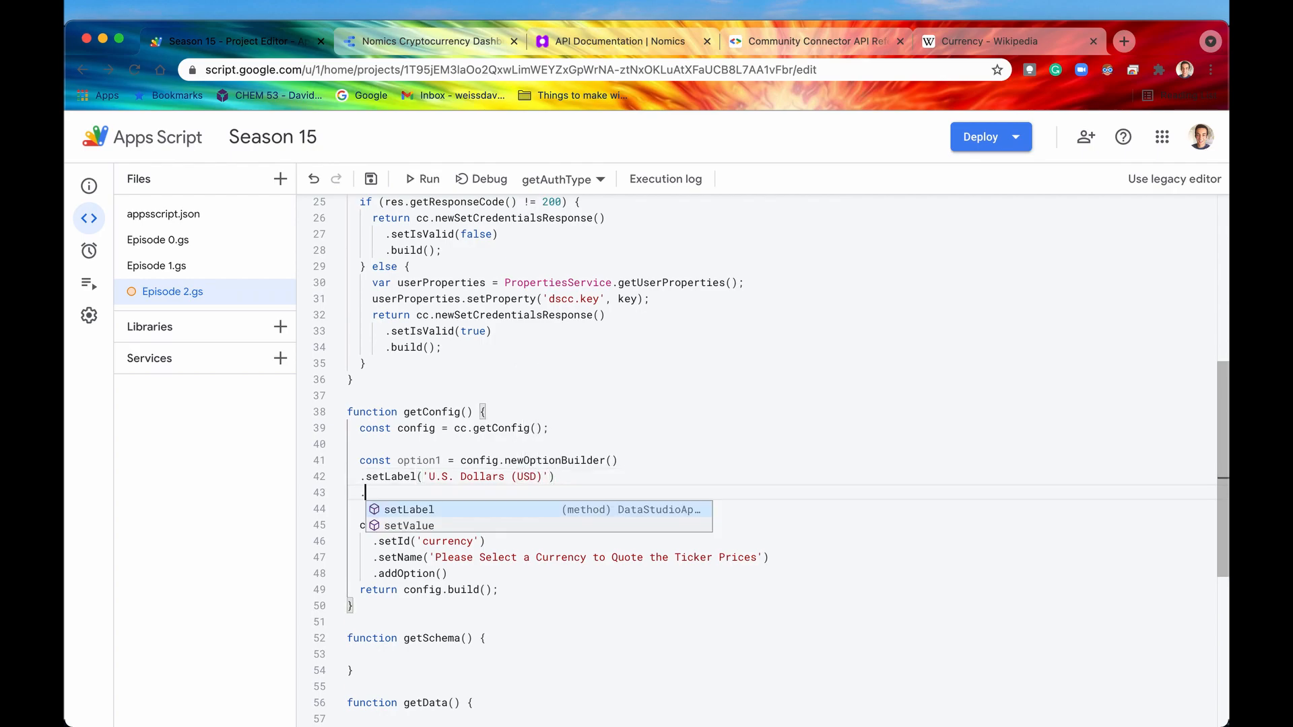
text(.setValue)
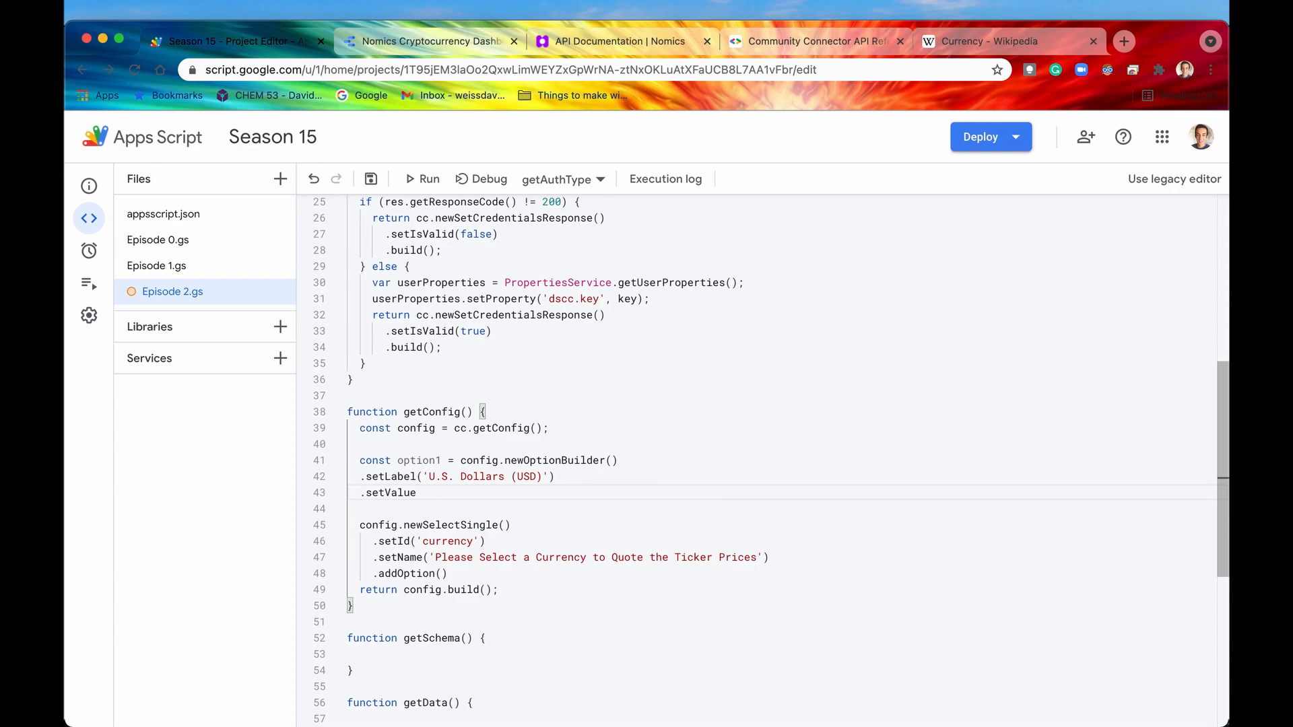
text("USD"))
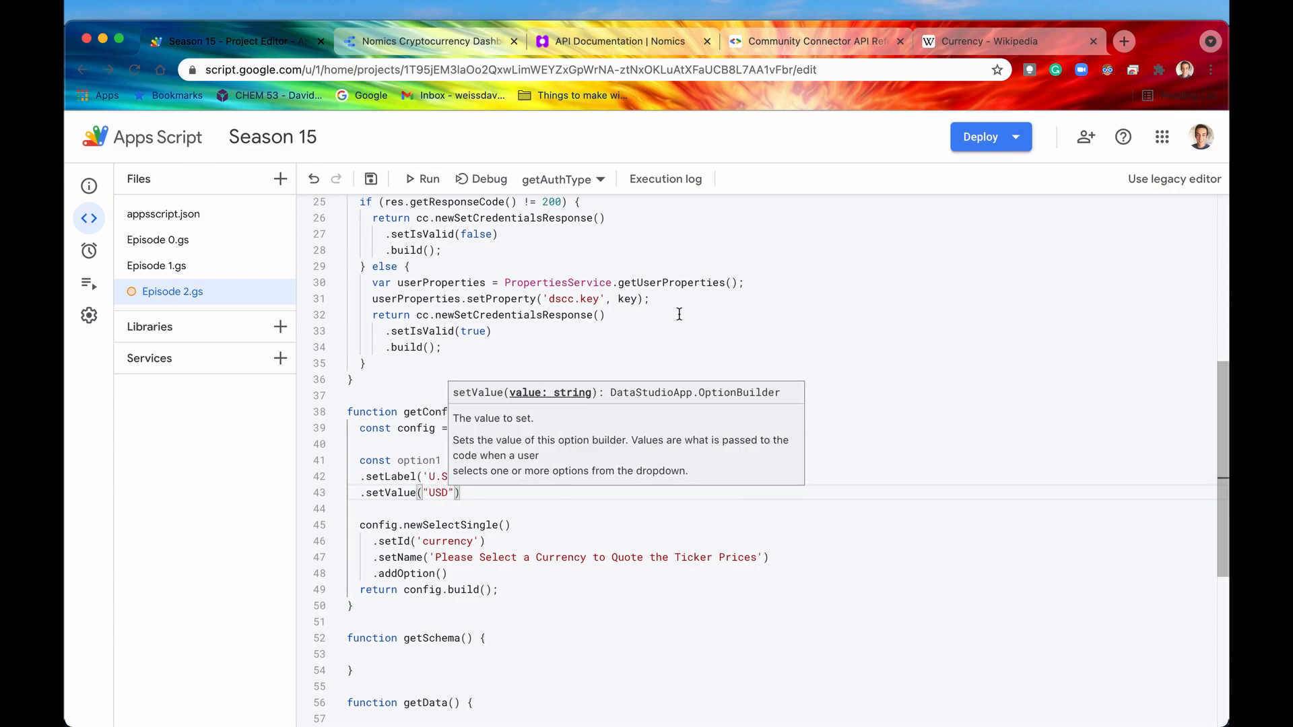
click(618, 41)
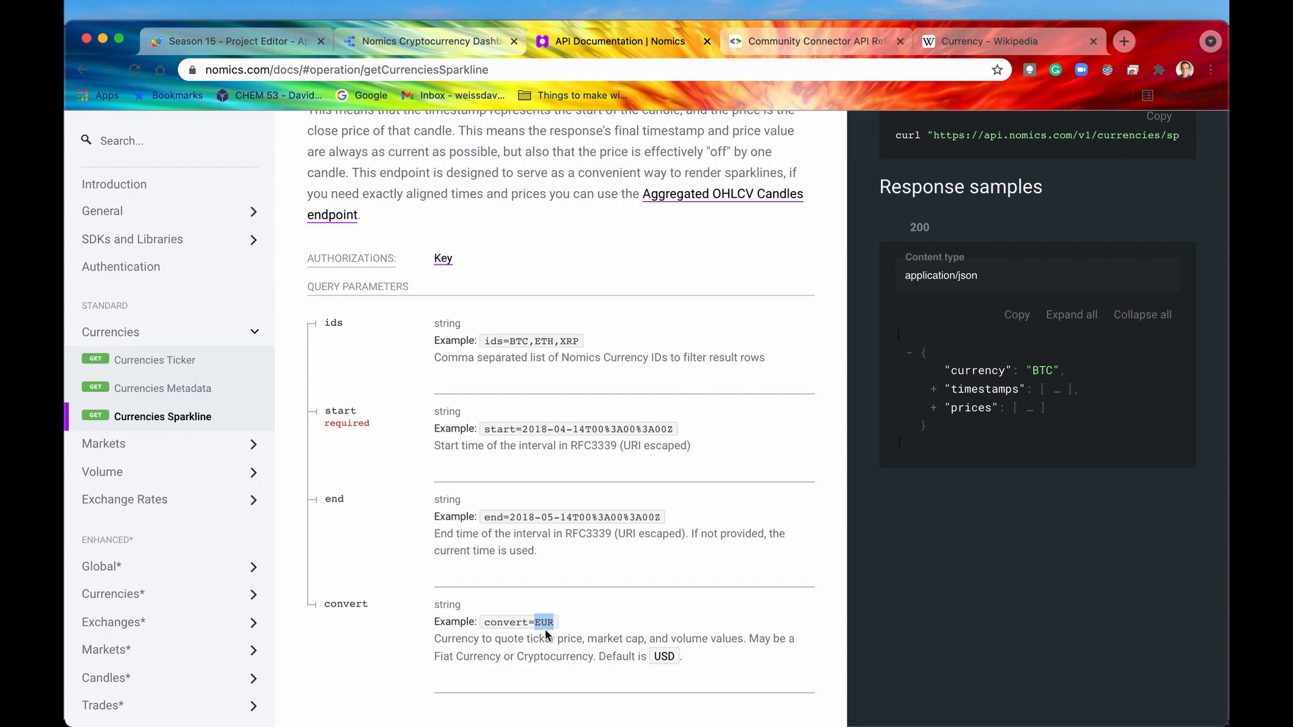
Select the EUR example of the convert parameter in the Nomics docs.
click(231, 41)
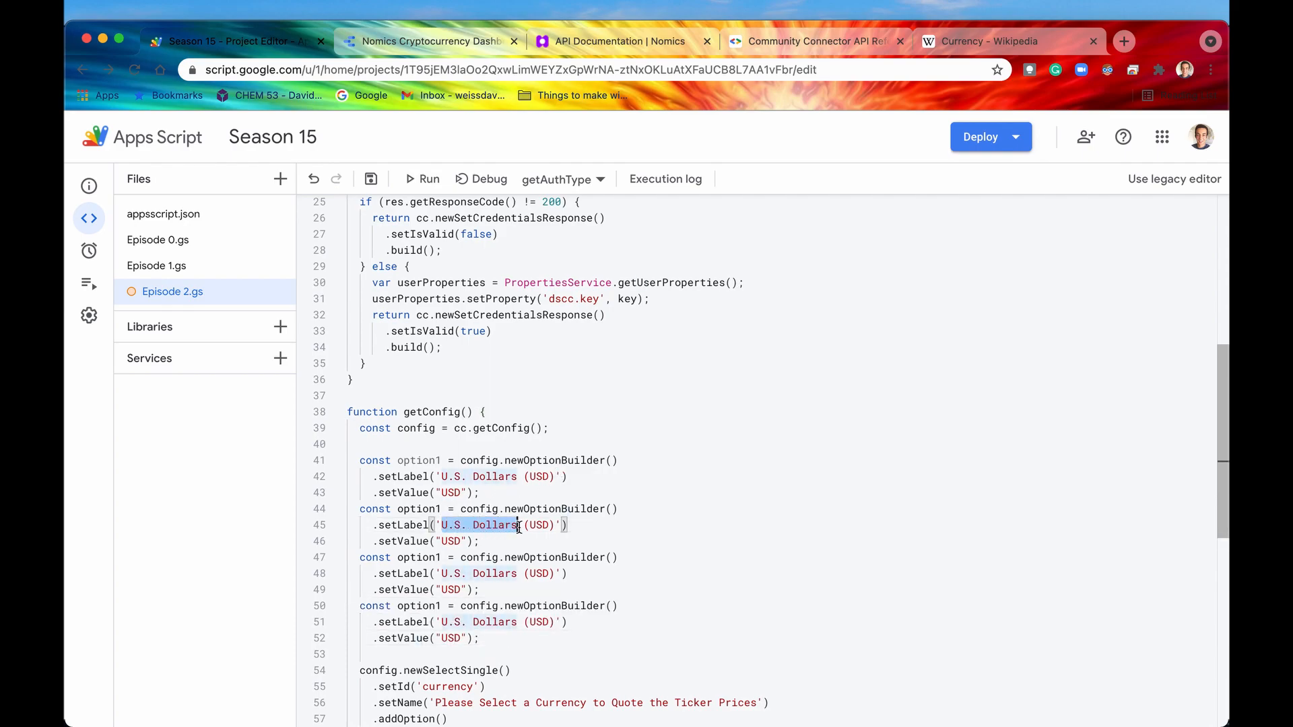
Relabel the copied option builders as option1–option4 for USD, EUR, Japanese Yen (JPY) and GBP.
text(Eur)
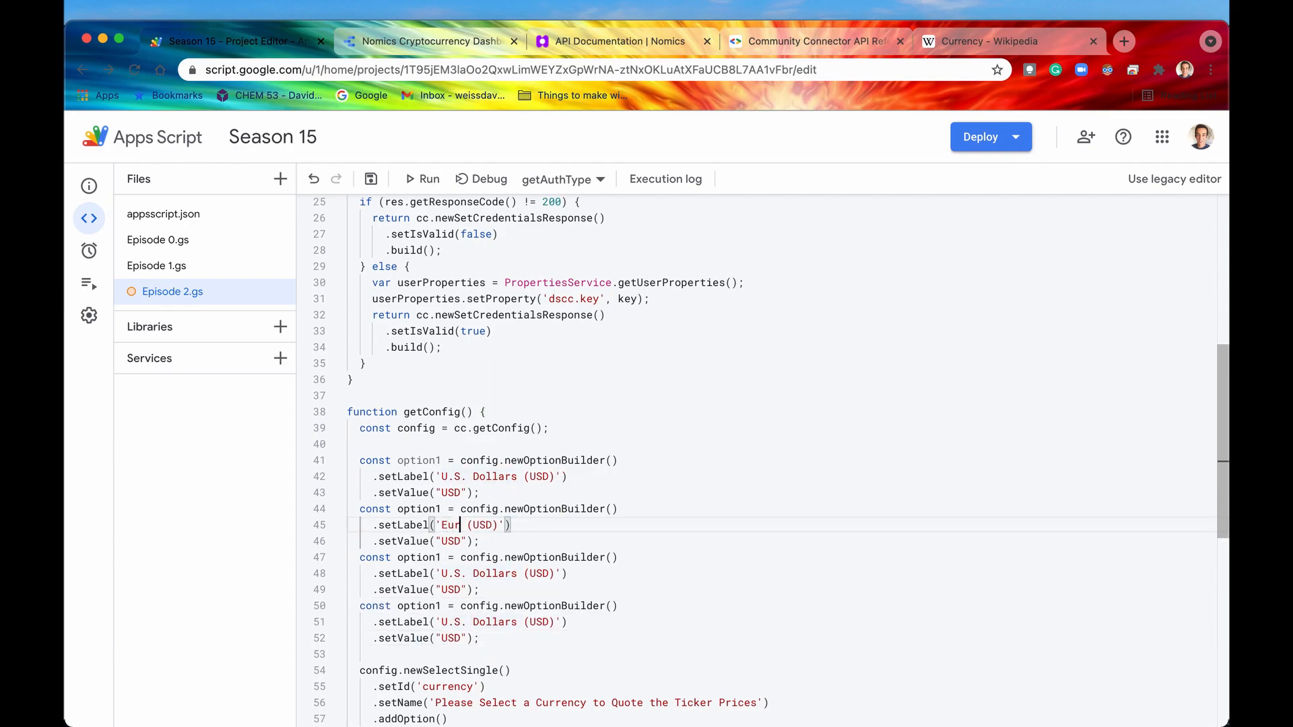
text(os)
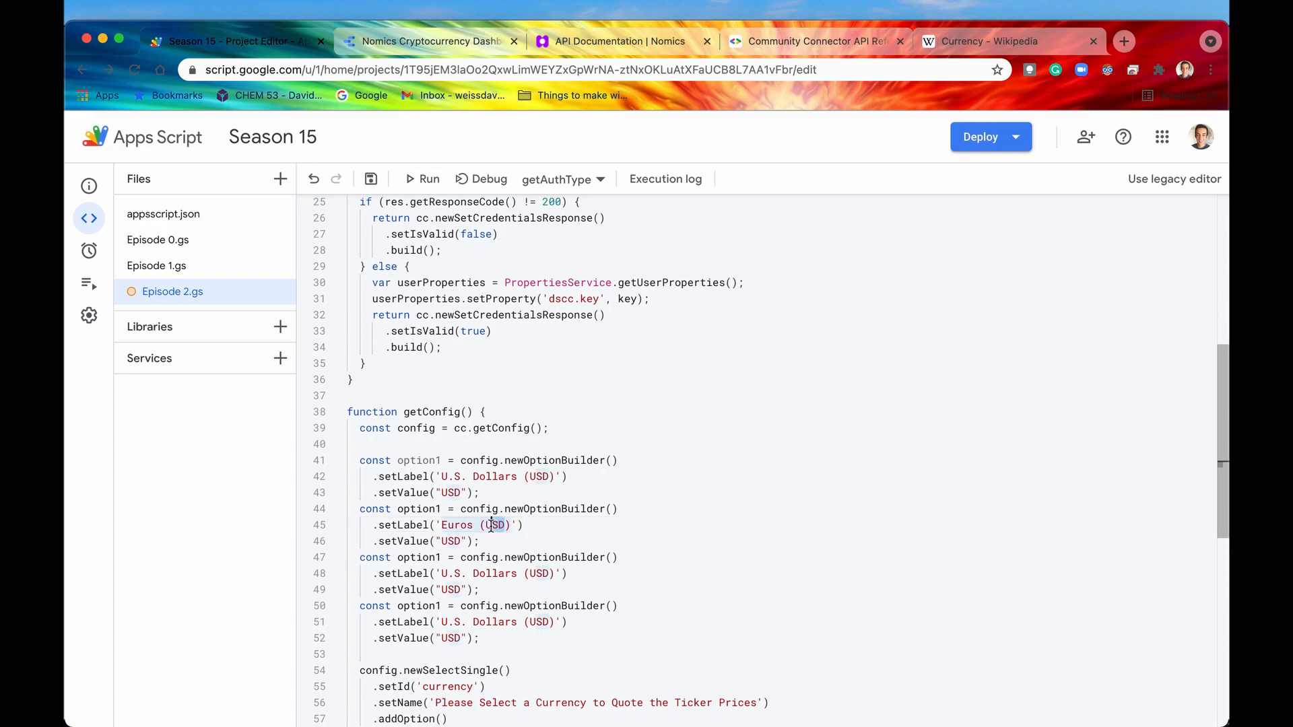
text(EUR)
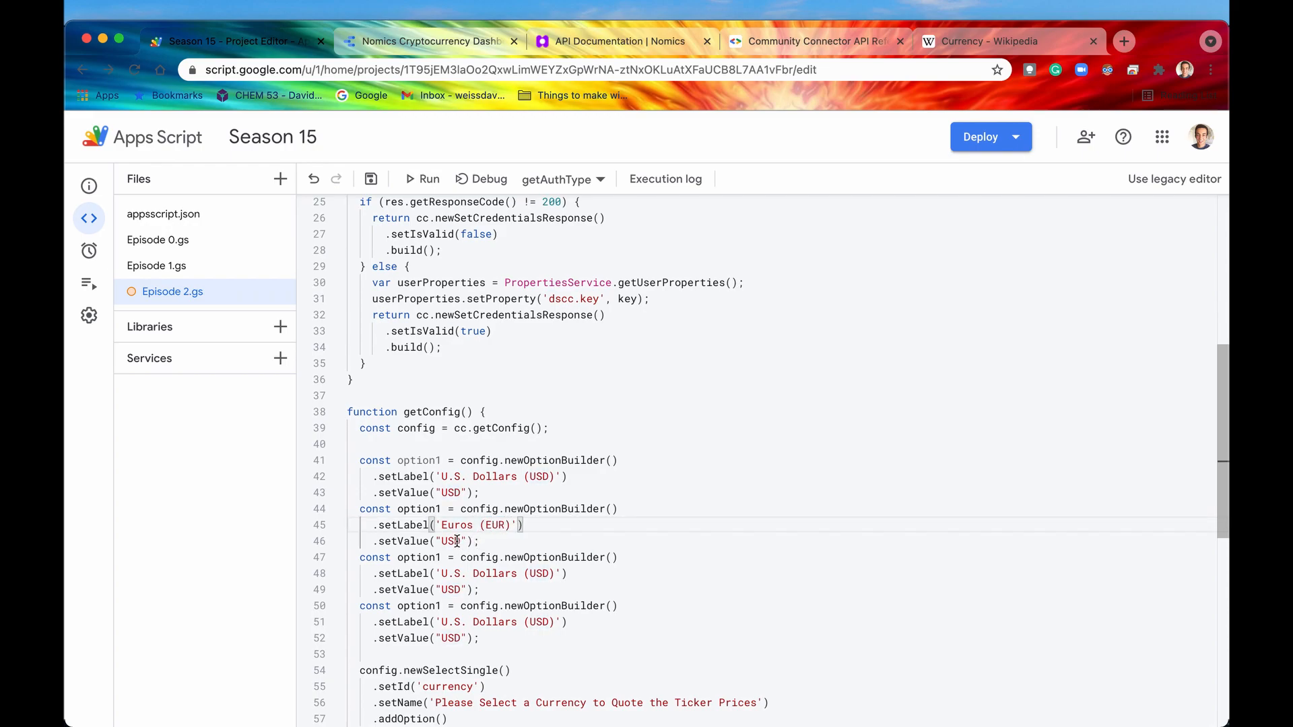
text(EUR)
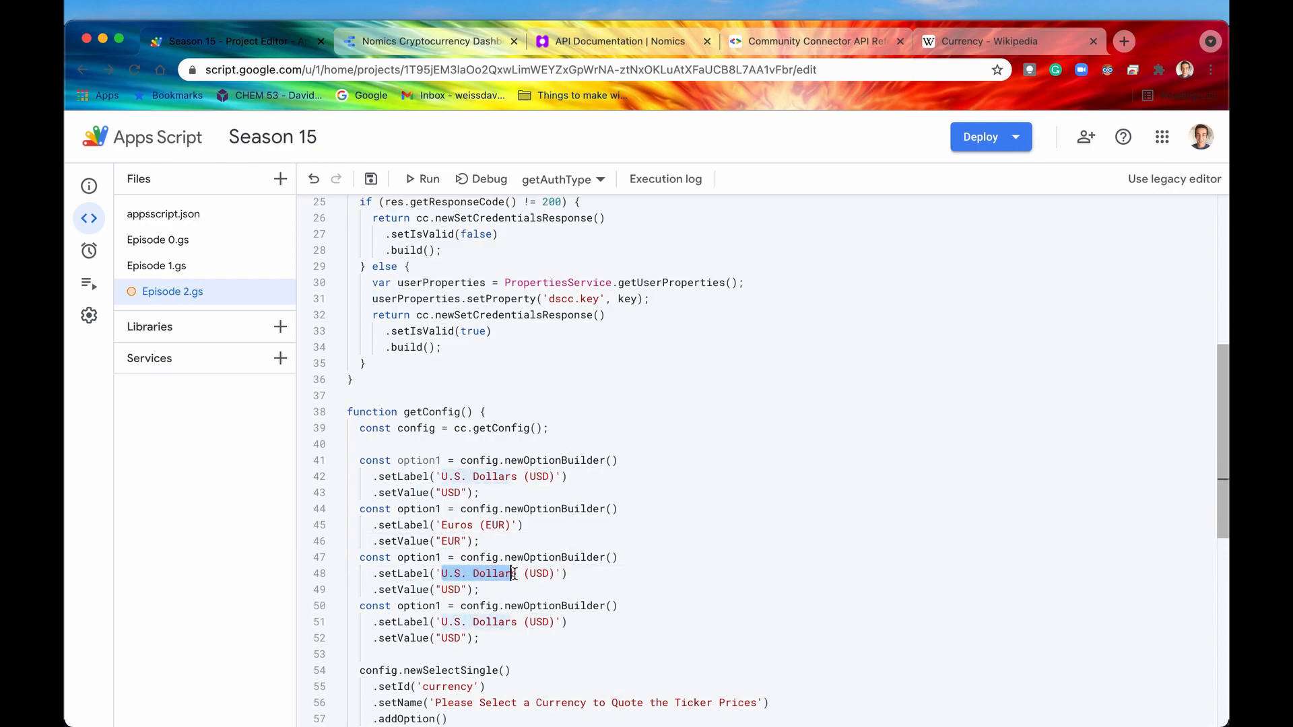
text(Japanese)
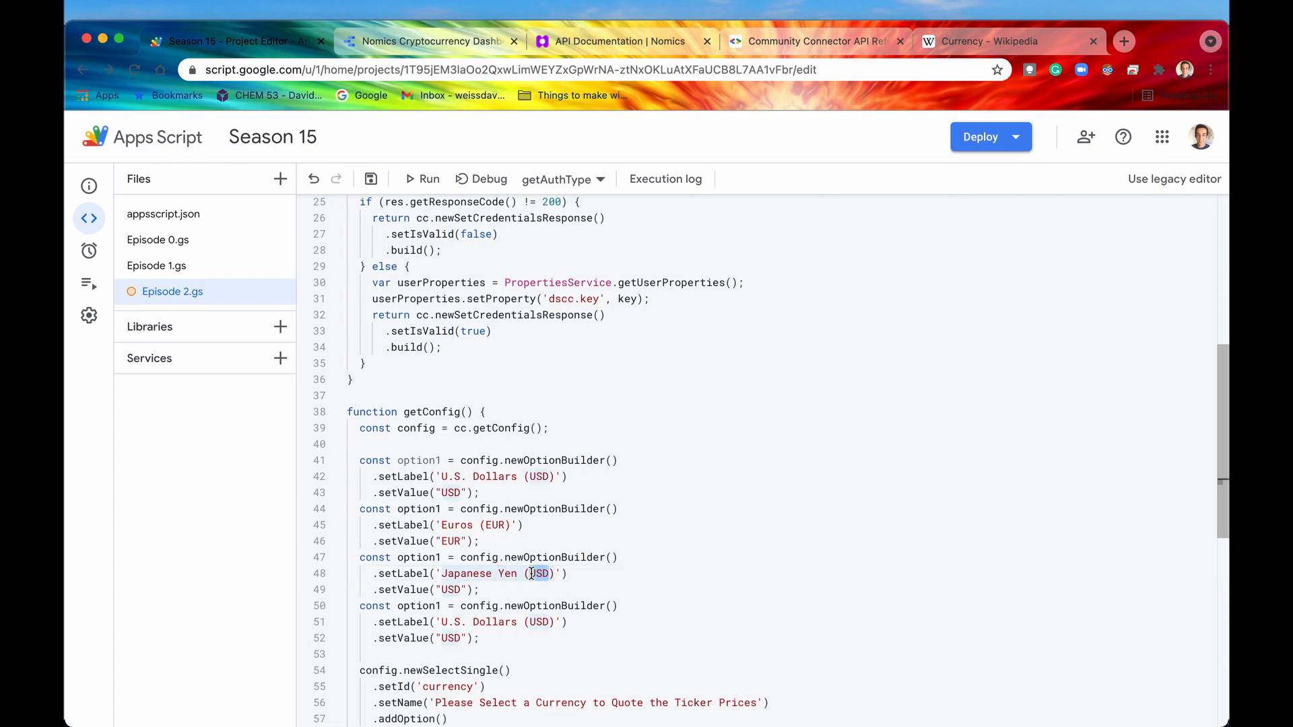
text(JPY)
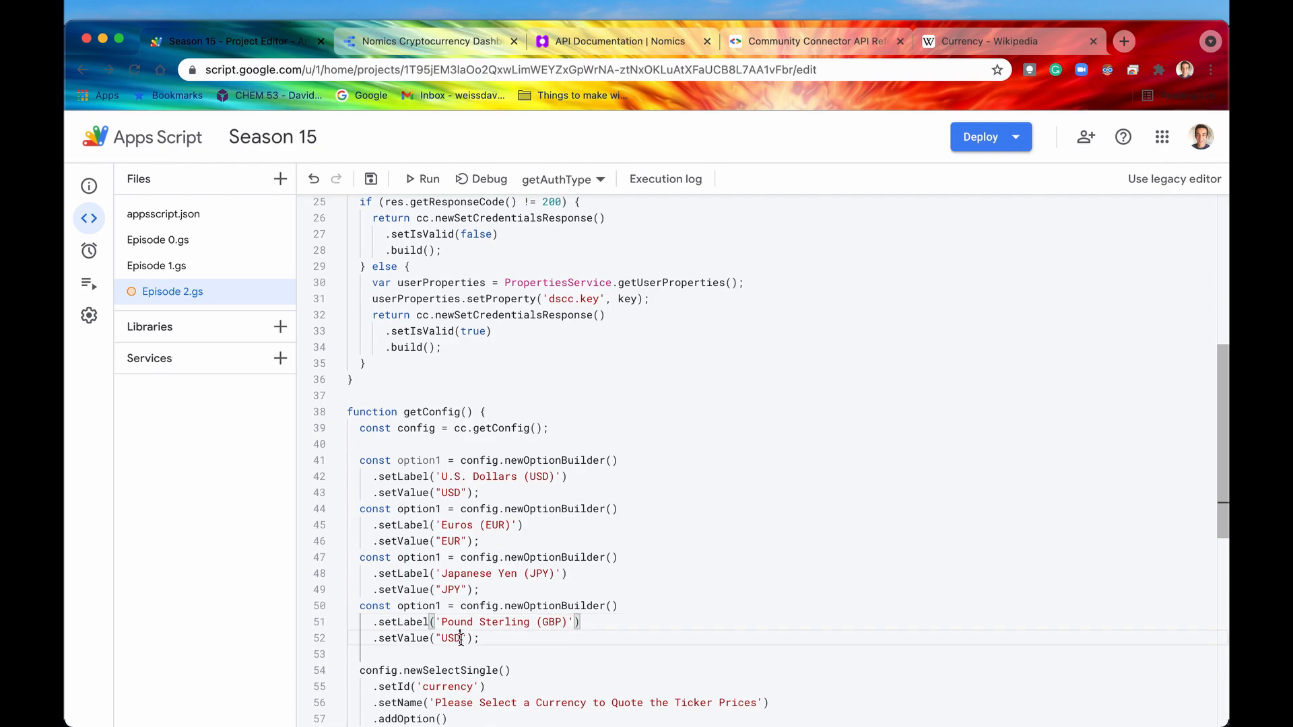
text(GBP)
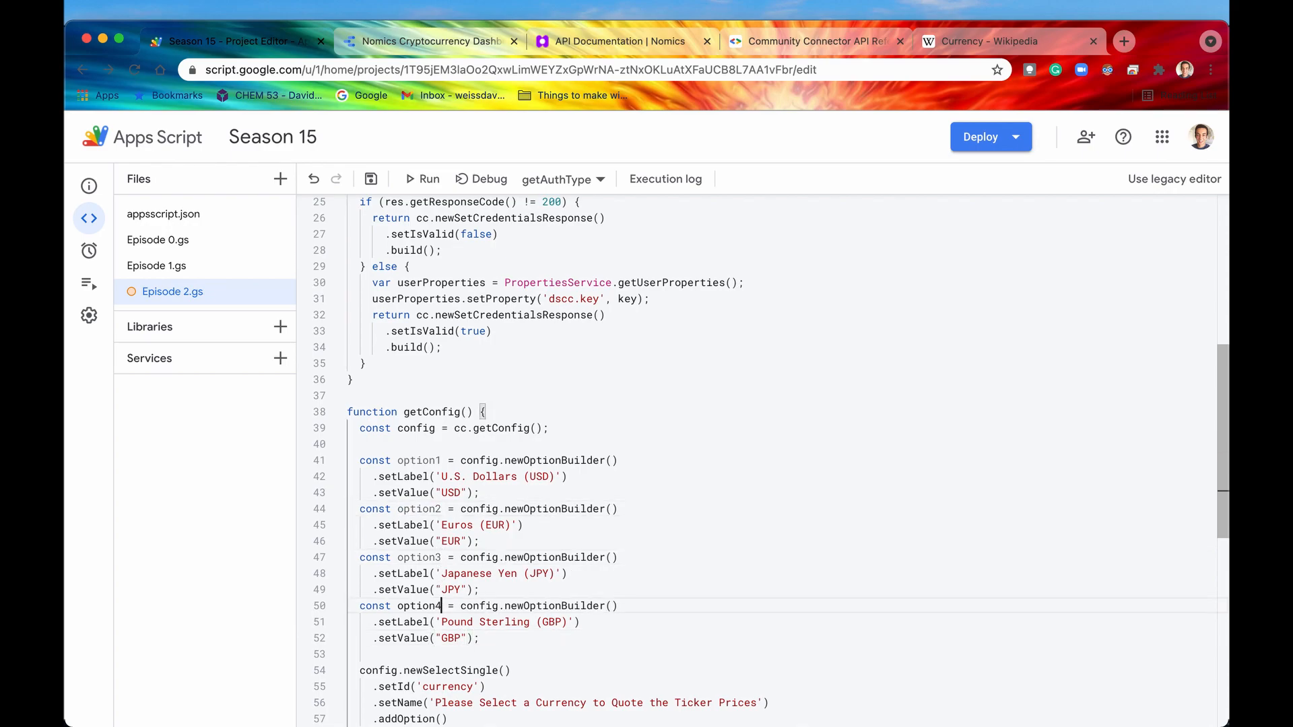
scroll(down, 3)
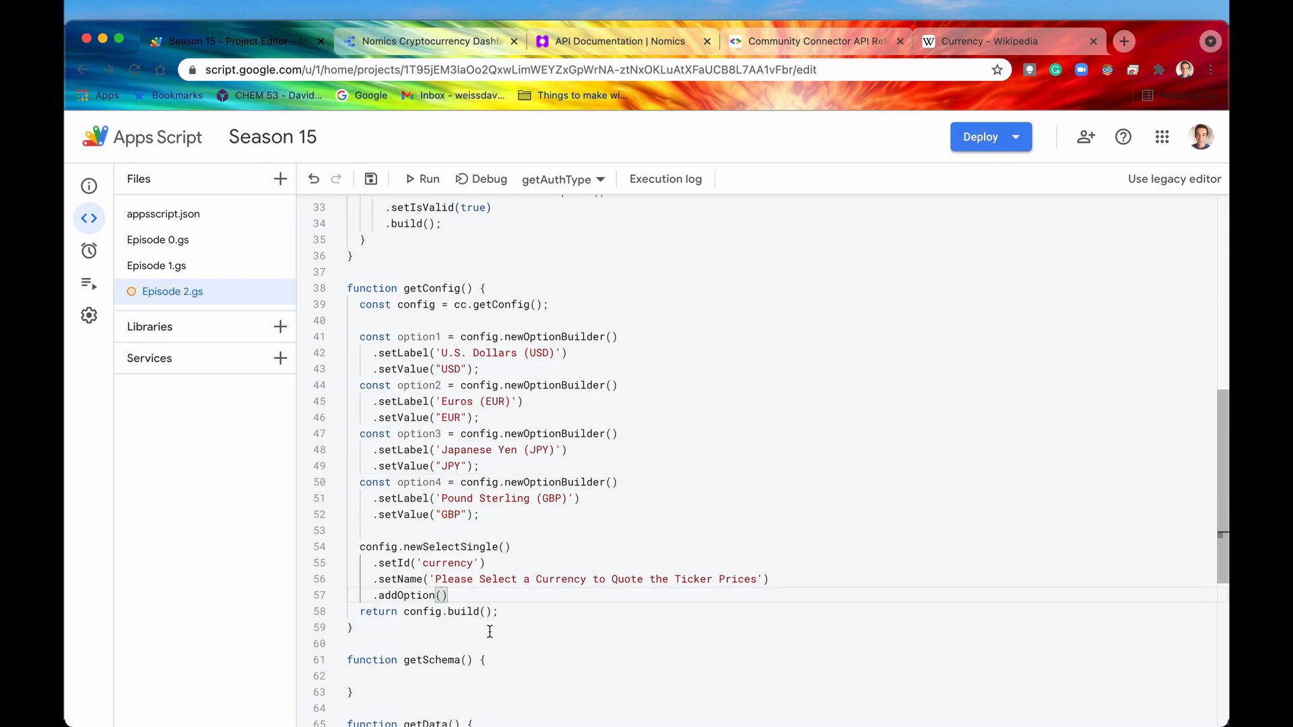
Chain addOption(option1) through addOption(option4) onto the currency select and save the project.
text(option1)
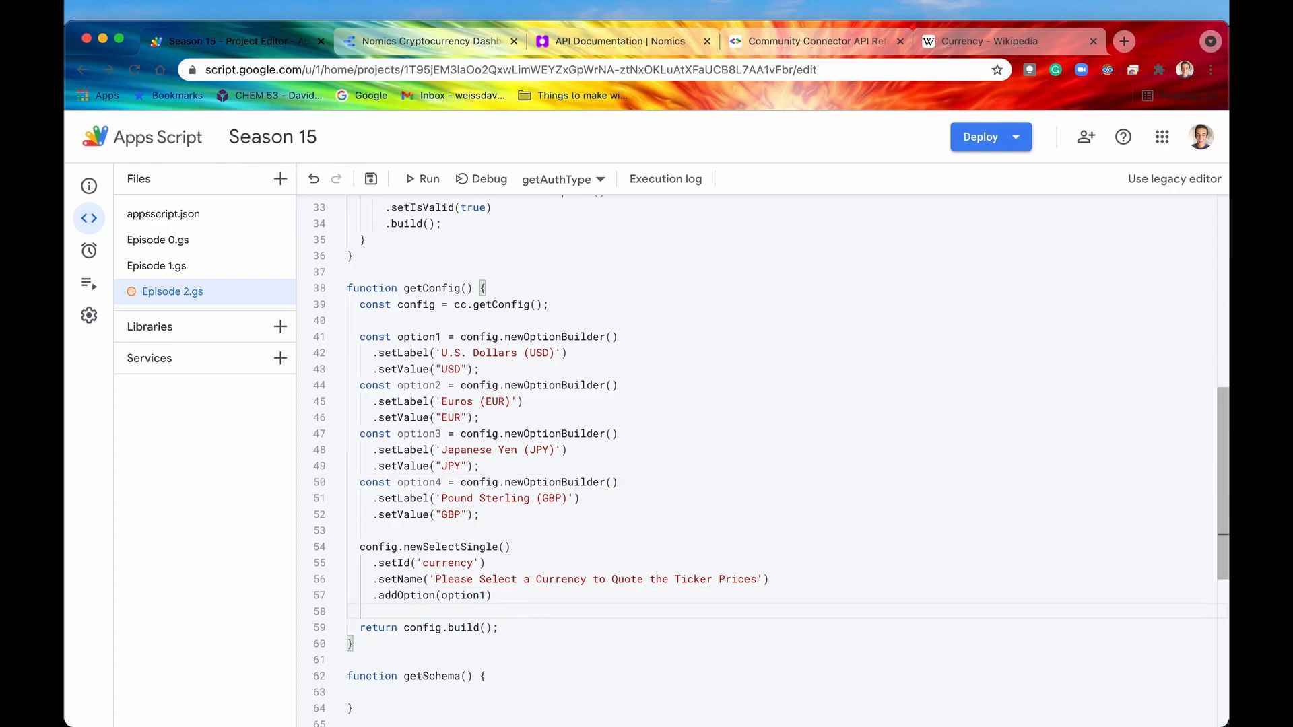
text(.addOption(option2)
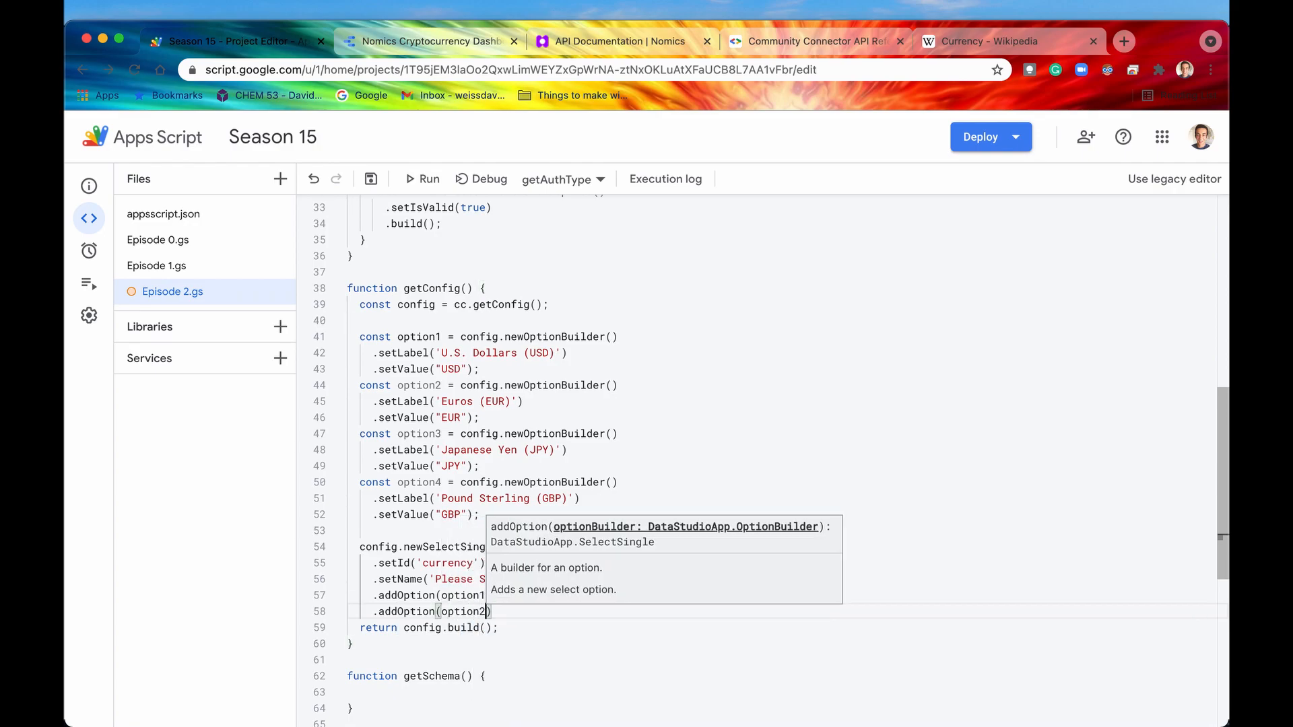
text(.addOption)
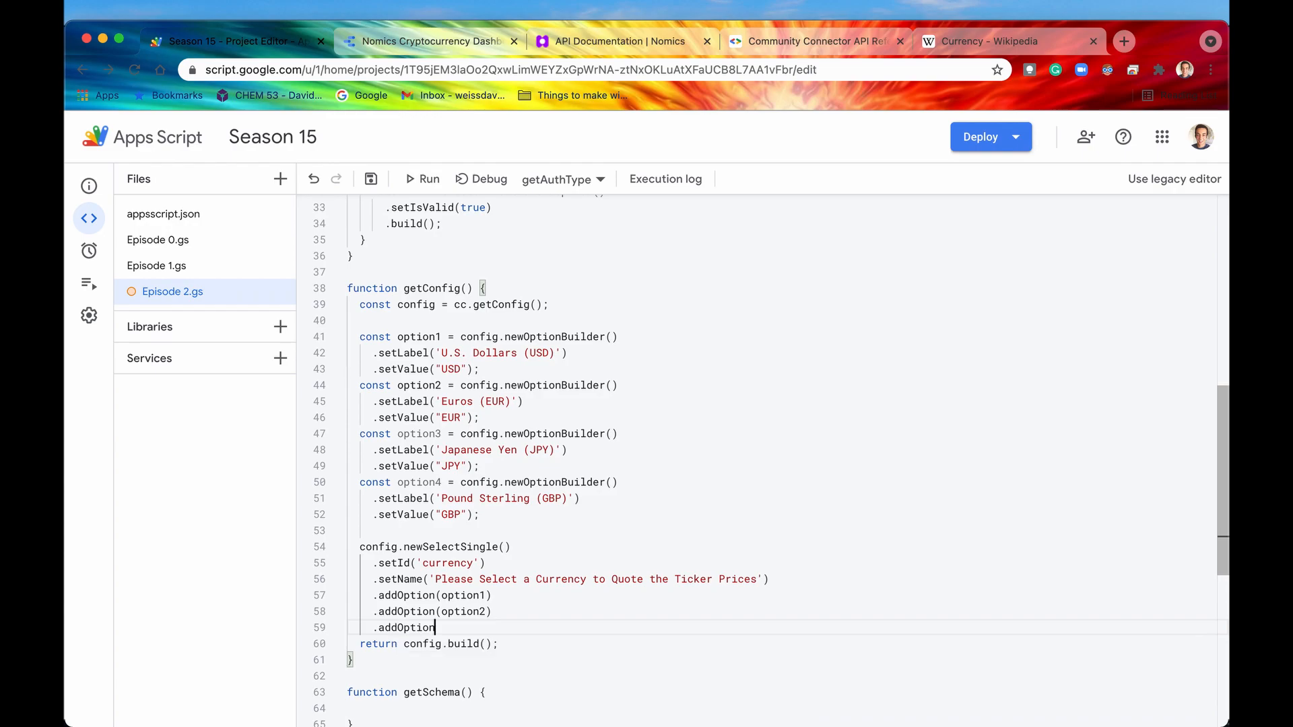
text((option3)
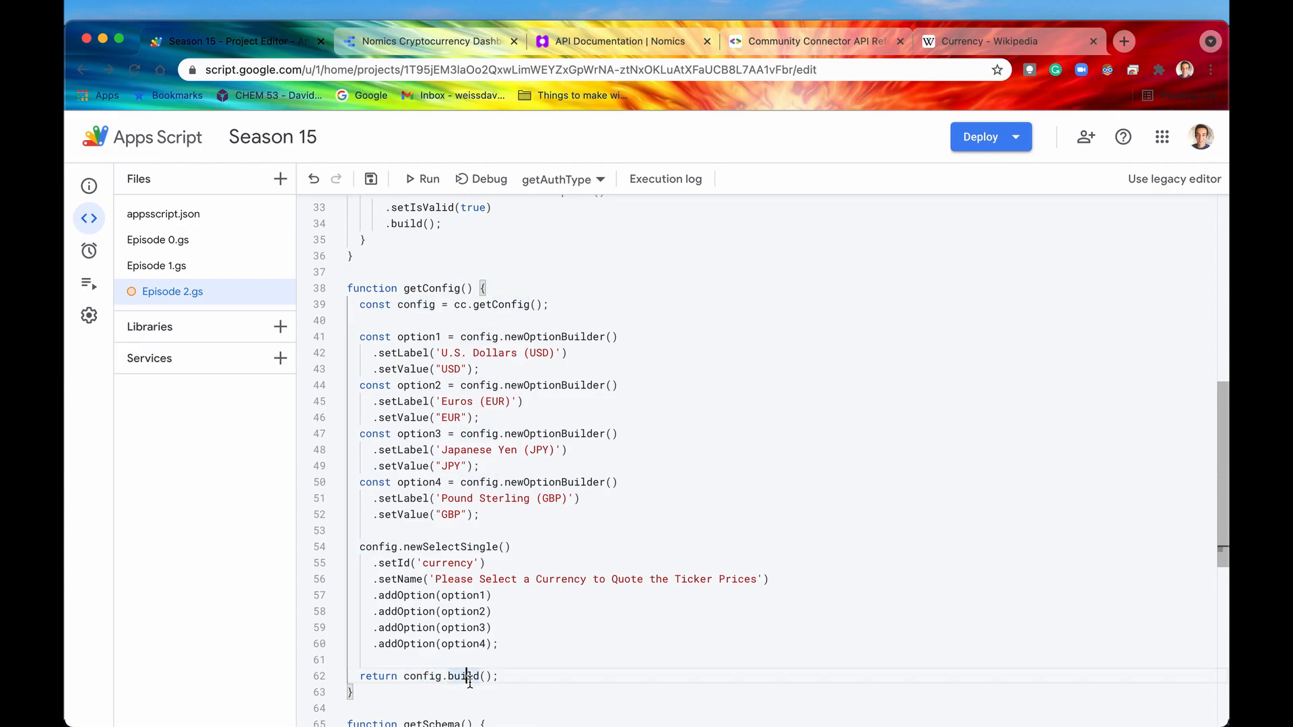
click(370, 179)
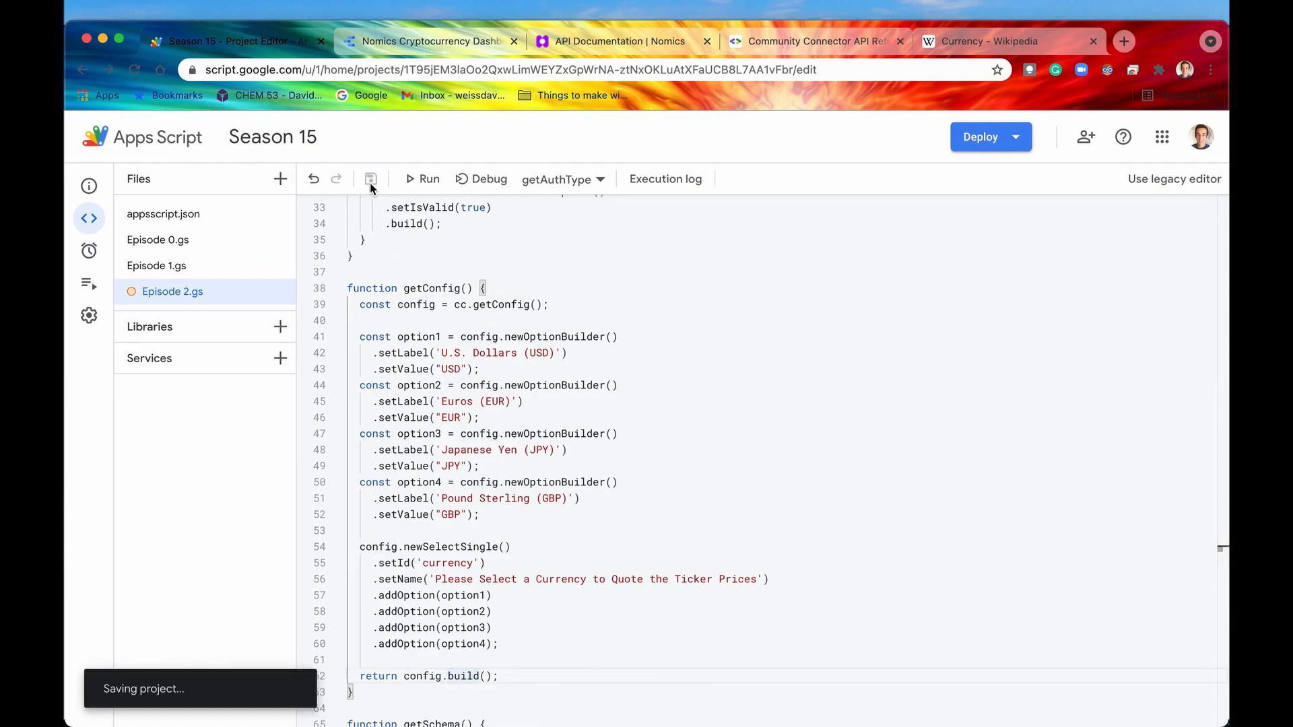
Update the active connector deployment to a new version, Version 16.
click(980, 136)
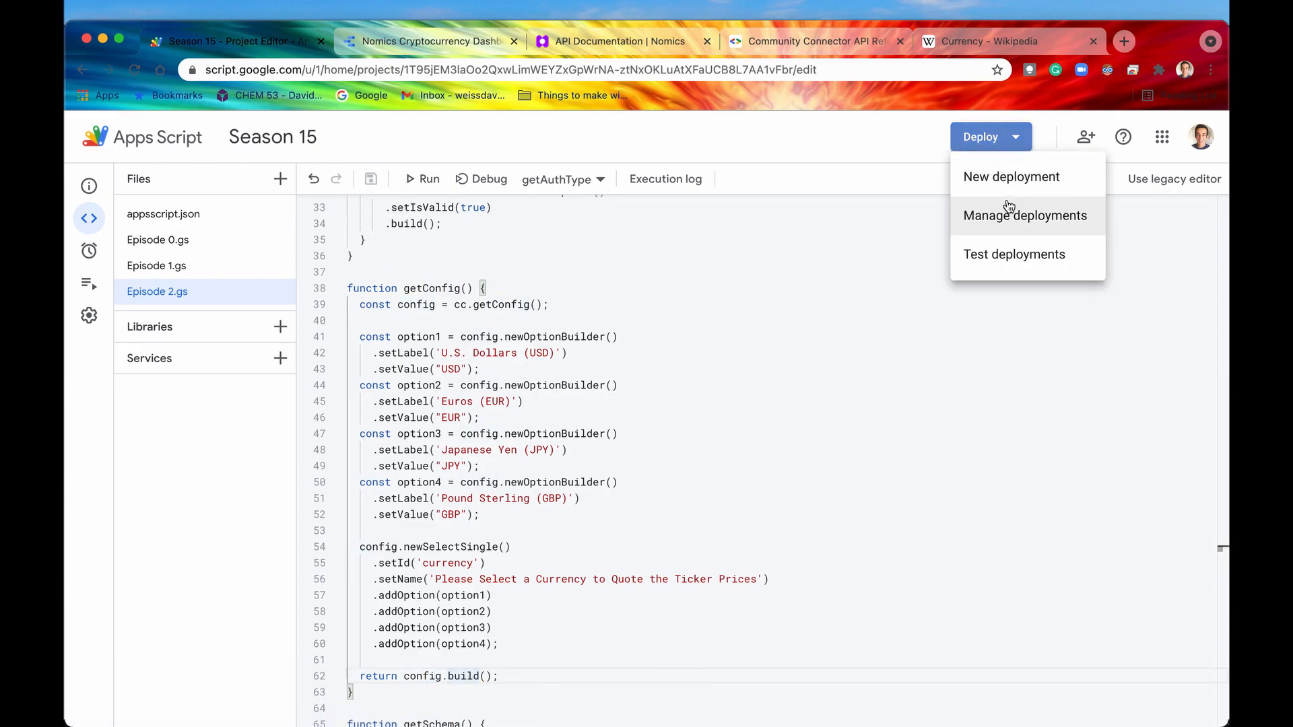
click(1024, 215)
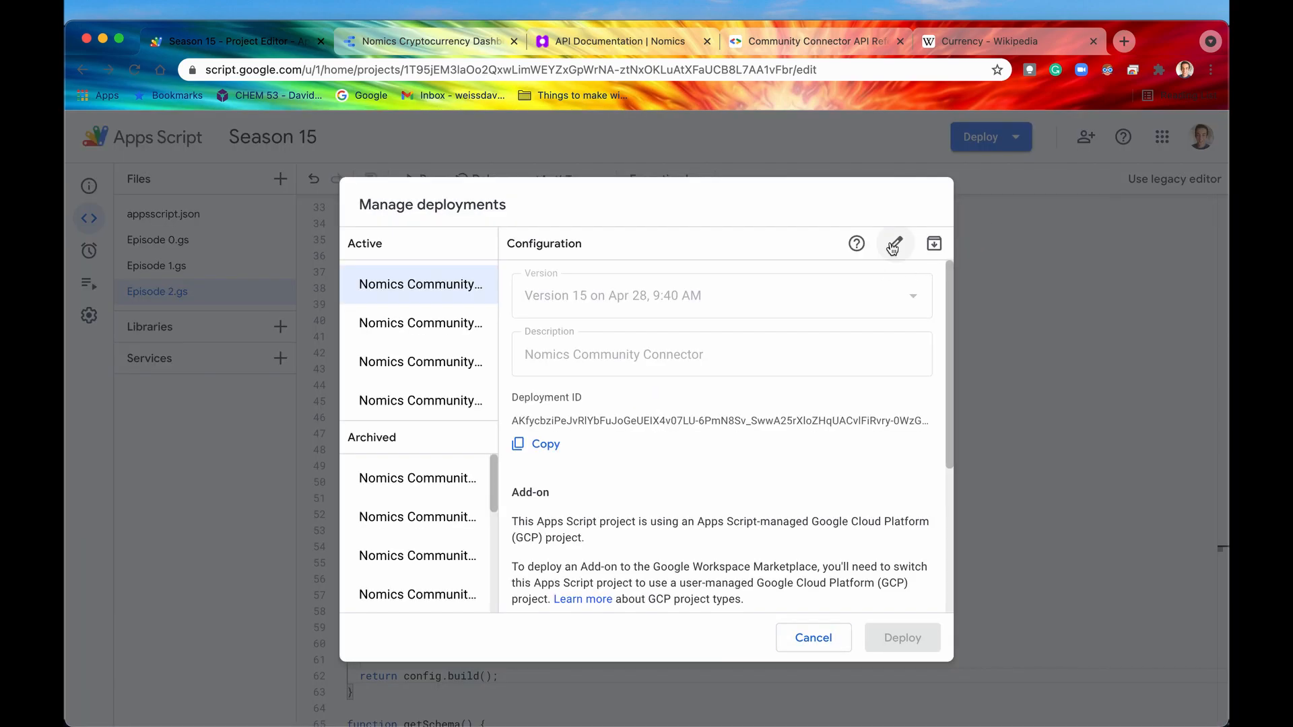
click(721, 295)
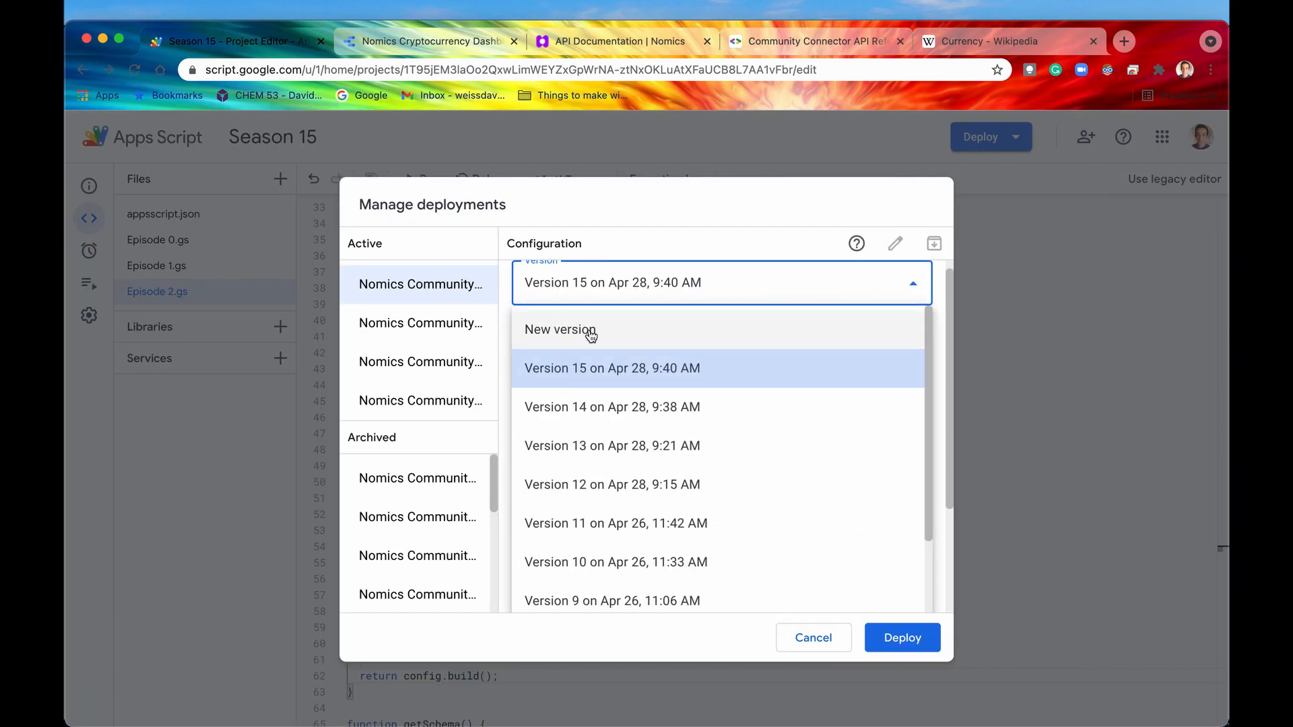
click(901, 637)
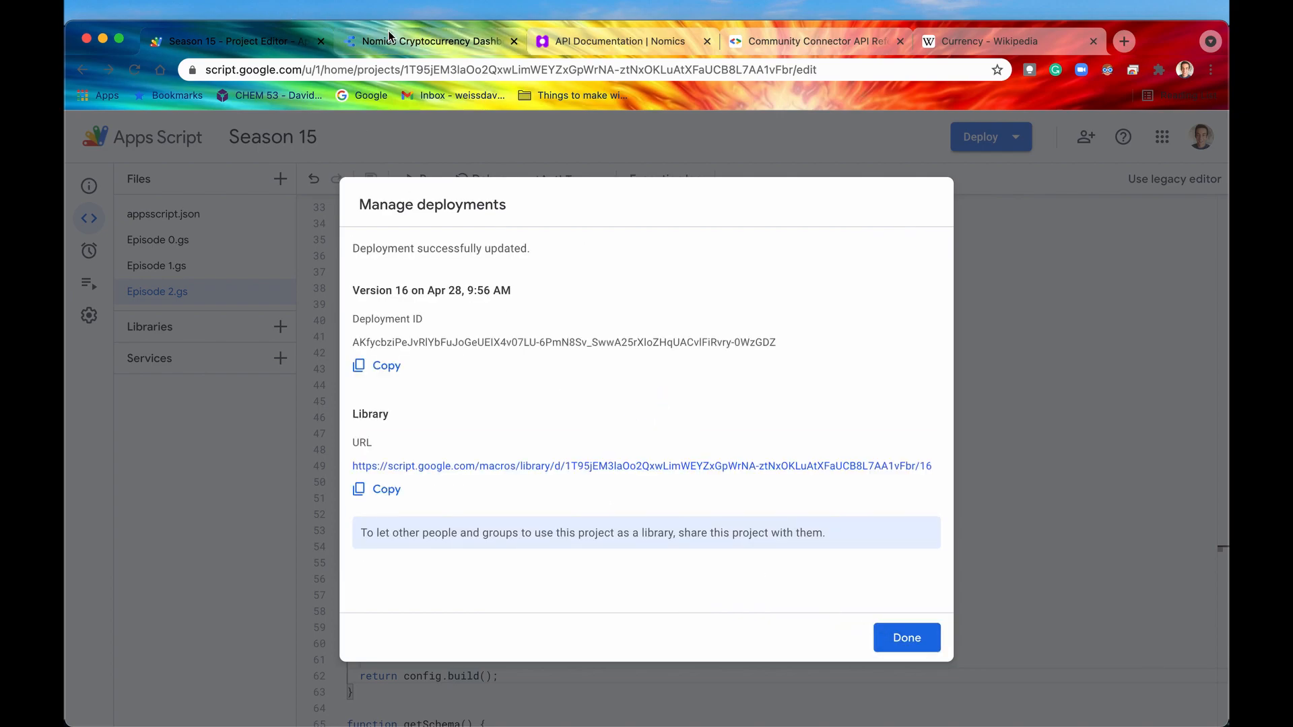
Reload the Nomics dashboard report, add data via the Nomics connector, and open the currency choices.
click(429, 41)
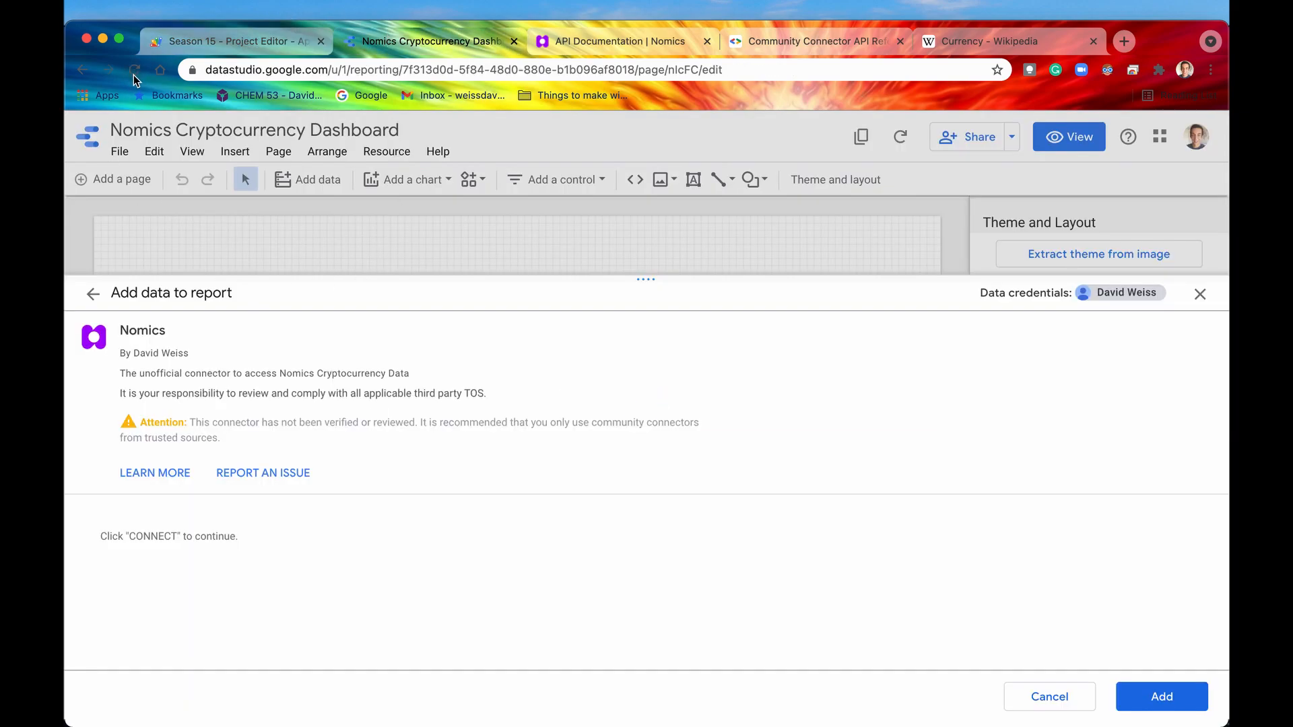
click(1049, 696)
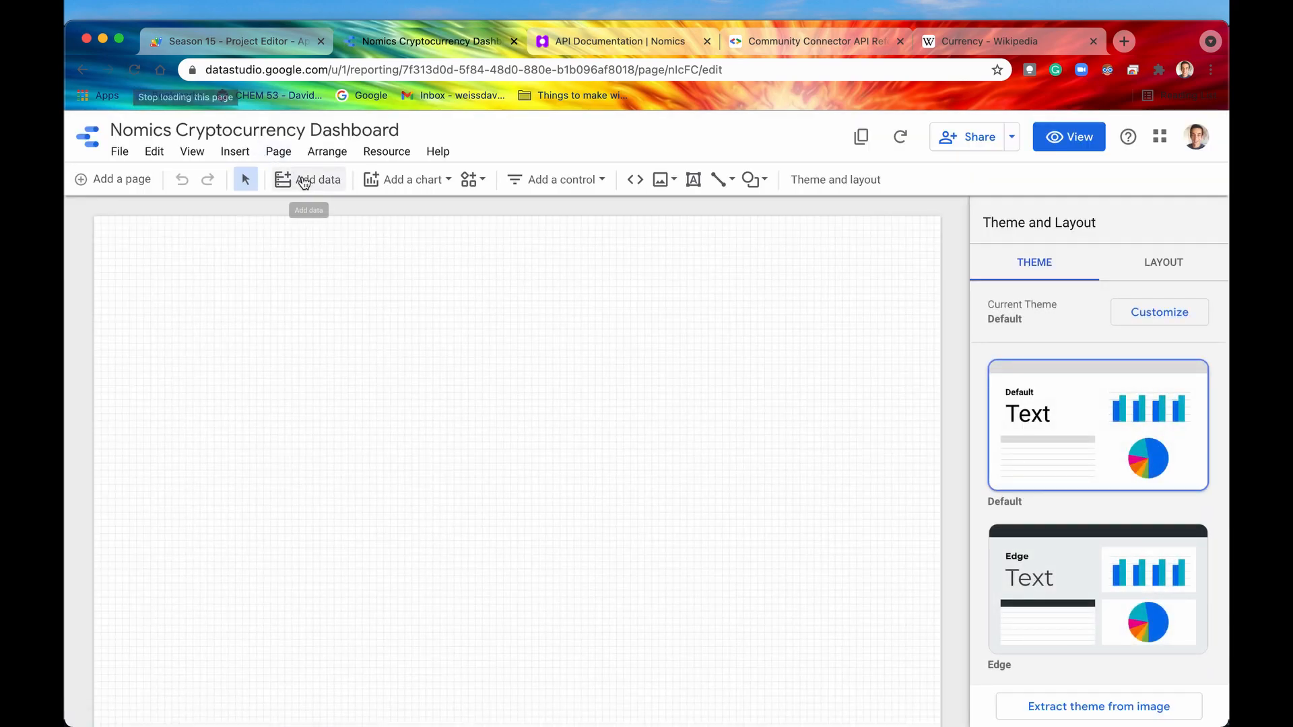
click(317, 179)
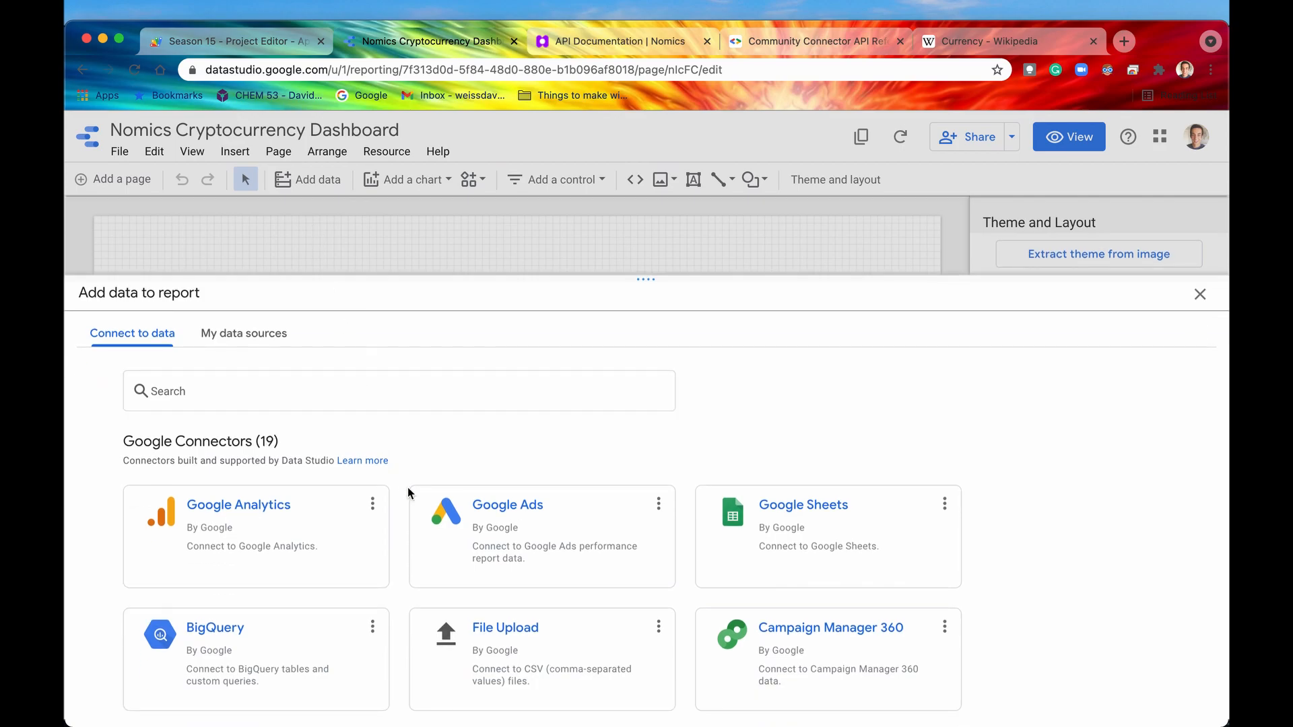
scroll(down, 3)
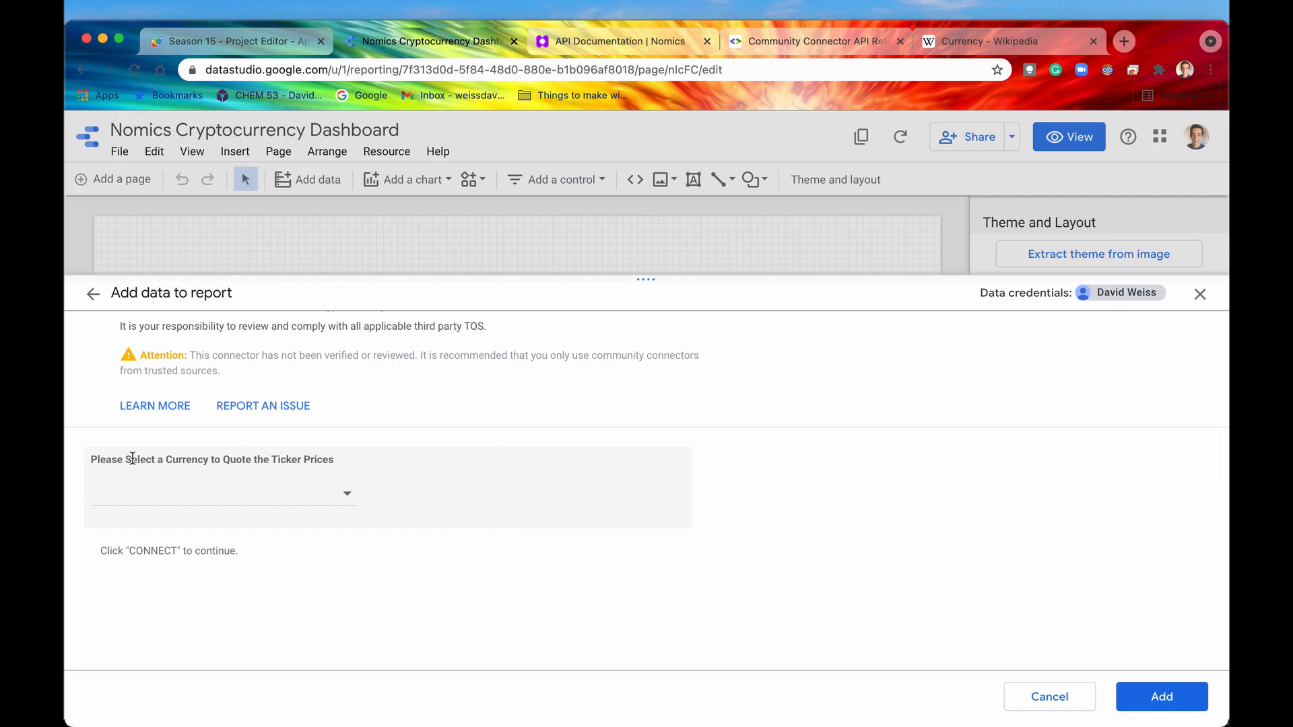
mouse_move(584, 546)
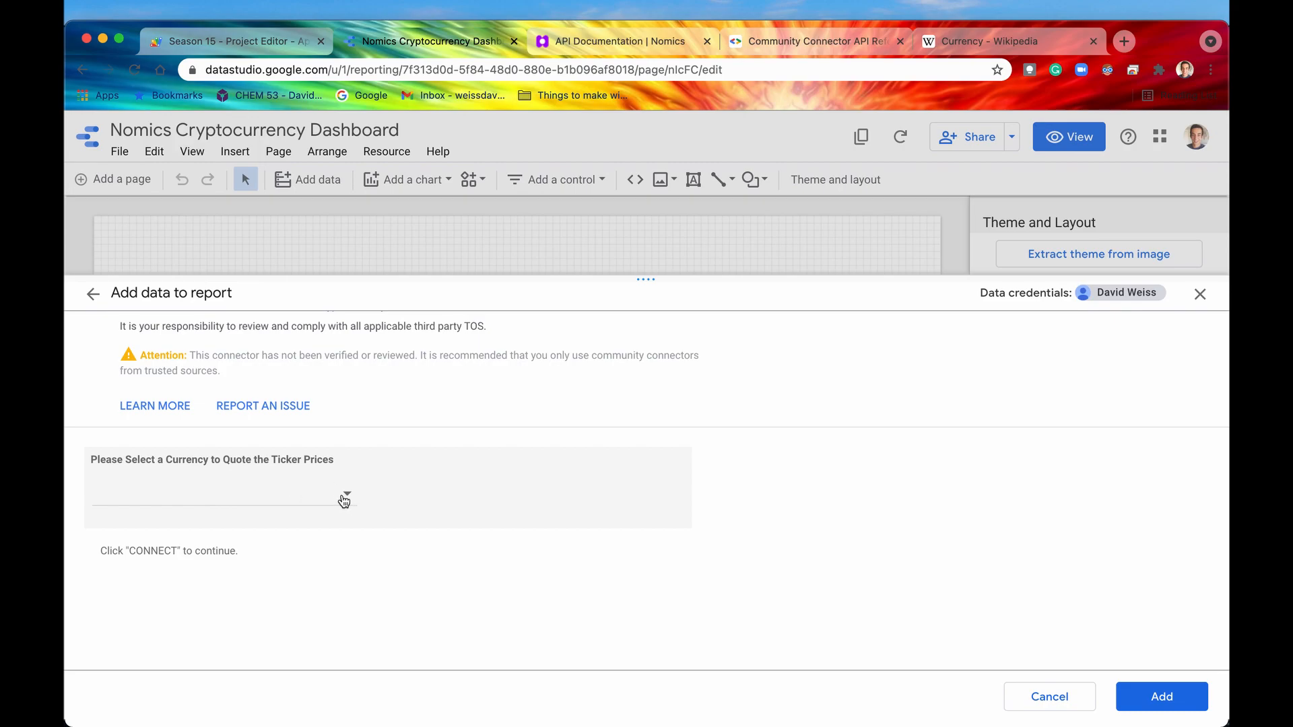
click(342, 499)
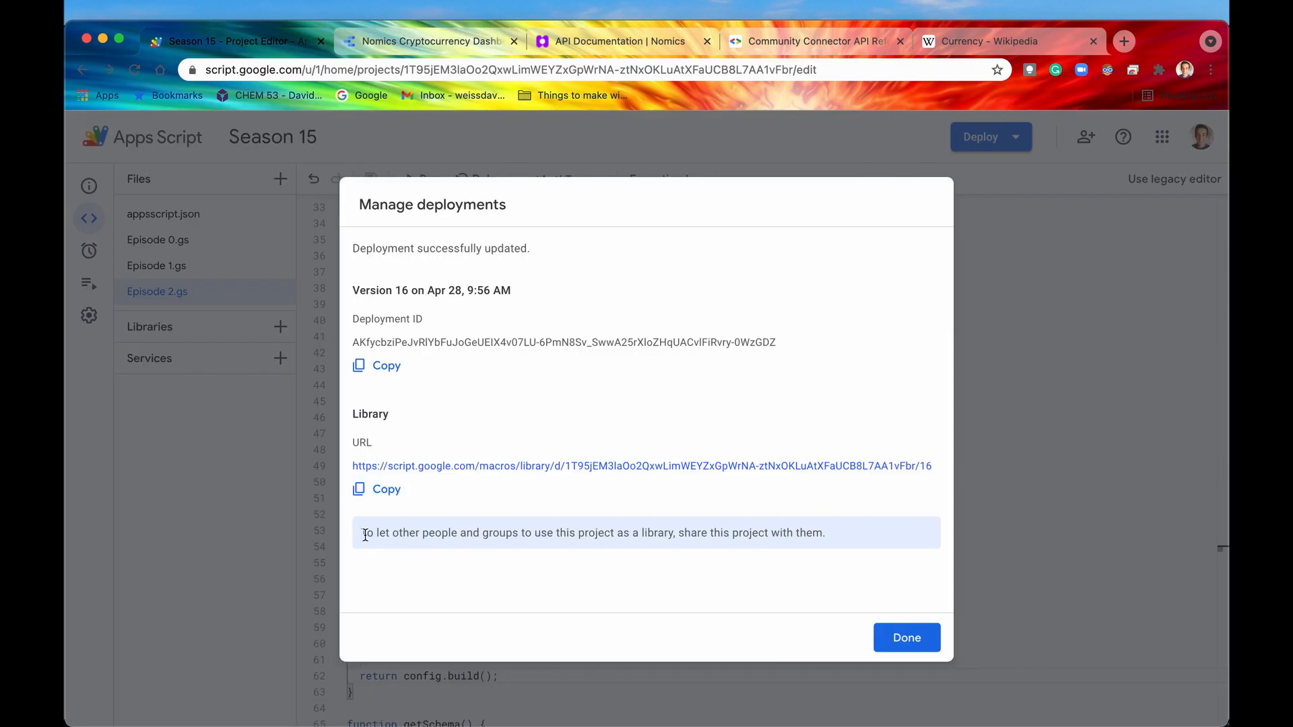
Dismiss the deployment confirmation and choose U.S. Dollars (USD) as the connector currency.
click(905, 638)
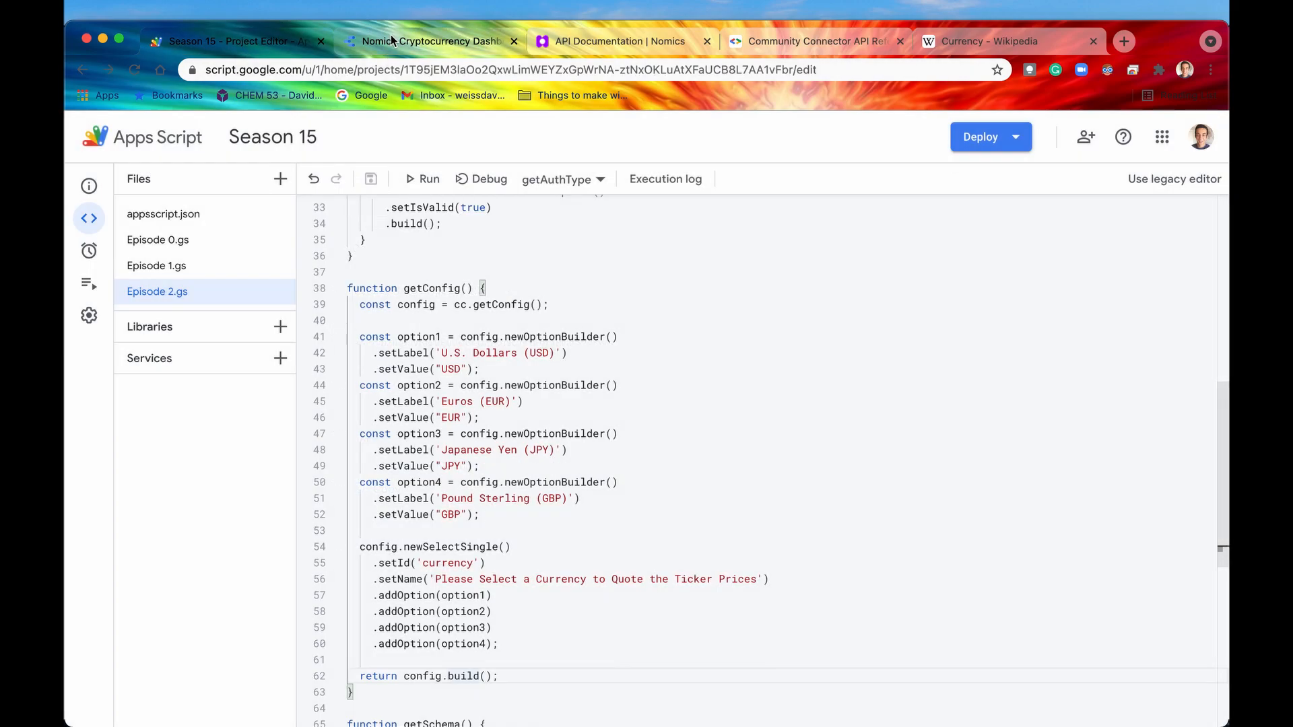
click(429, 41)
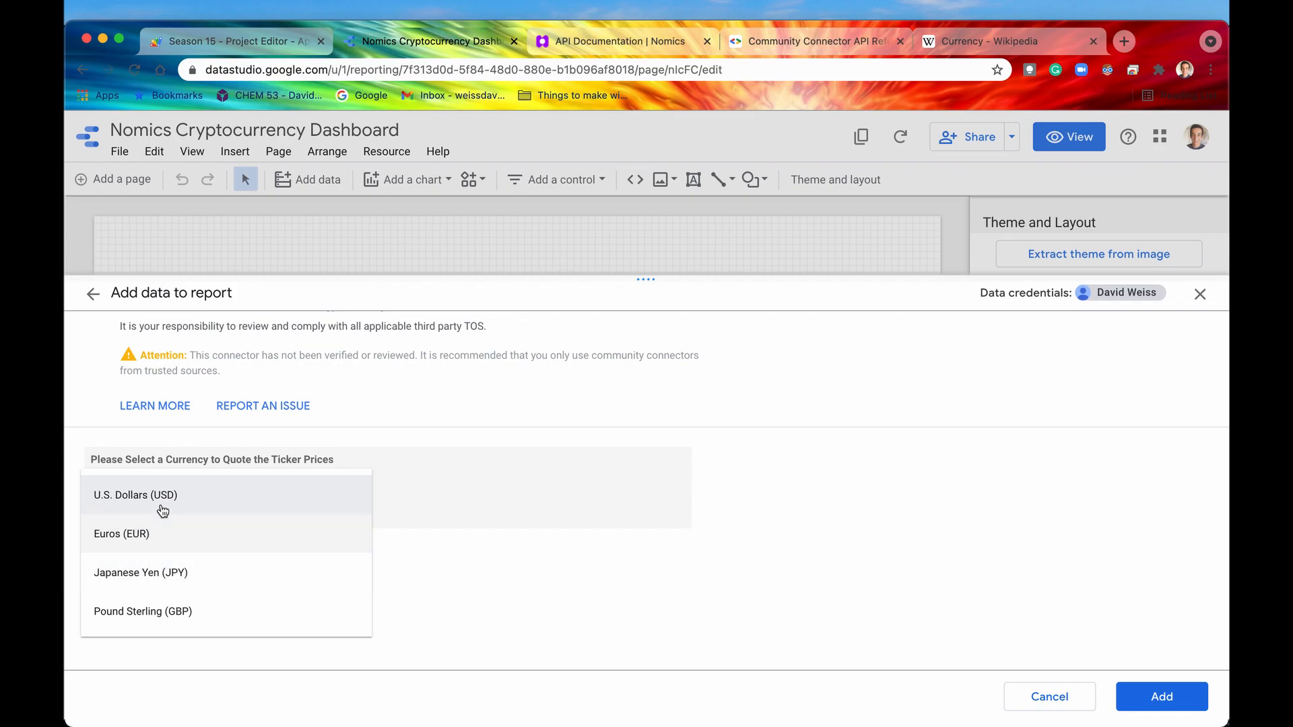
click(136, 495)
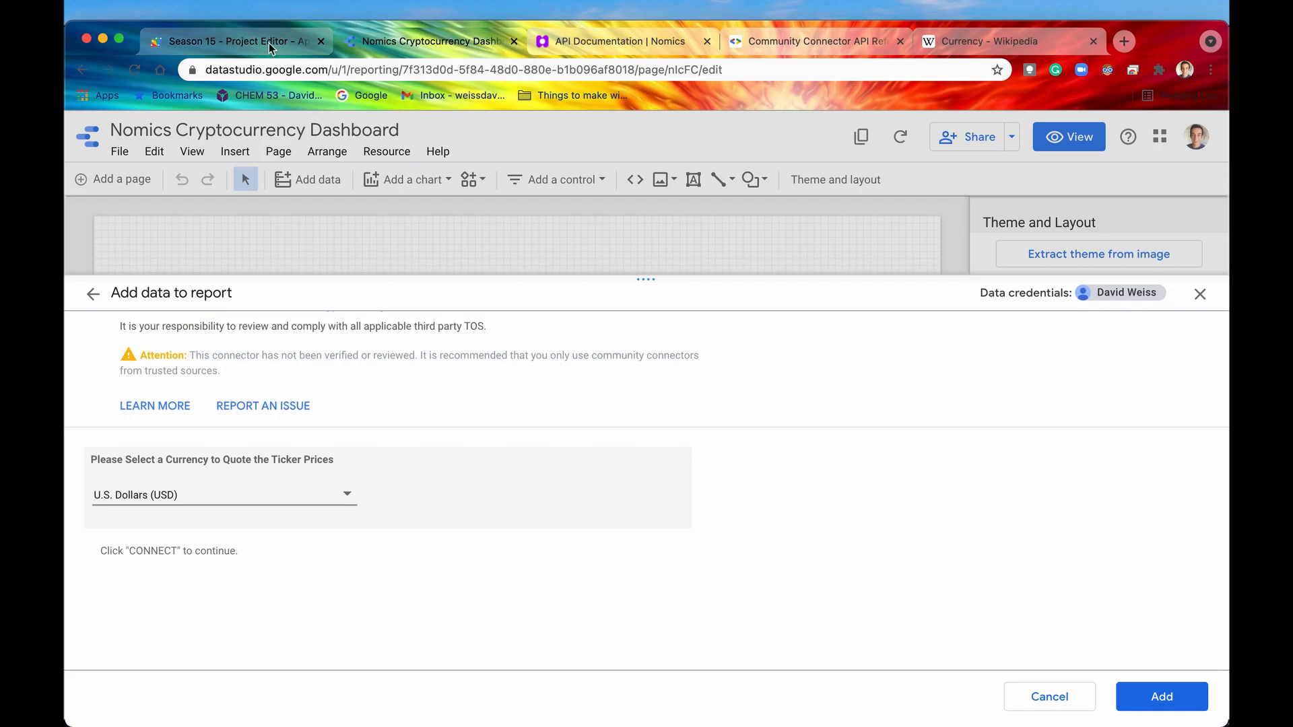
click(236, 41)
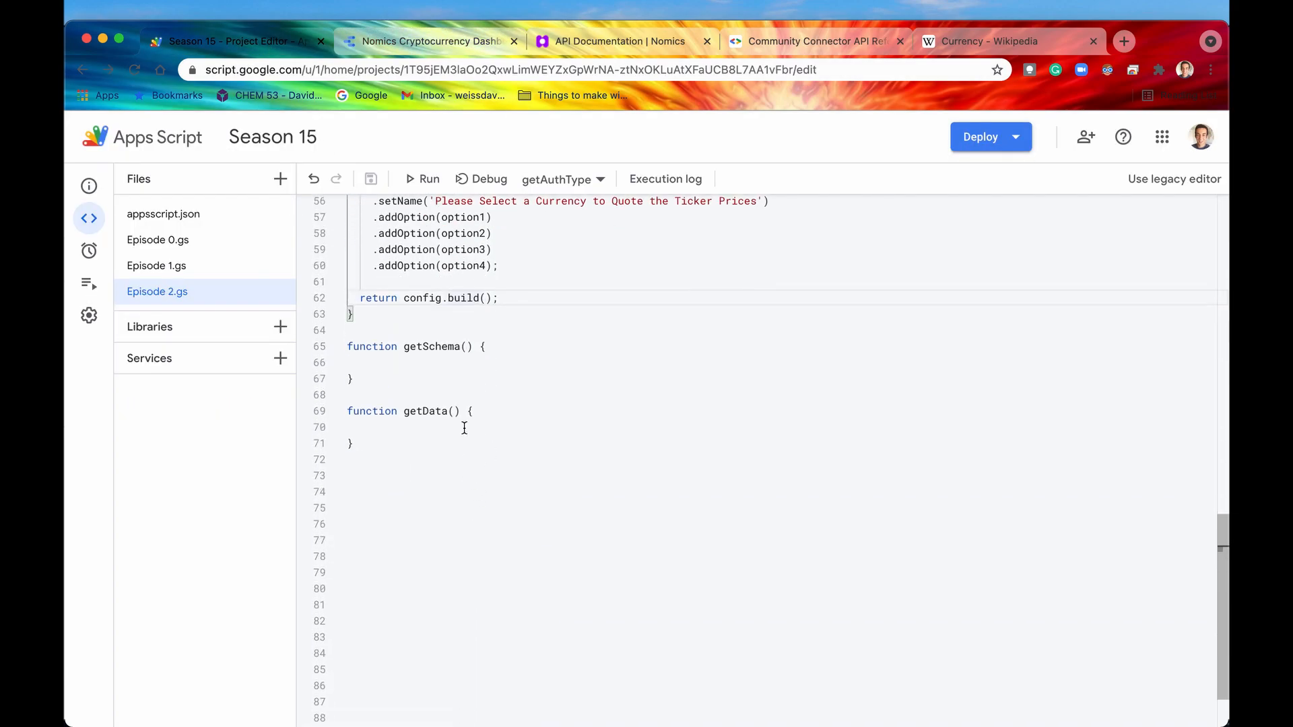
Add a request parameter to the getData function.
text(reque)
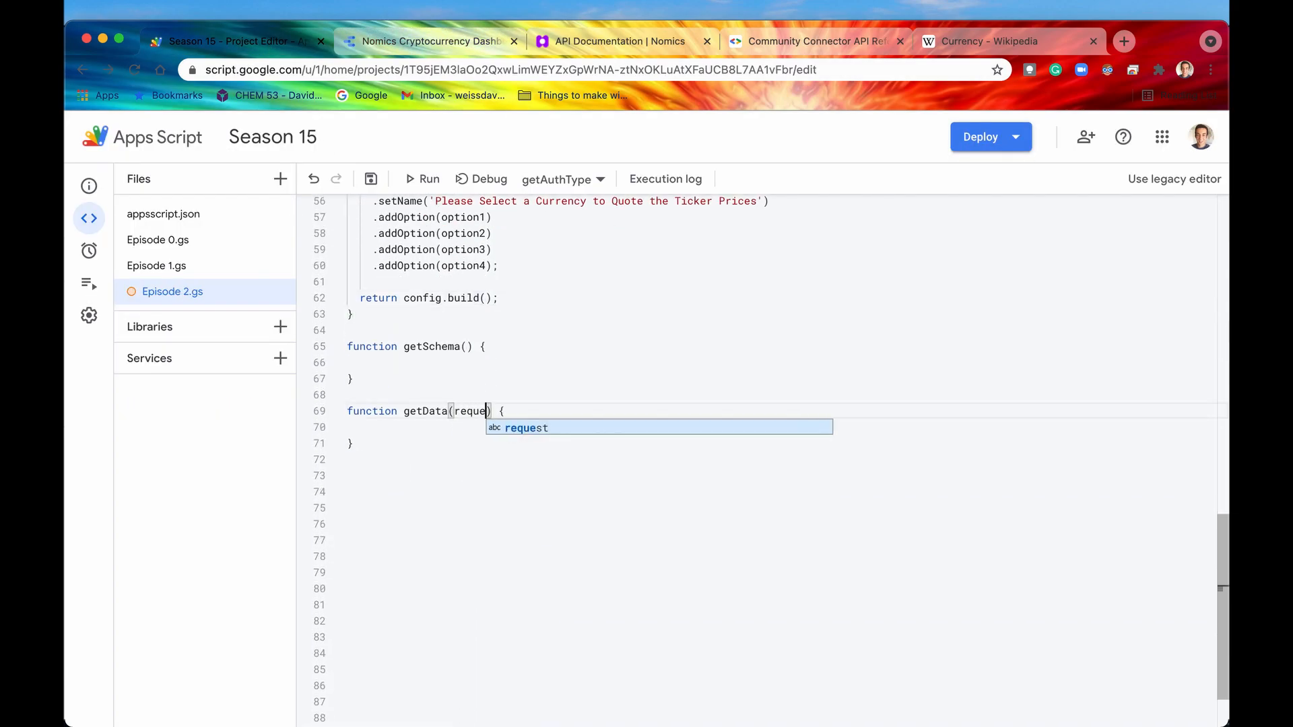
text(st)
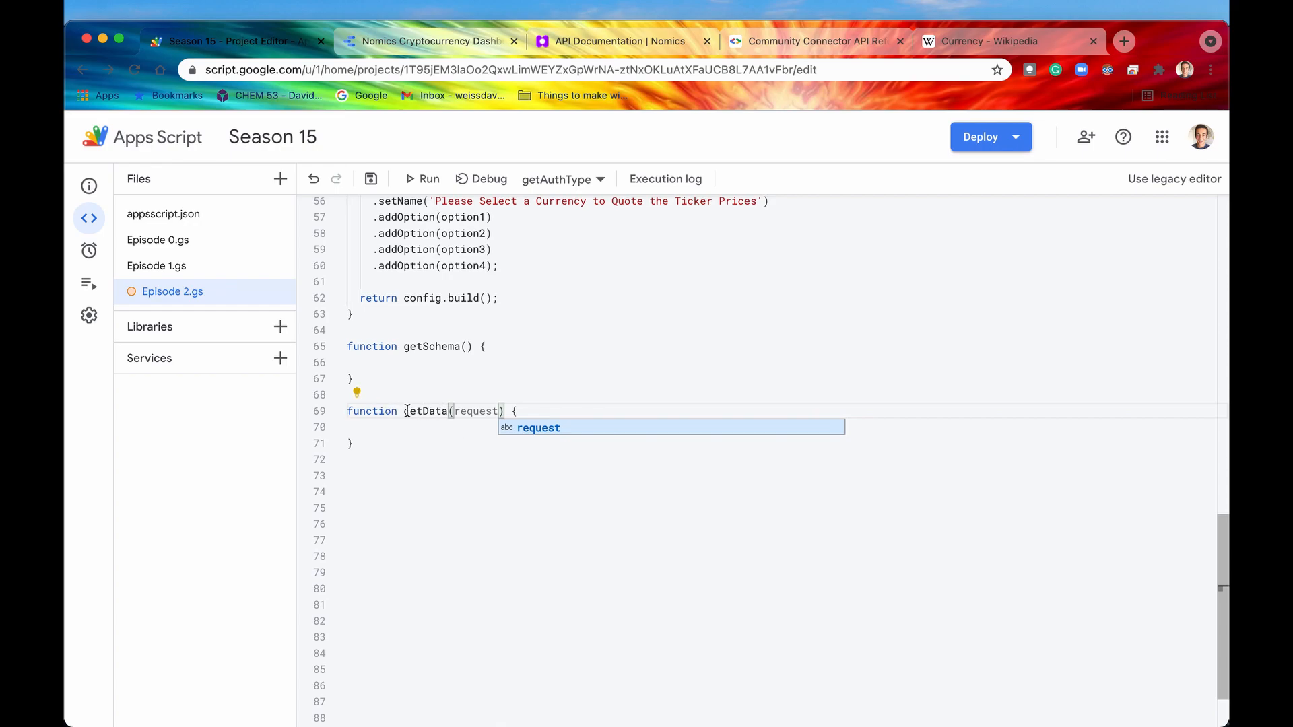
double_click(475, 410)
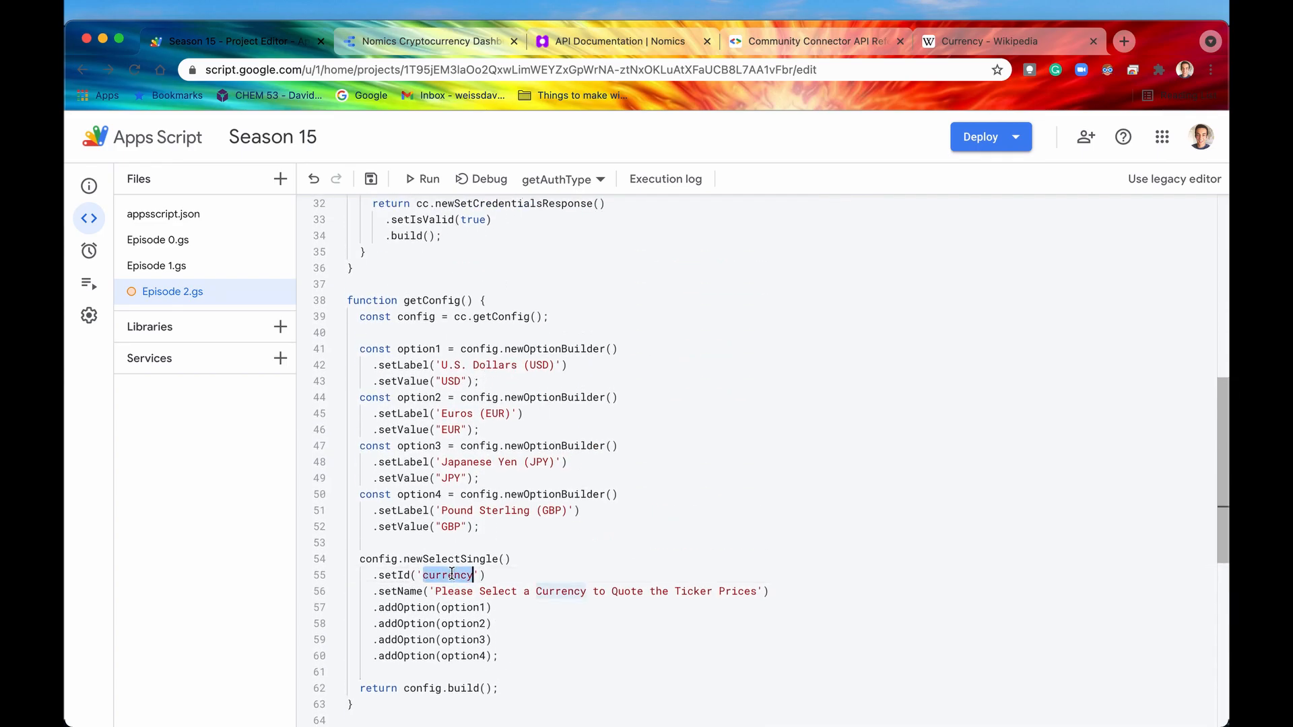
Start a config.newInfo statement on a new line below the currency dropdown definition.
scroll(down, 3)
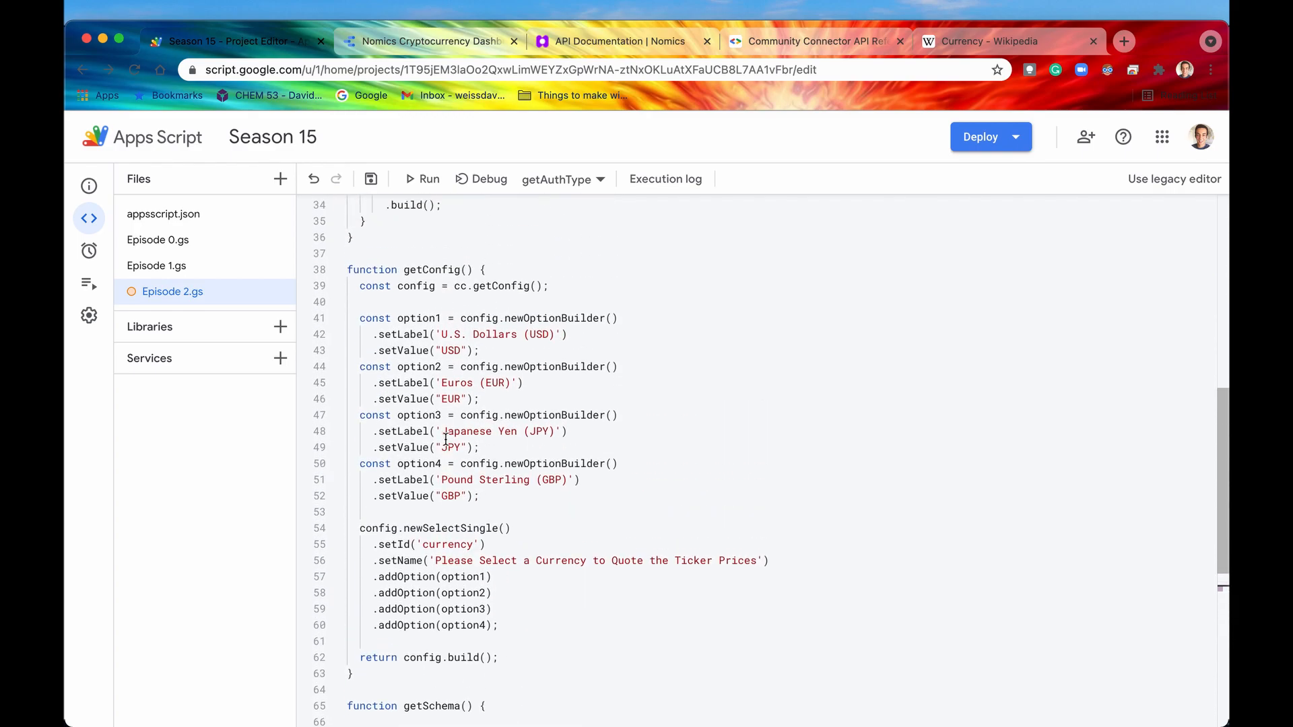
double_click(450, 529)
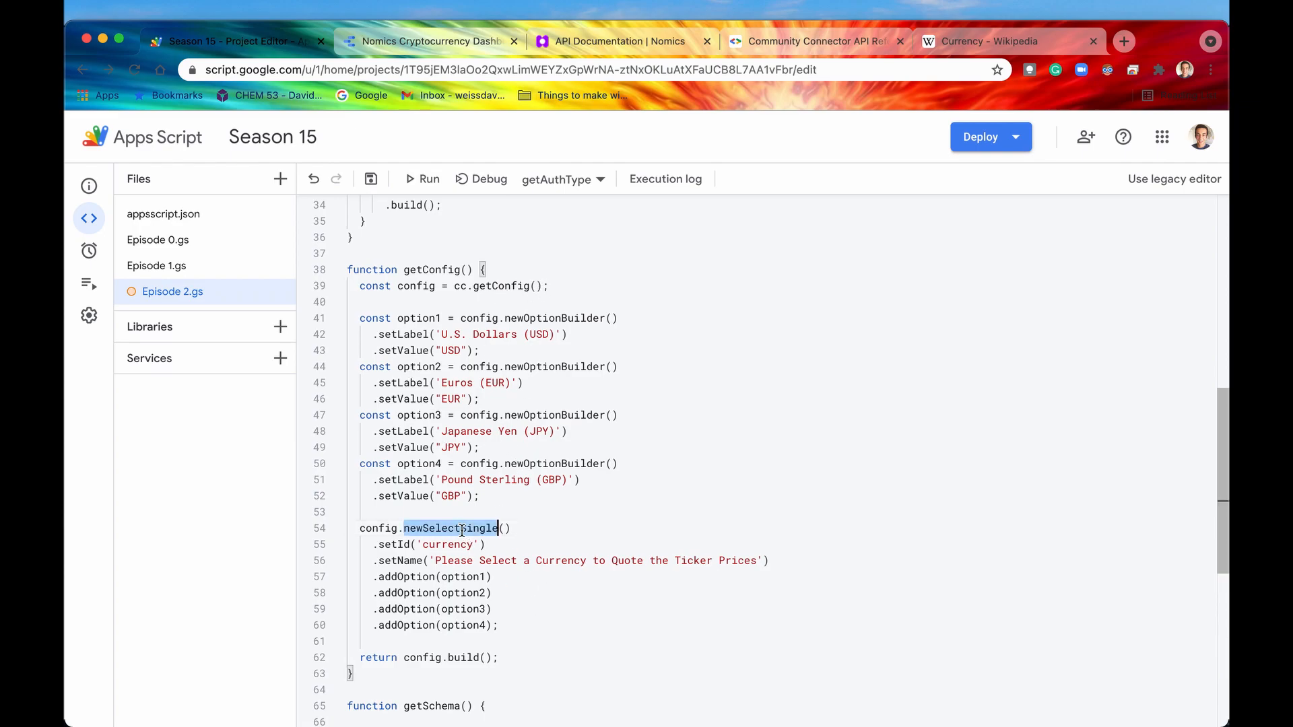
click(499, 625)
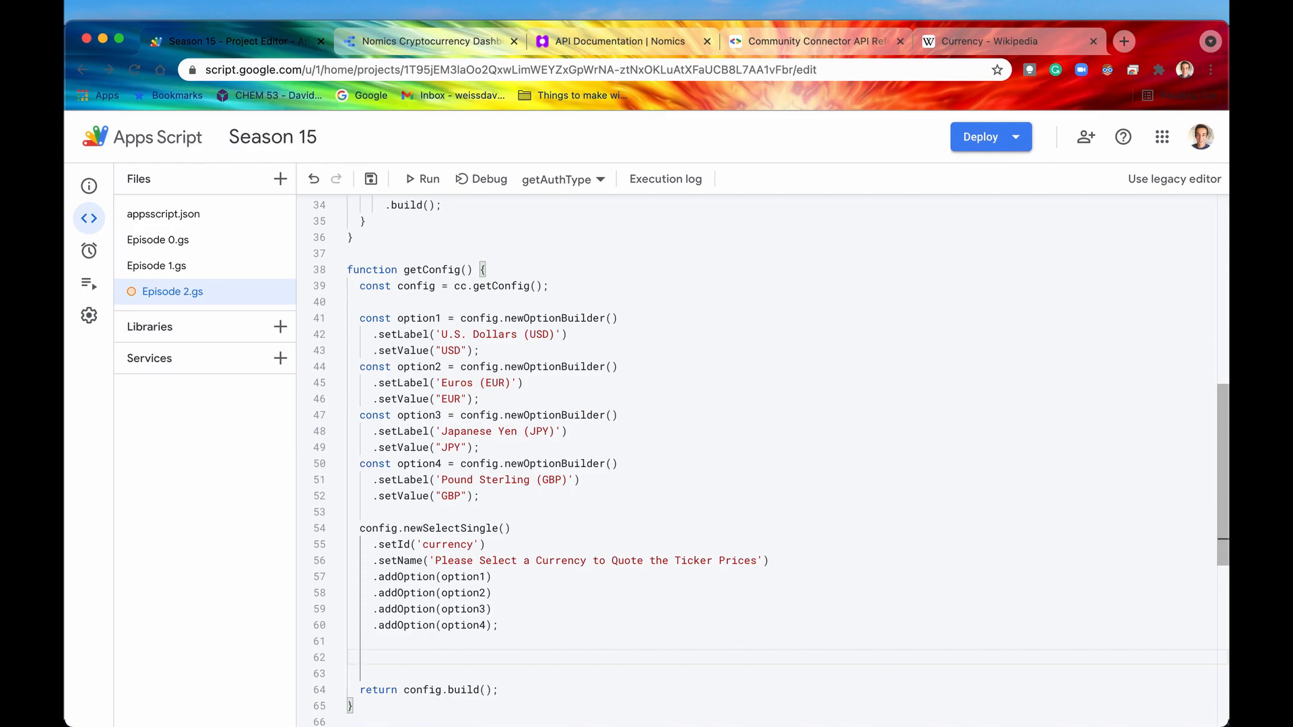
text(config)
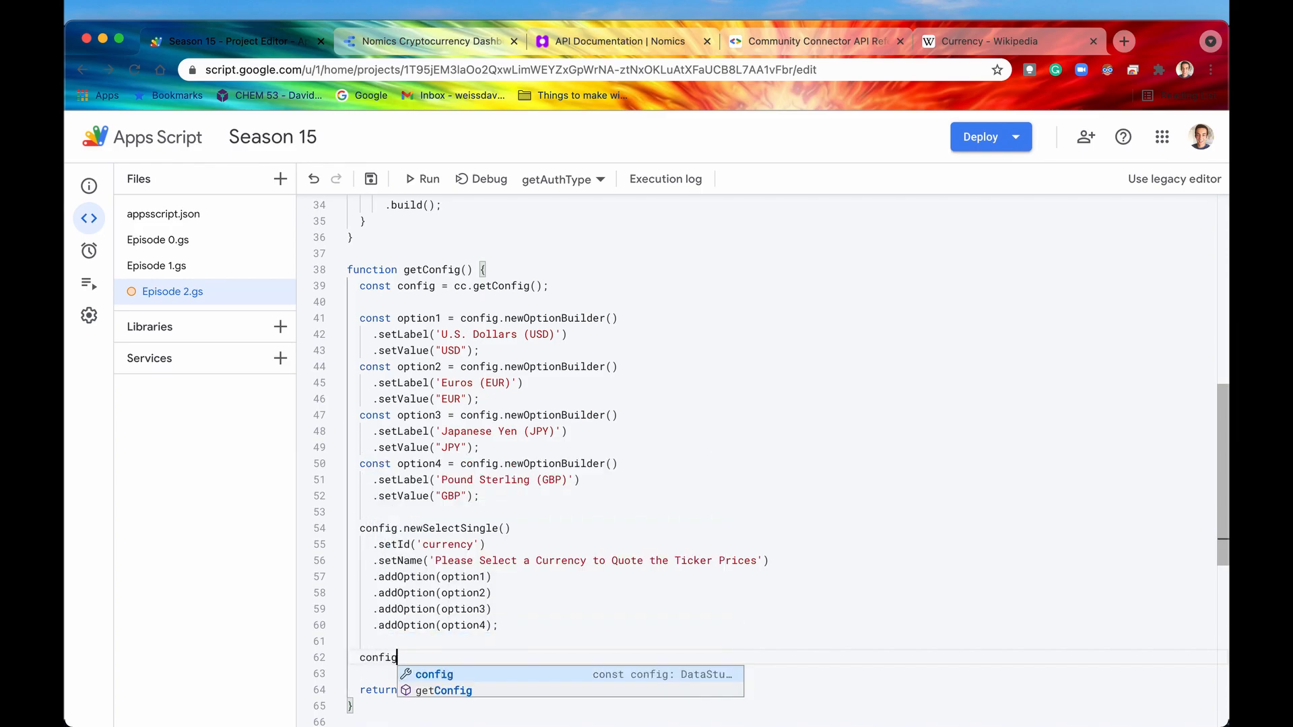
text(.newInfo)
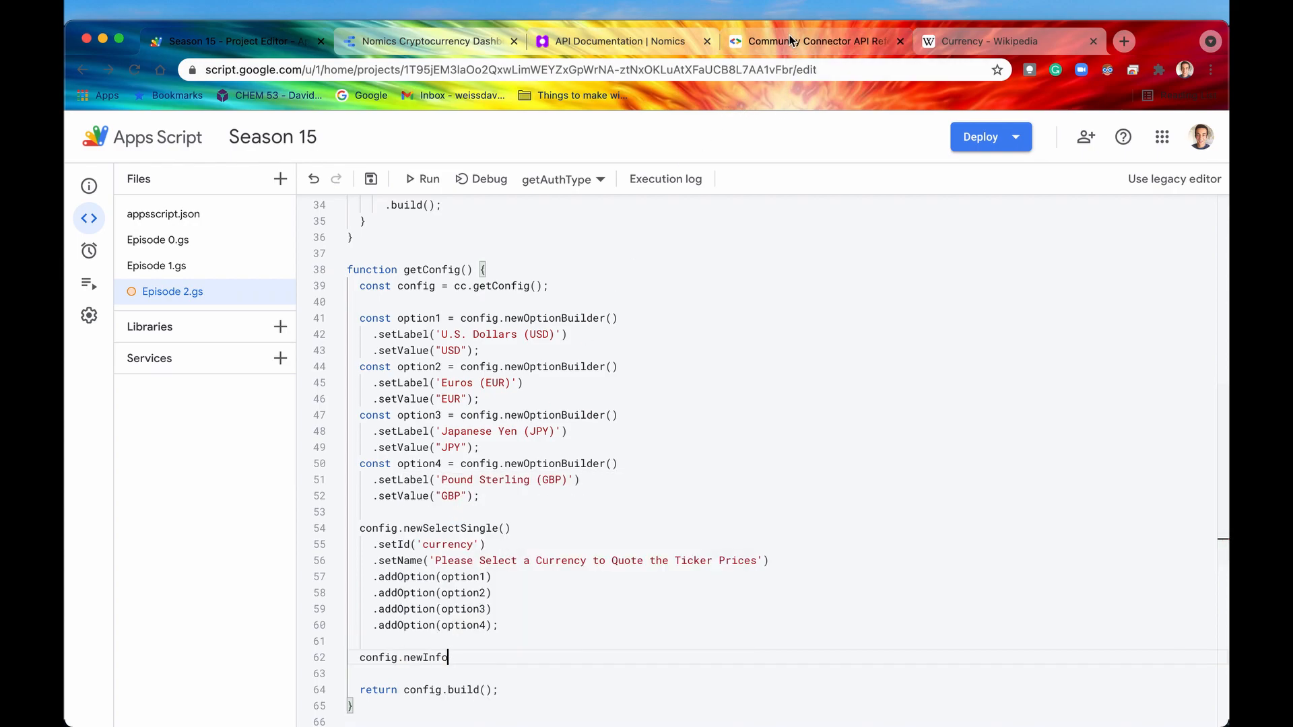
click(812, 42)
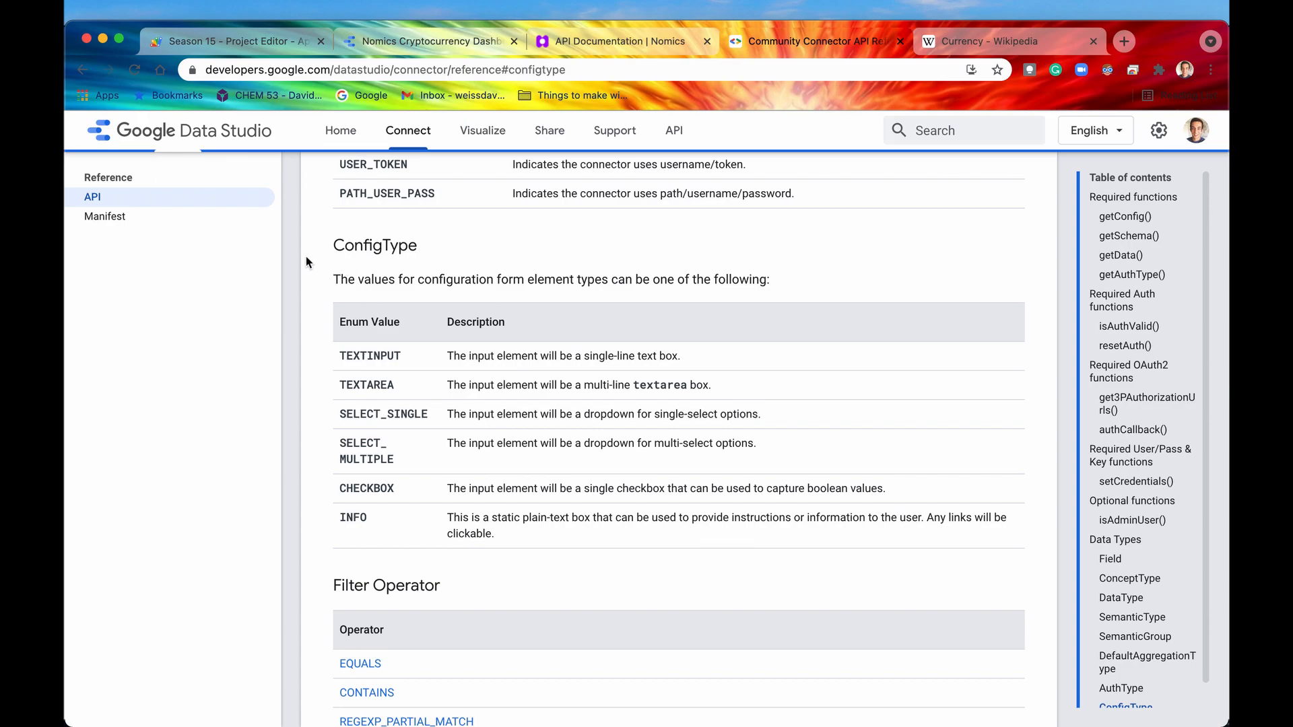
double_click(458, 517)
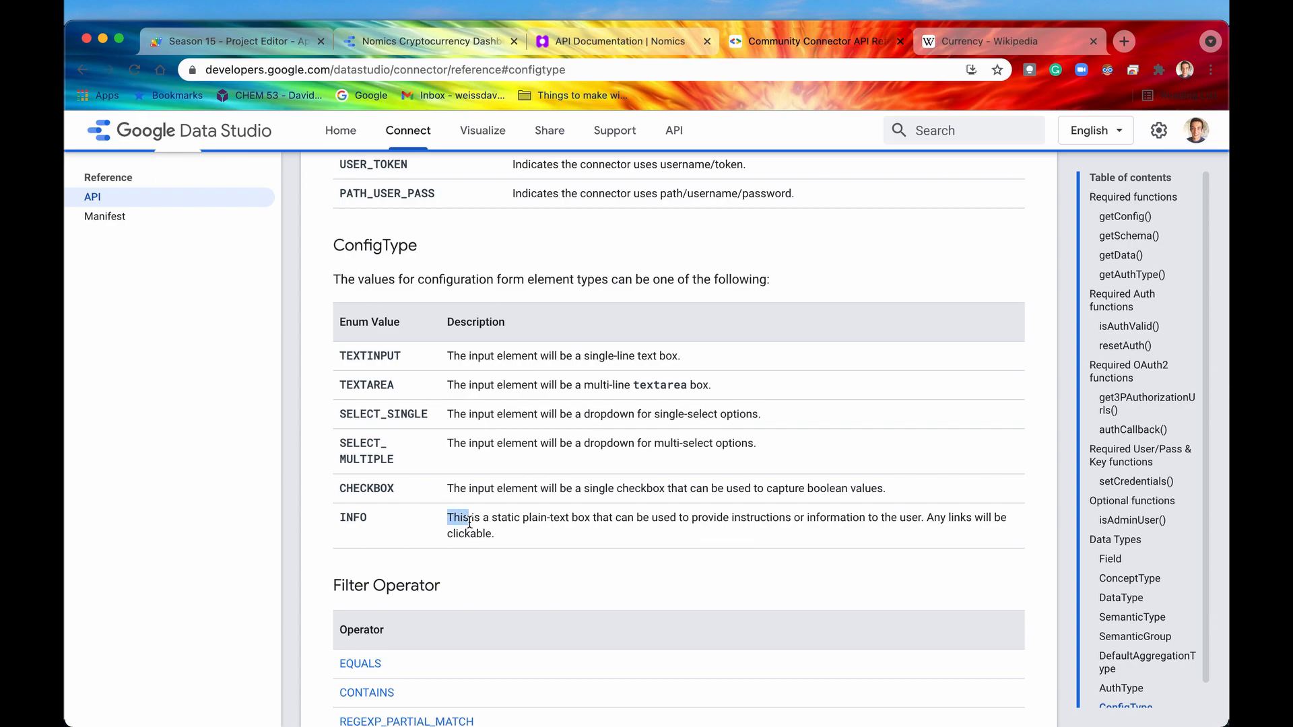
drag(460, 517, 493, 533)
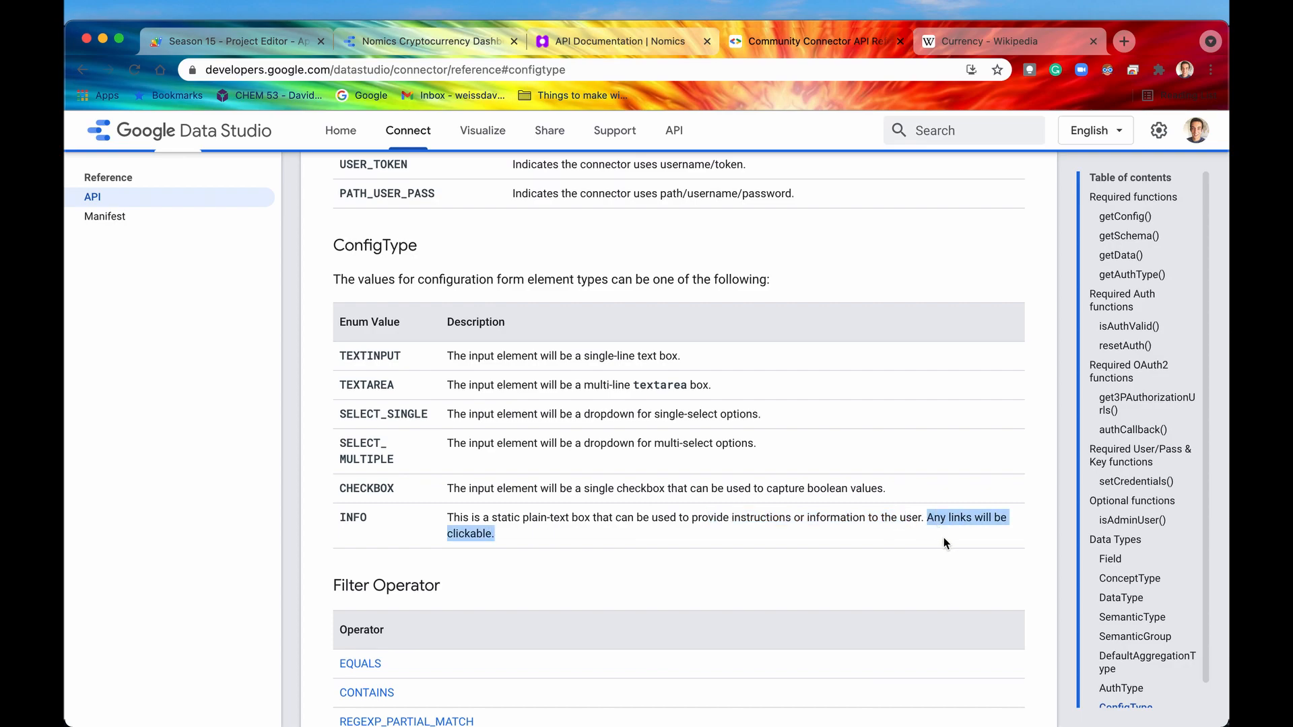
mouse_move(498, 492)
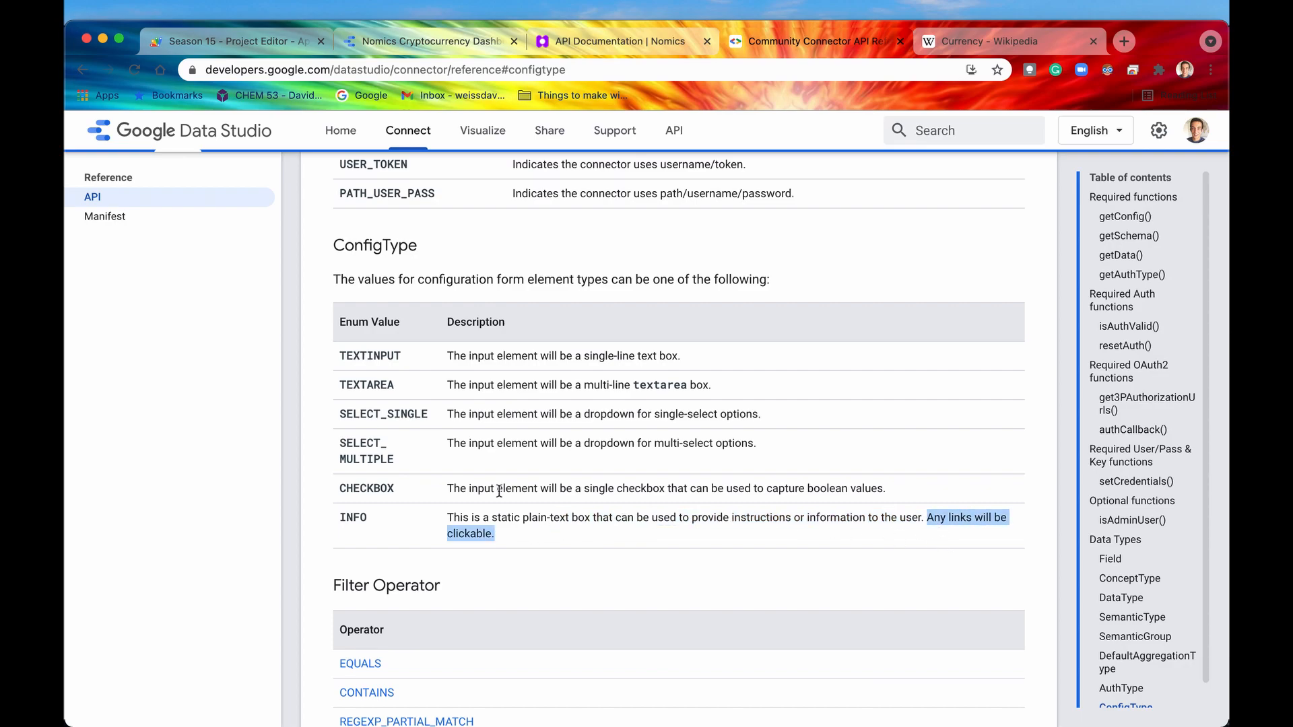
click(231, 41)
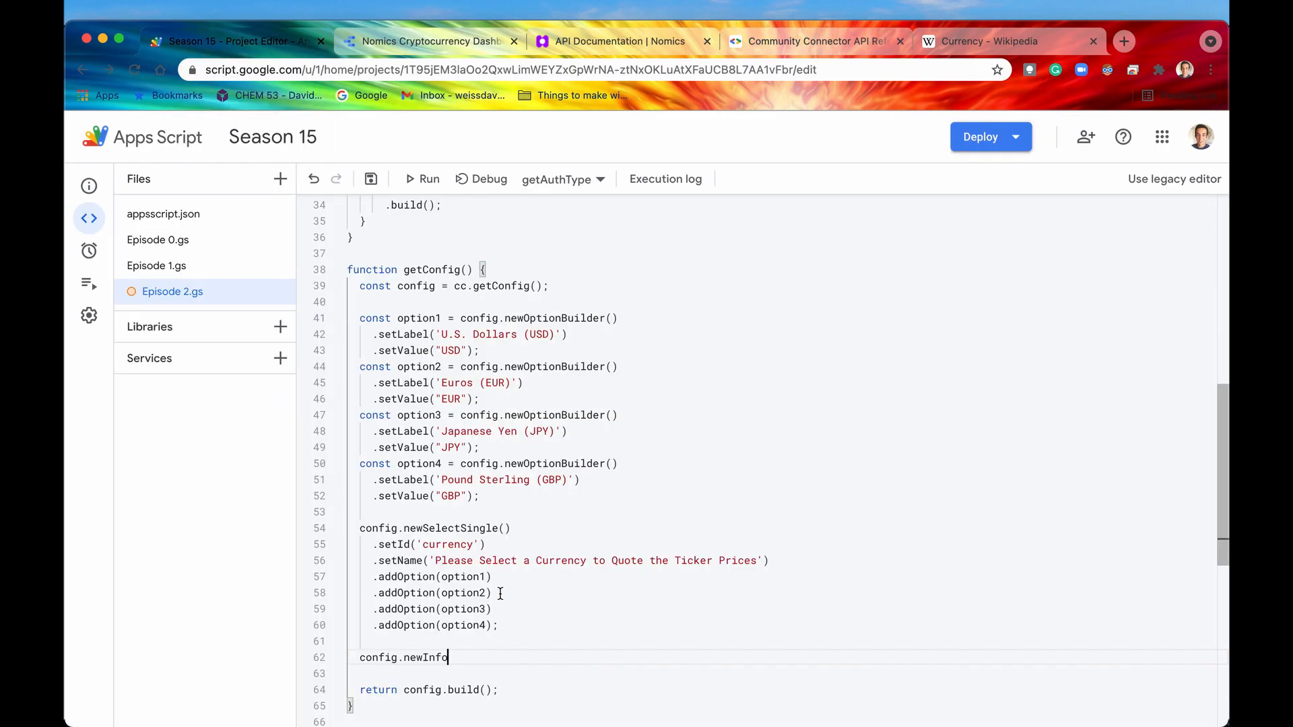
text(.setText()
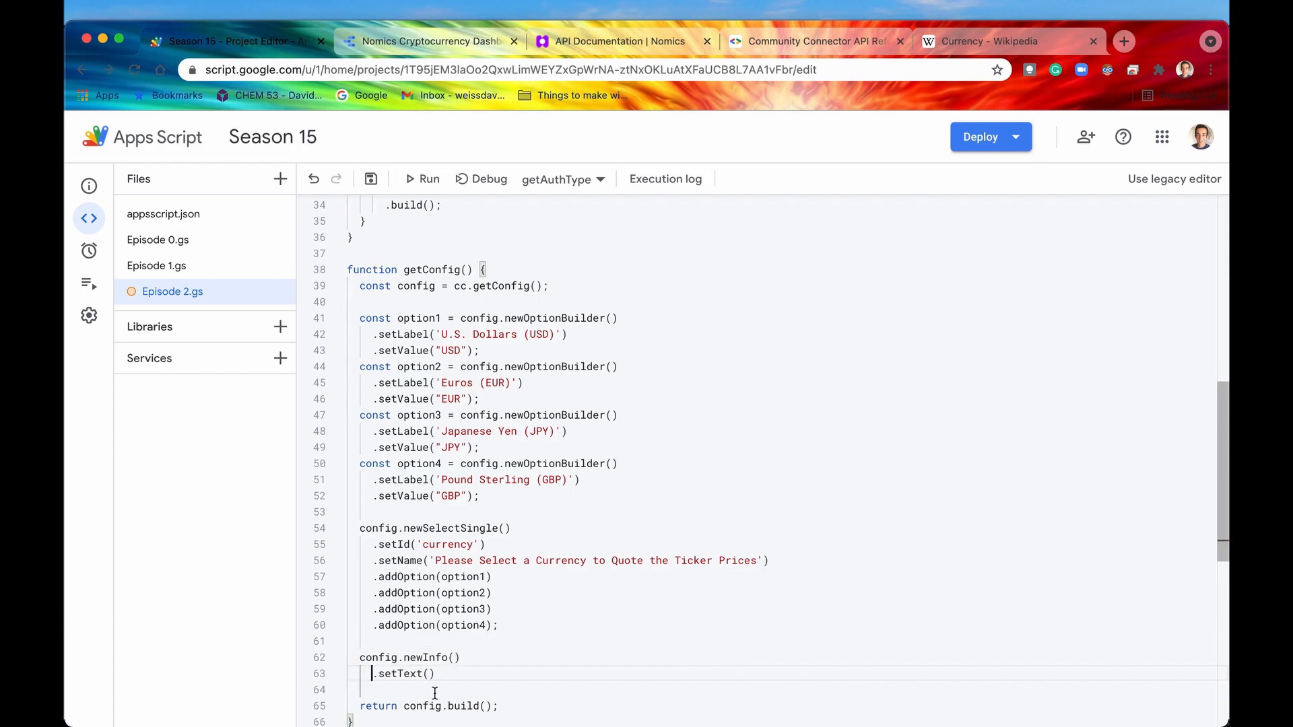
text('')
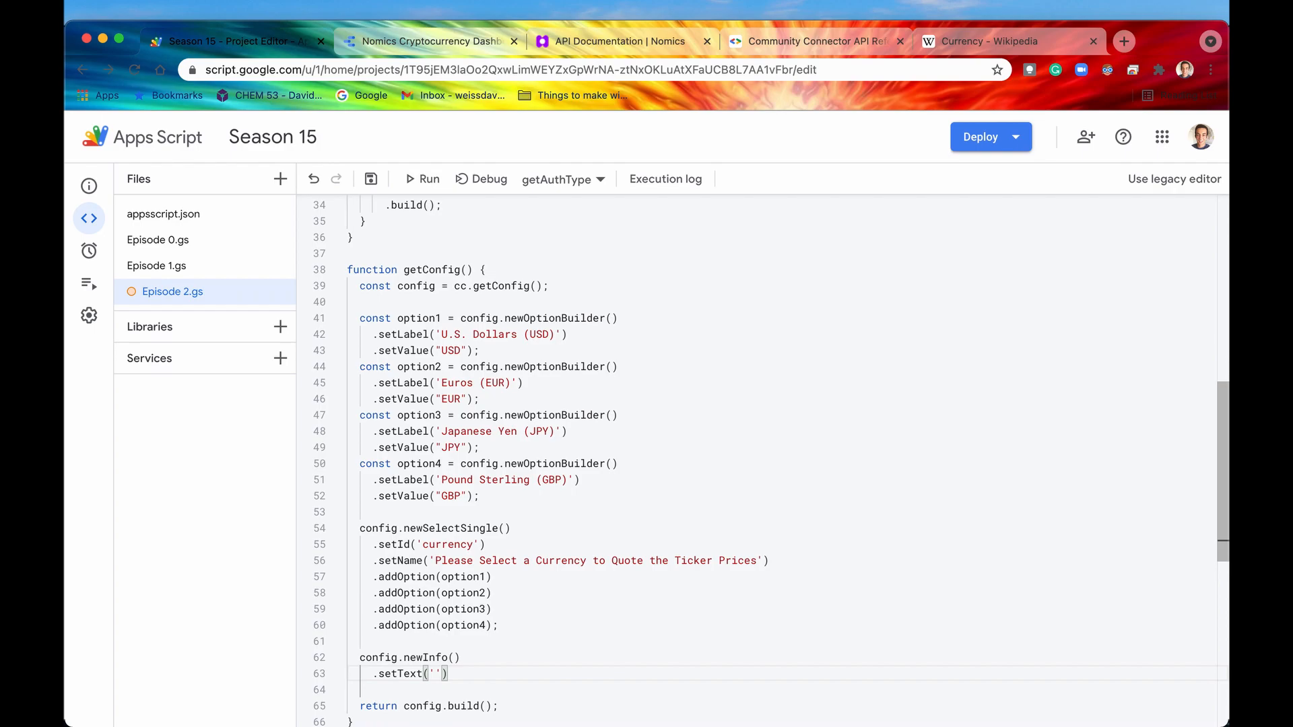
text(To L)
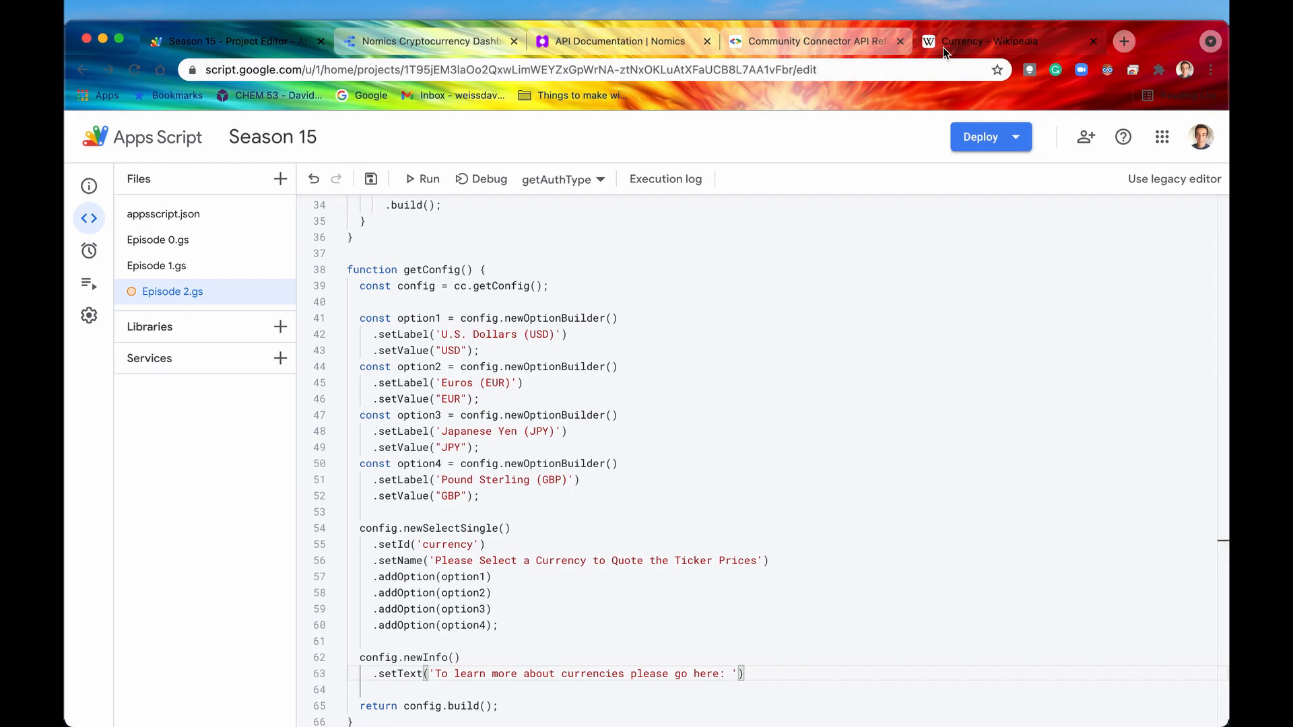
click(989, 41)
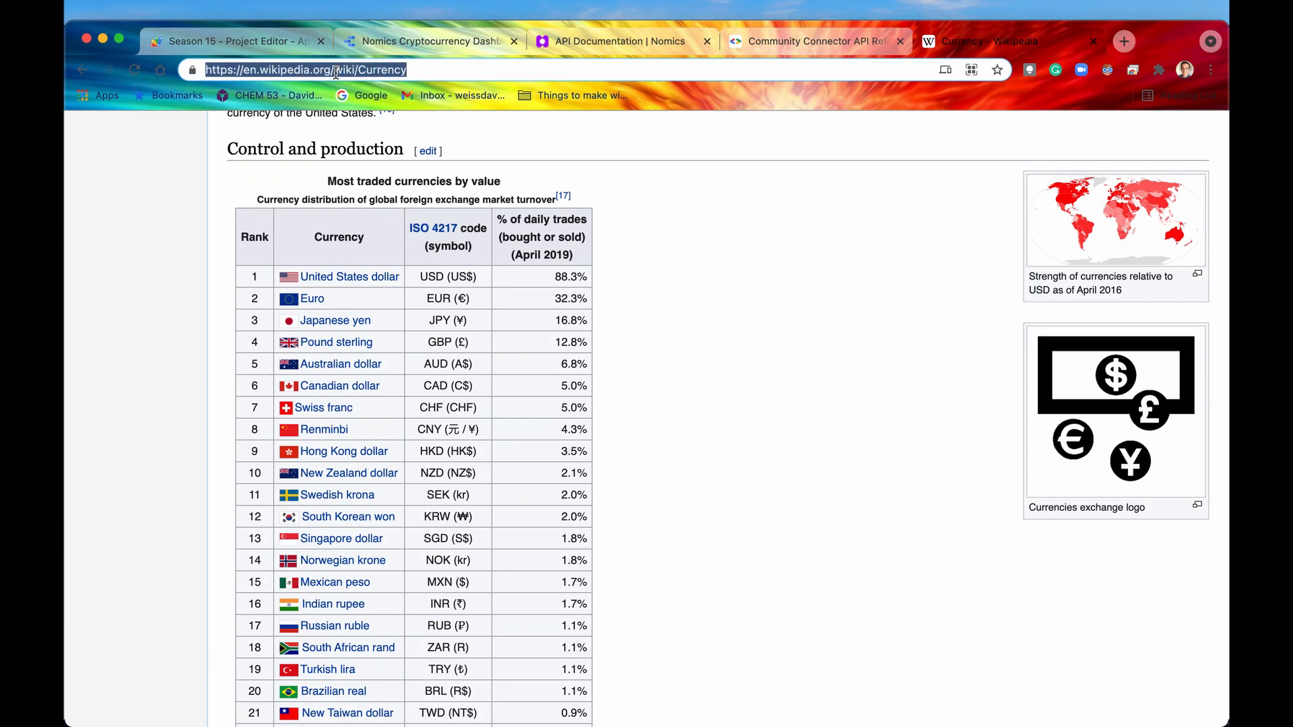
click(231, 41)
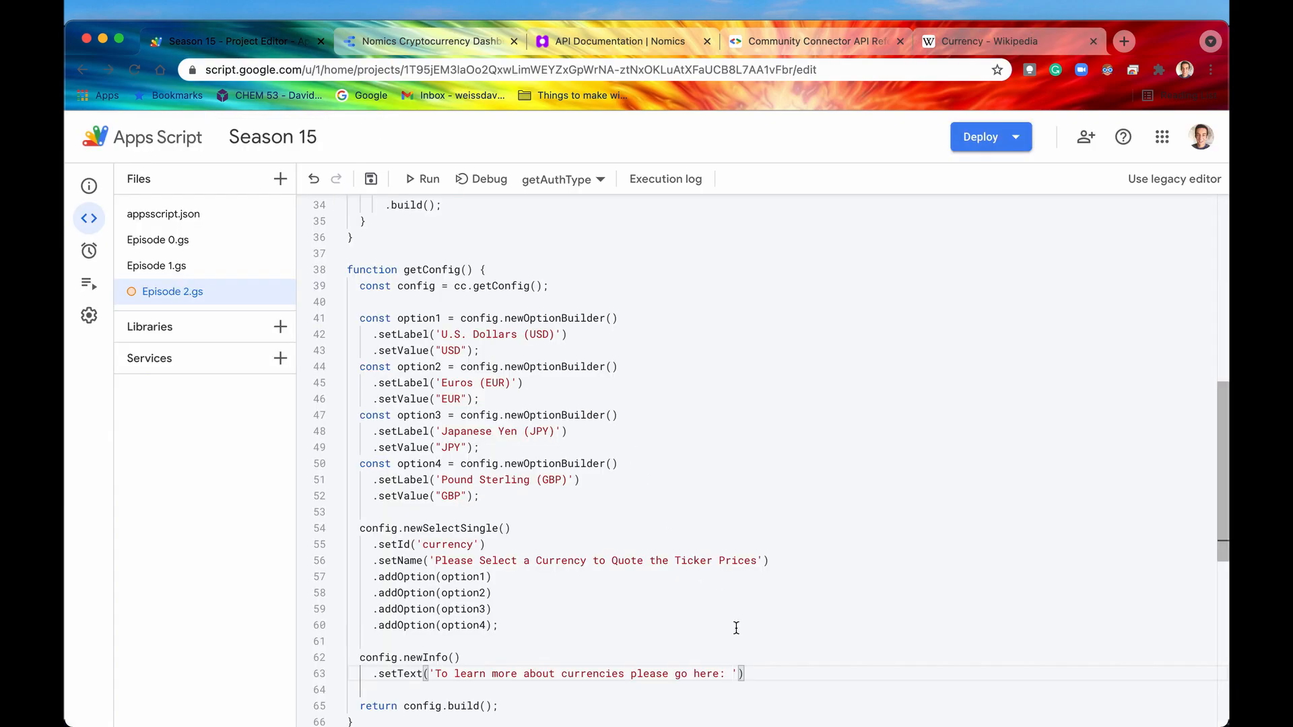
text(https://en.wikipedia.org/wiki/Currency)
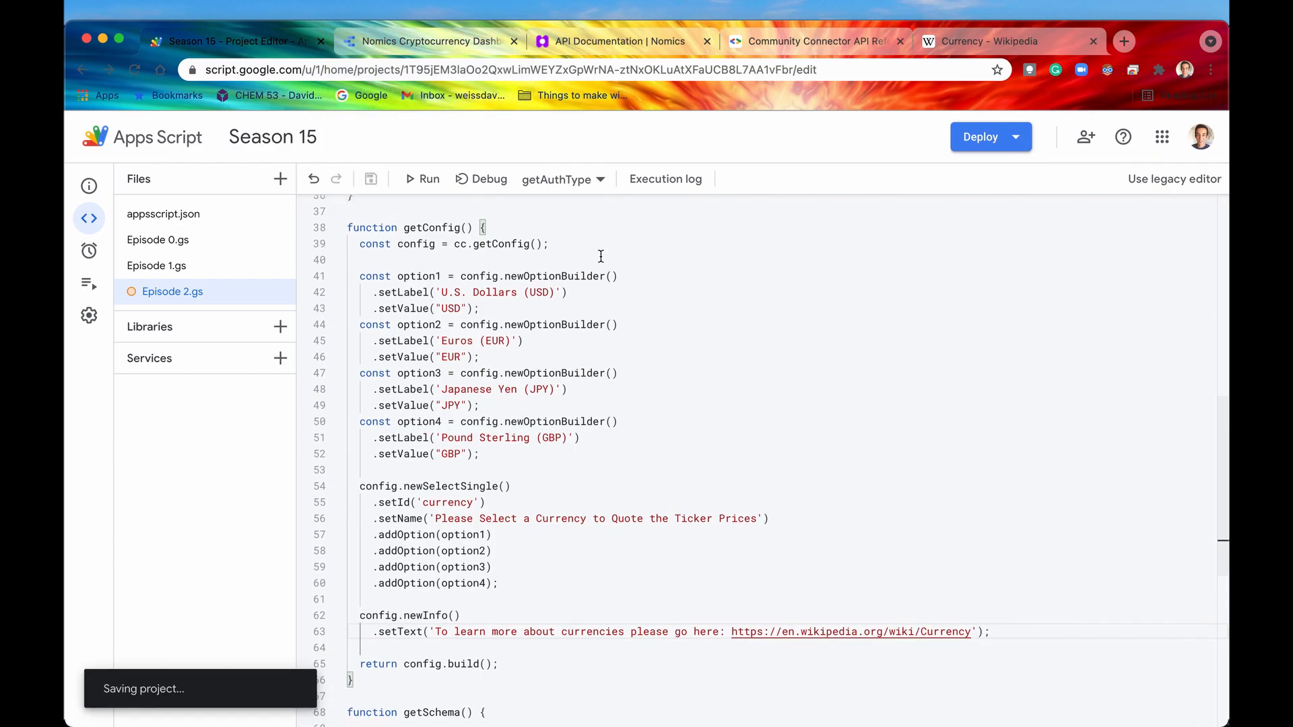
click(979, 136)
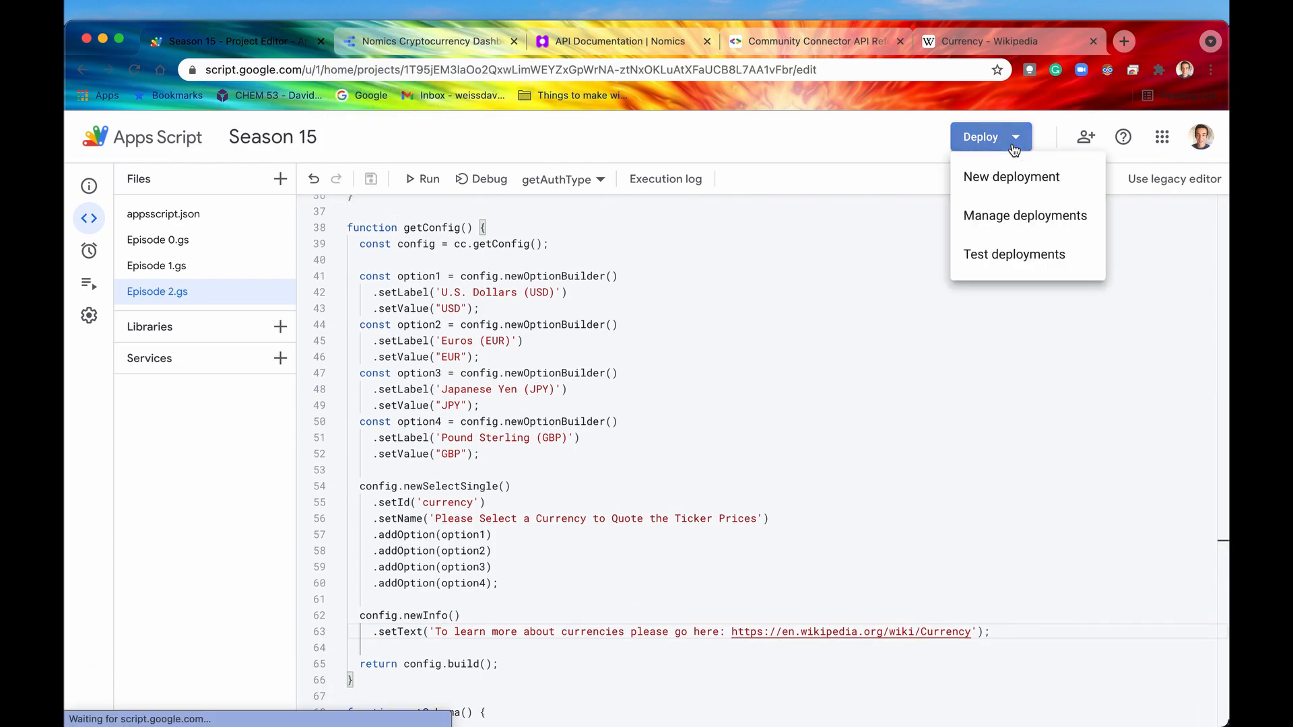
Redeploy the active connector deployment as a new version.
click(1023, 215)
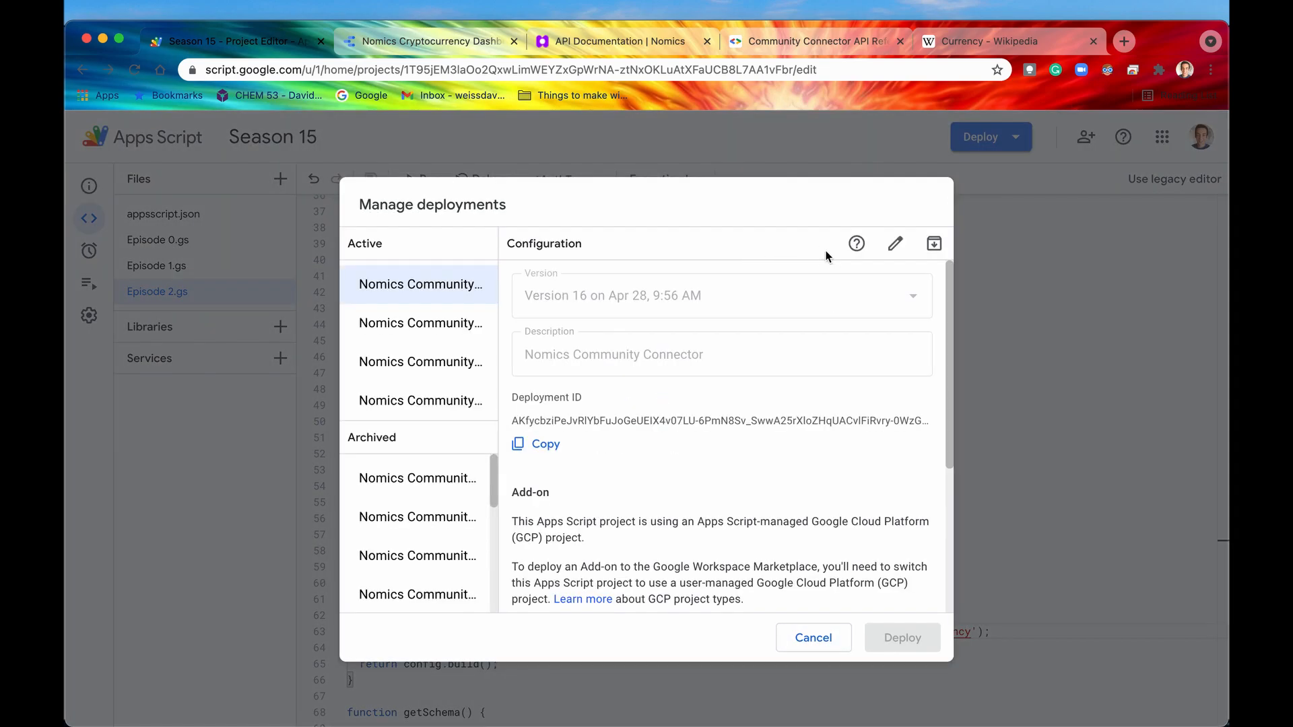
click(721, 295)
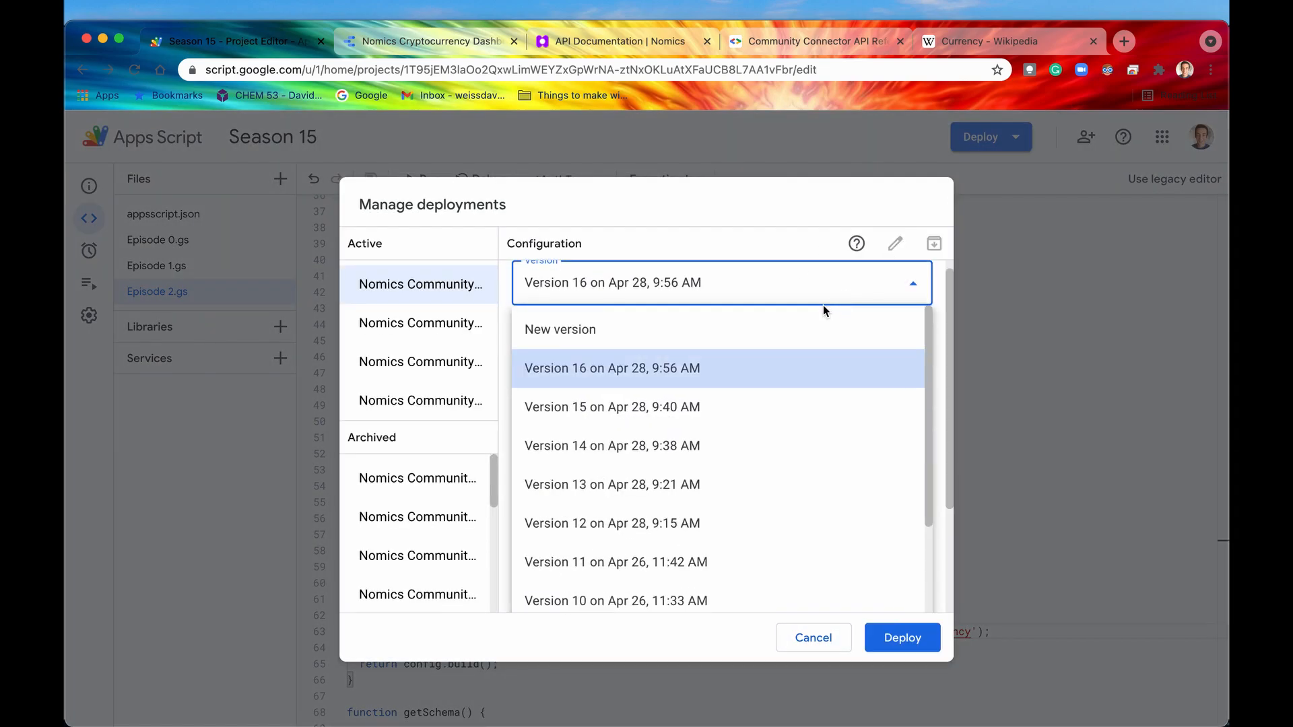
click(900, 637)
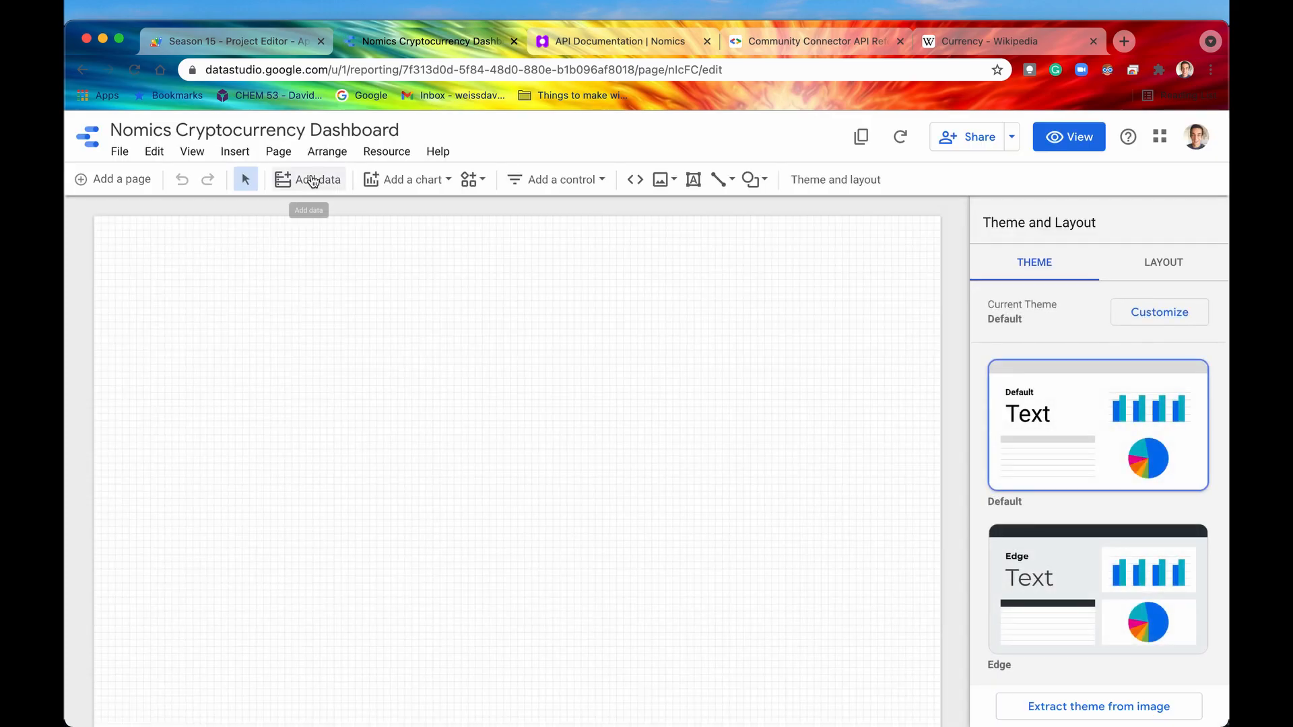
Add Nomics connector data and follow the info text's Wikipedia link to the Currency article.
click(316, 179)
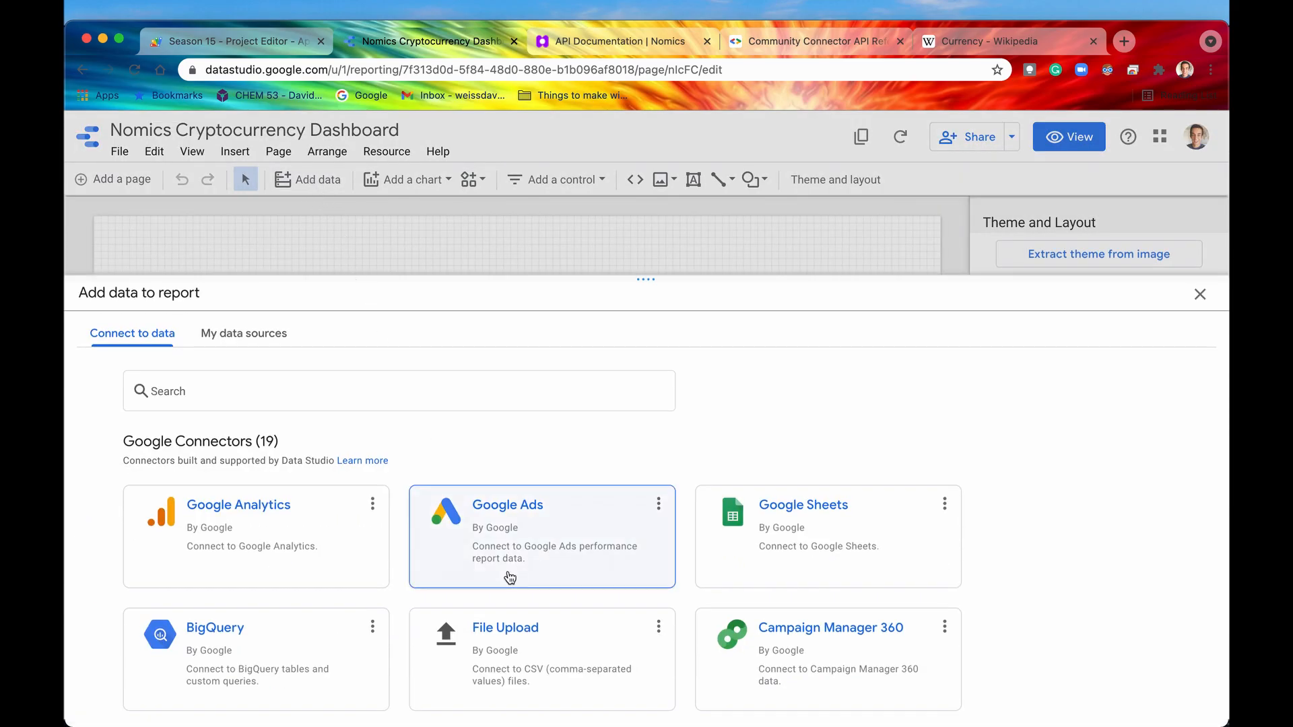
scroll(down, 3)
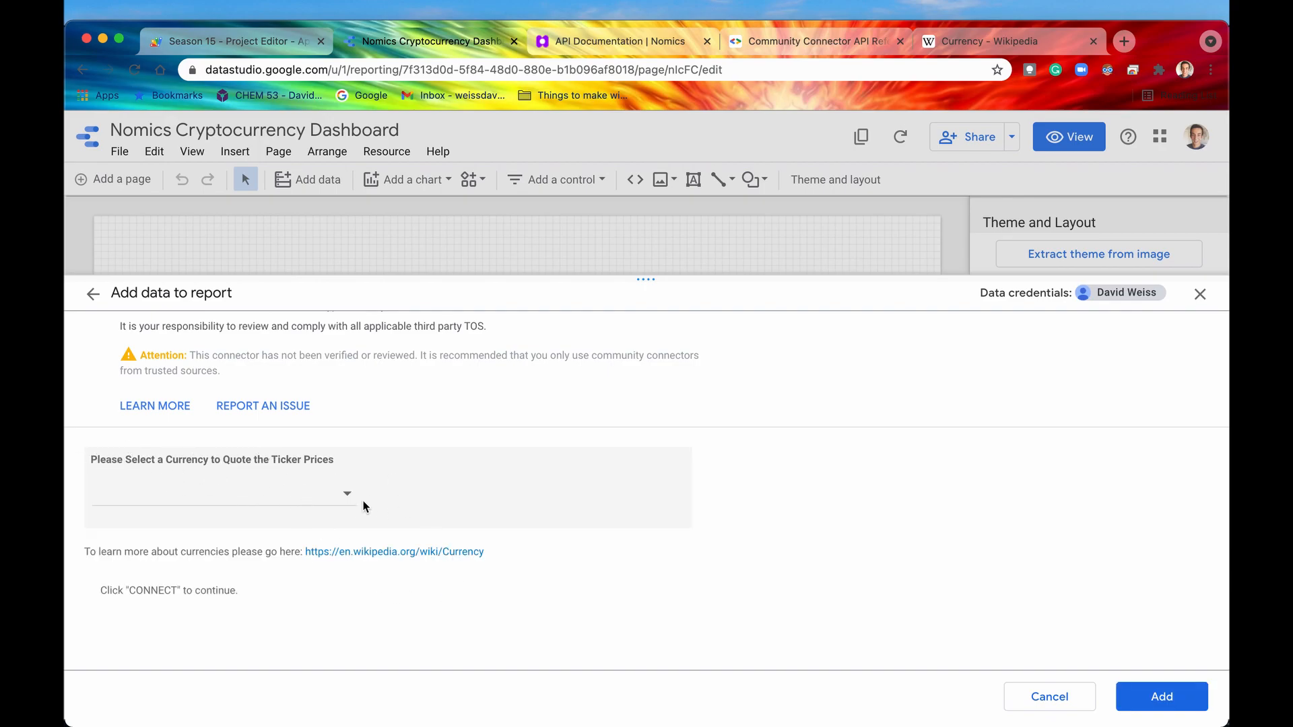
click(223, 494)
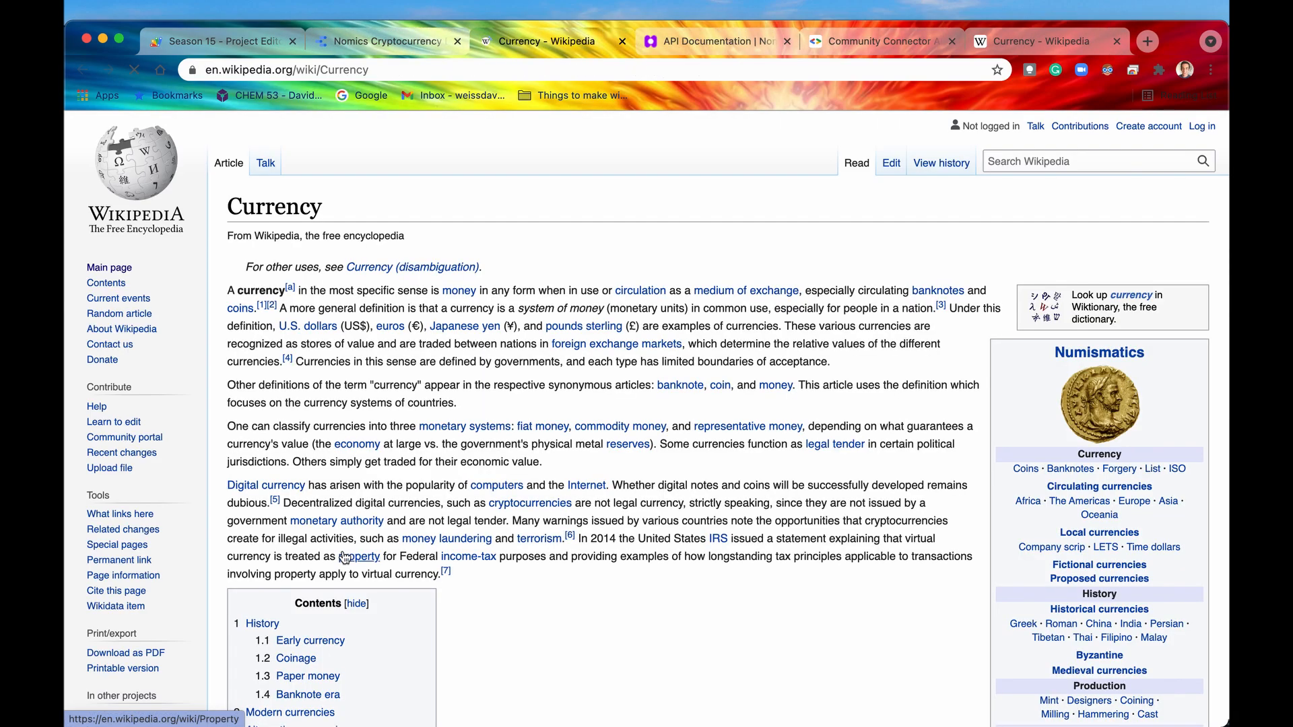
scroll(down, 3)
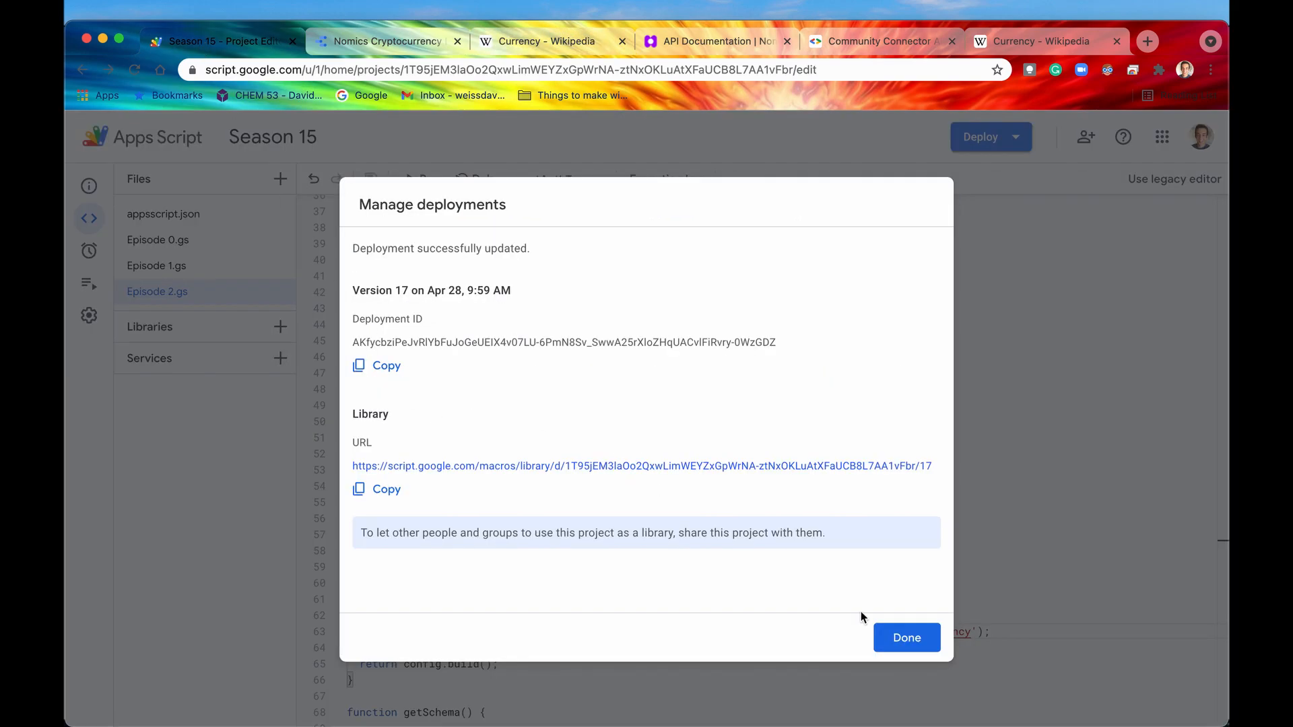
Close the deployment confirmation and return to the getConfig function code.
click(904, 637)
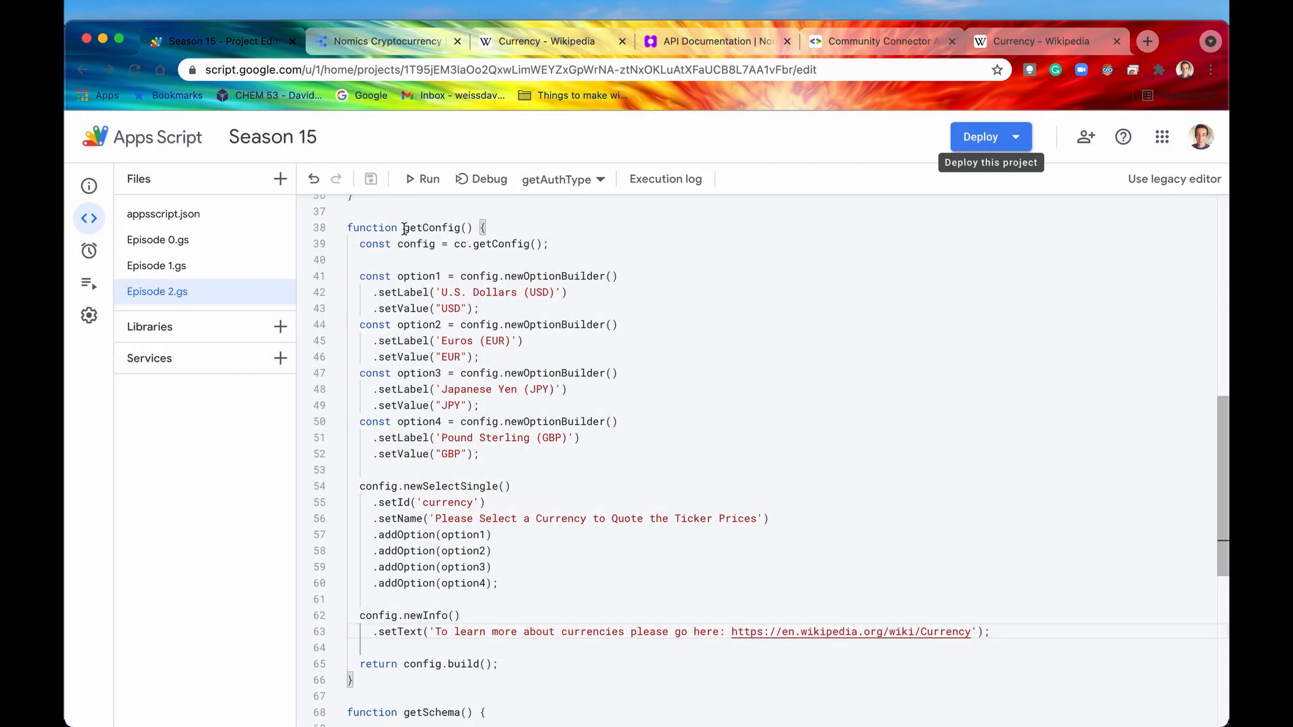
double_click(431, 227)
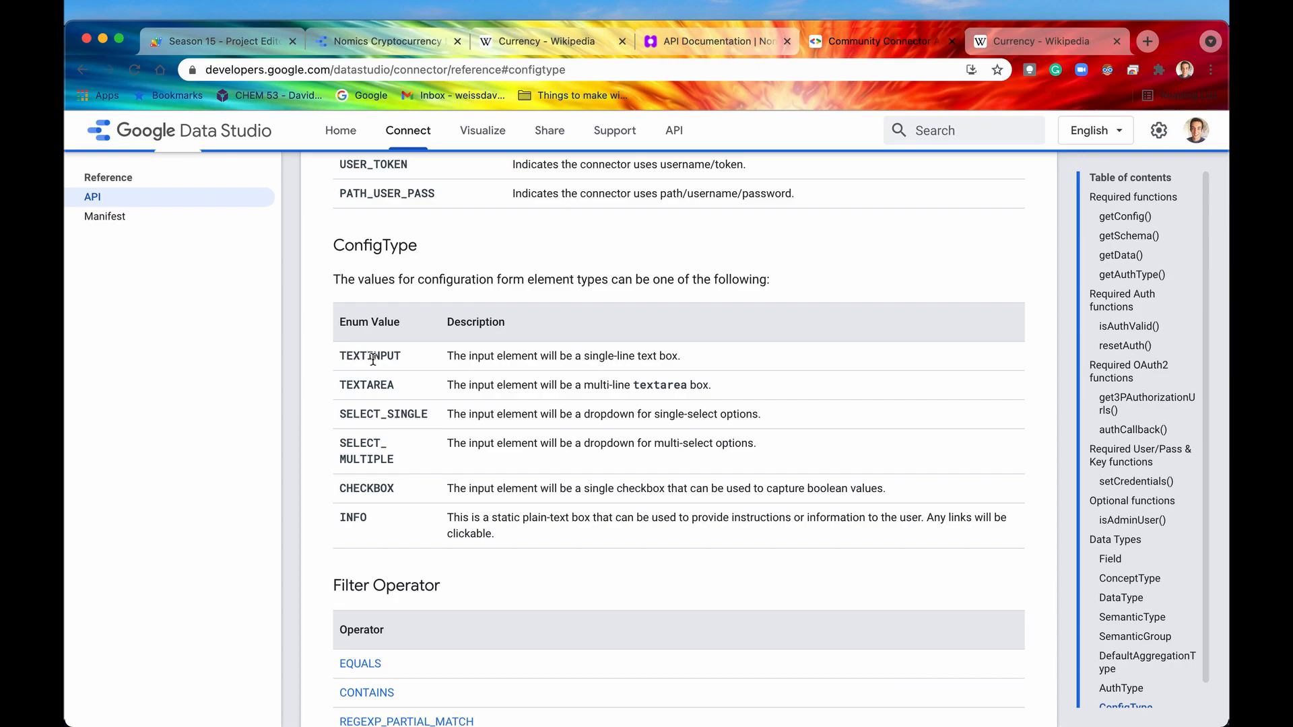
mouse_move(374, 411)
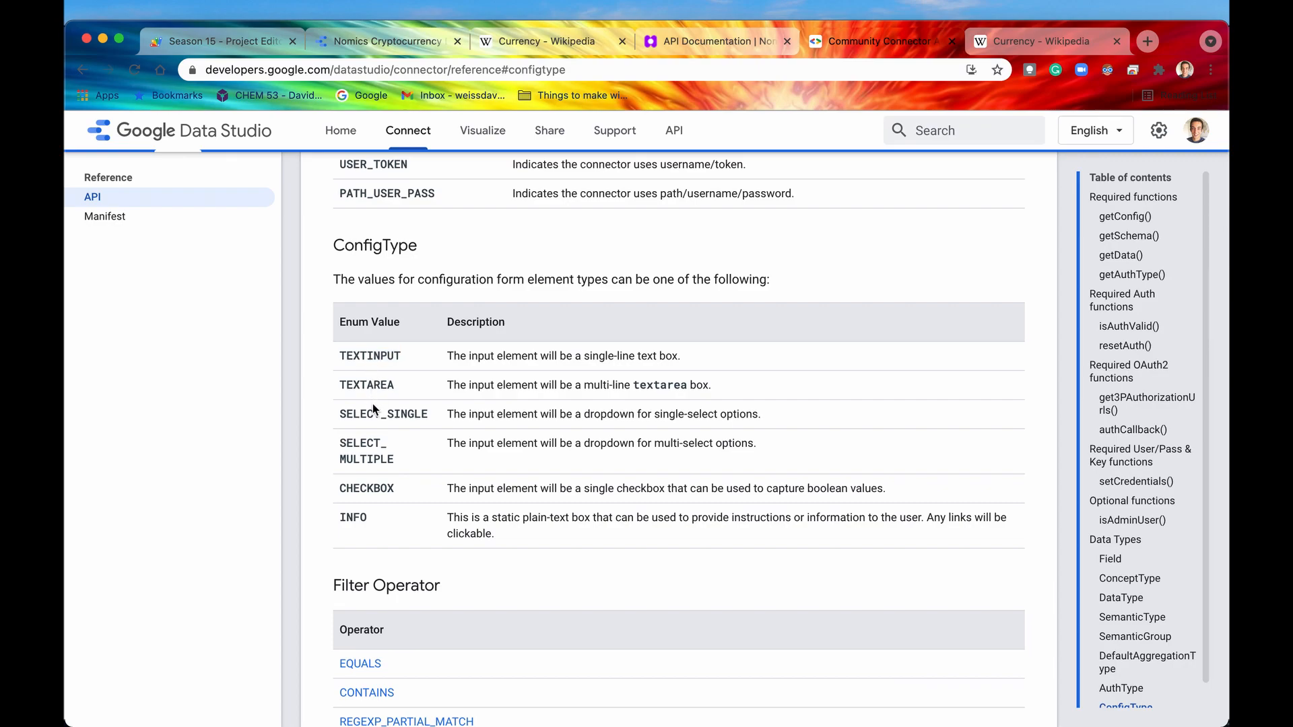
click(218, 41)
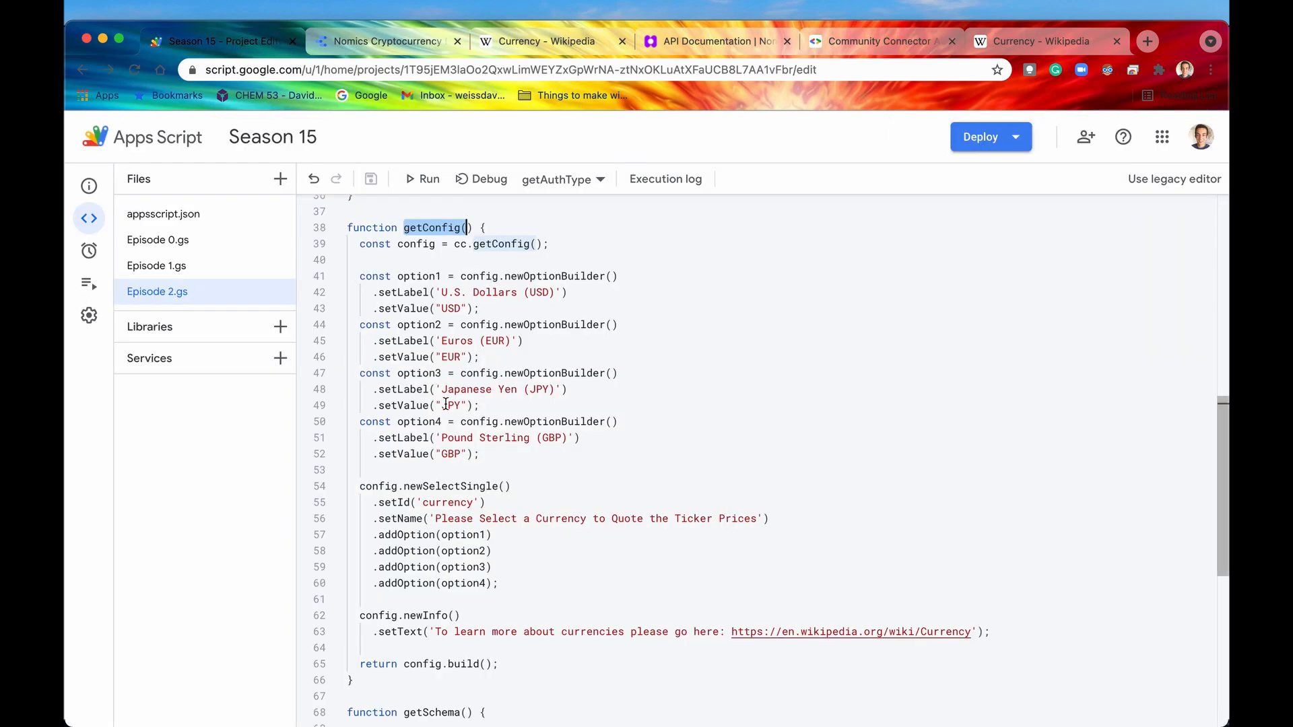